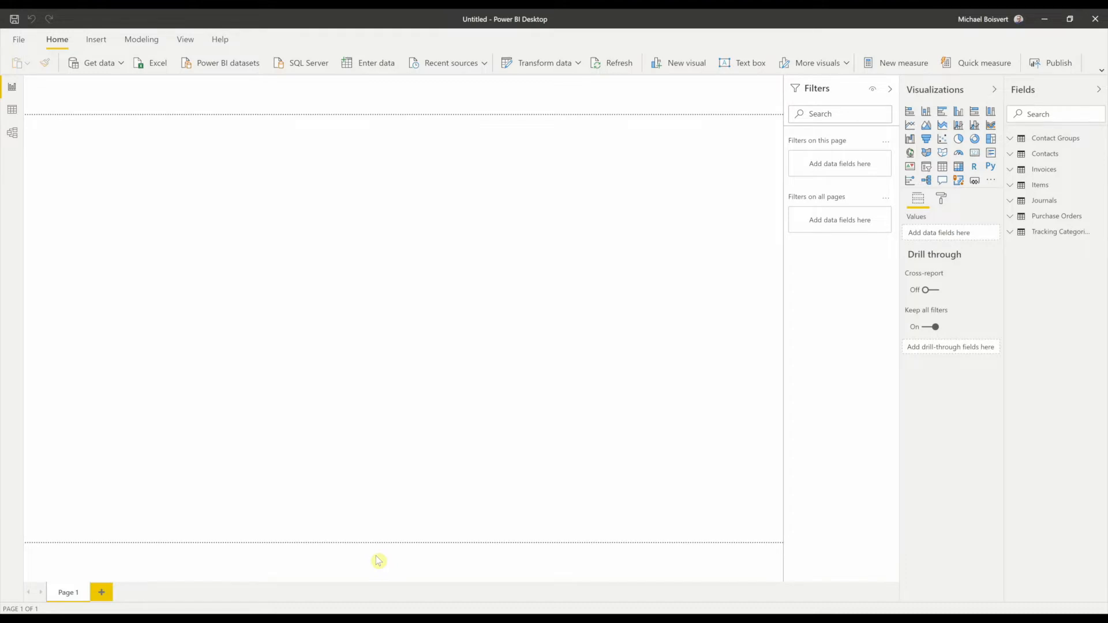
mouse_move(388, 548)
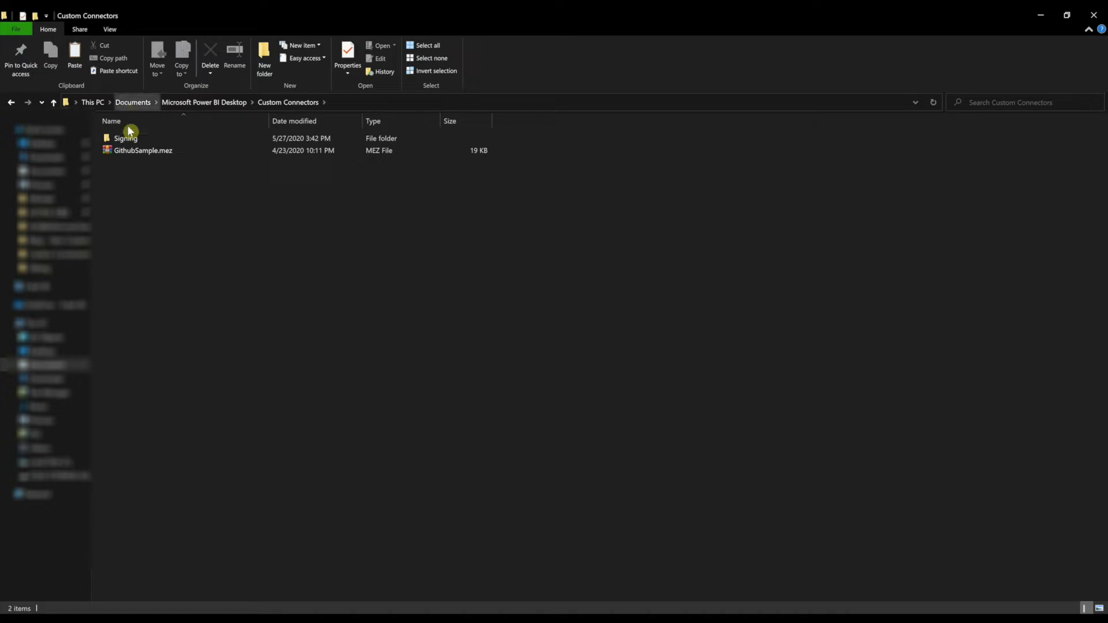
mouse_move(133, 103)
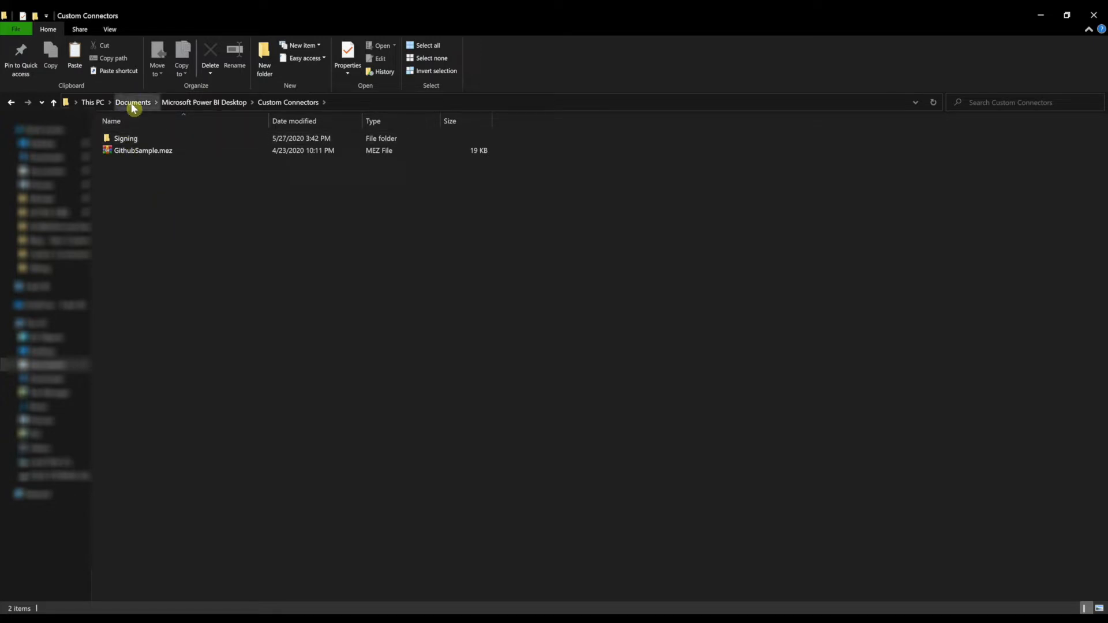
mouse_move(205, 103)
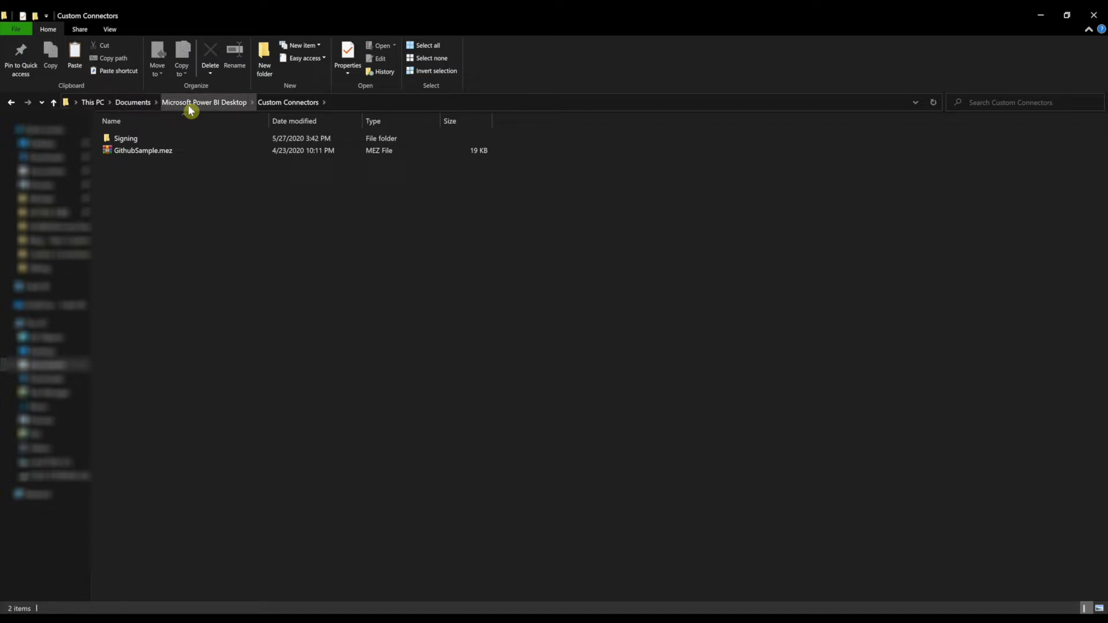
mouse_move(288, 103)
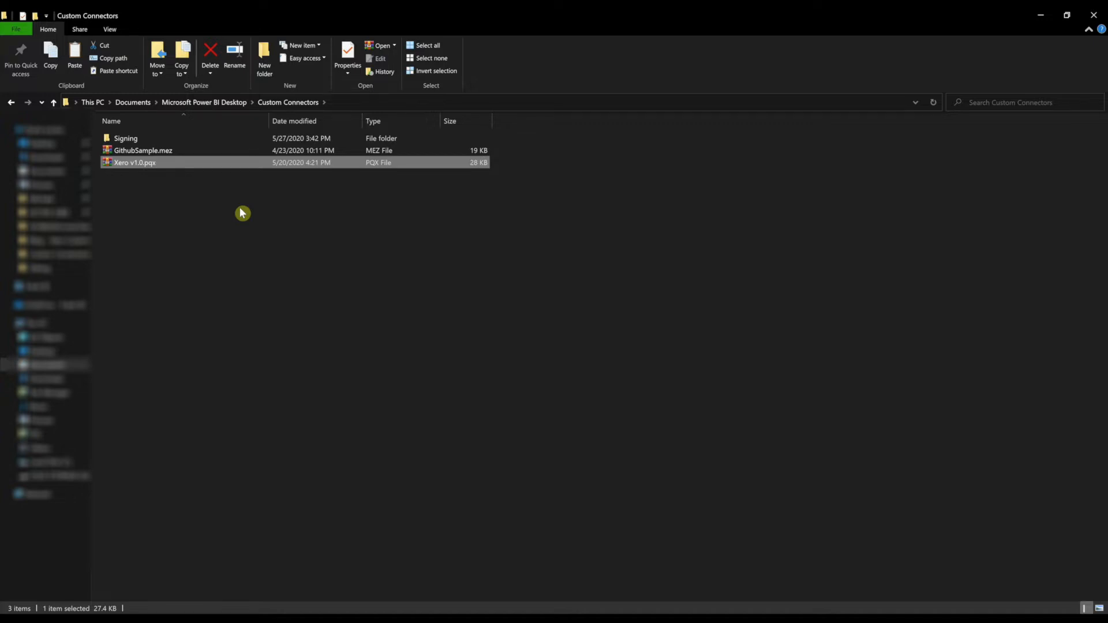
- Set Power BI Desktop security to allow any data extension to load without validation
double_click(134, 163)
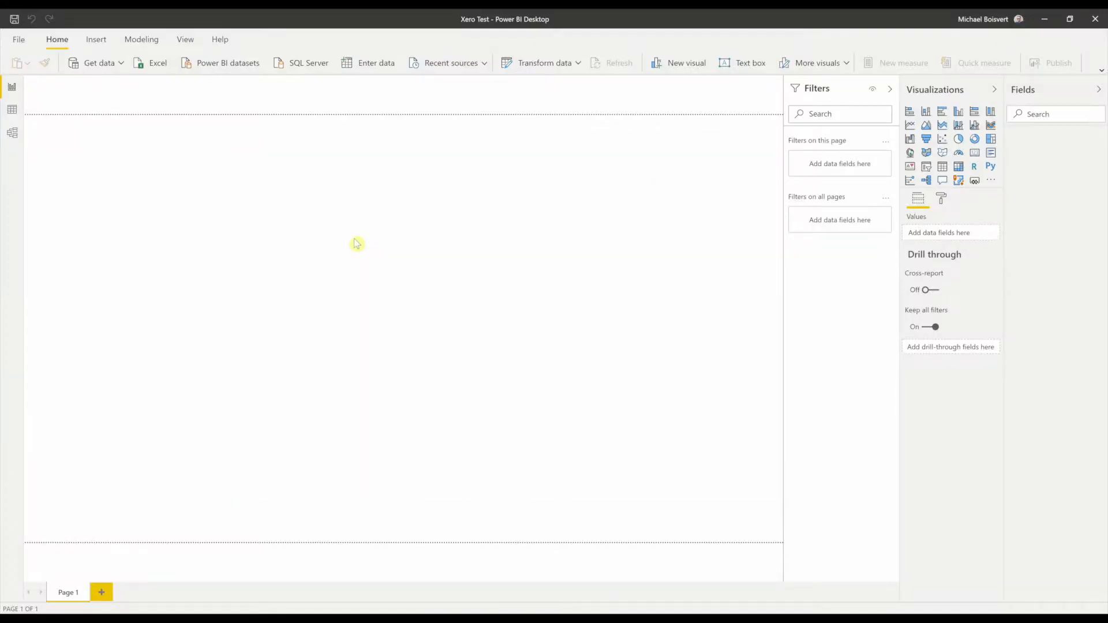
mouse_move(106, 127)
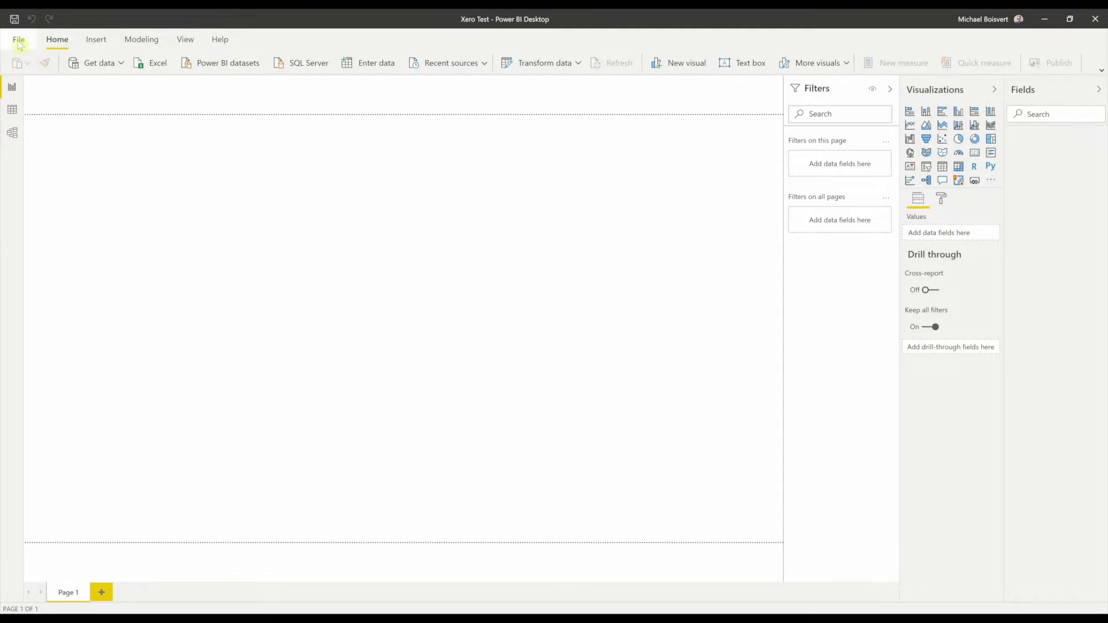
left_click(18, 39)
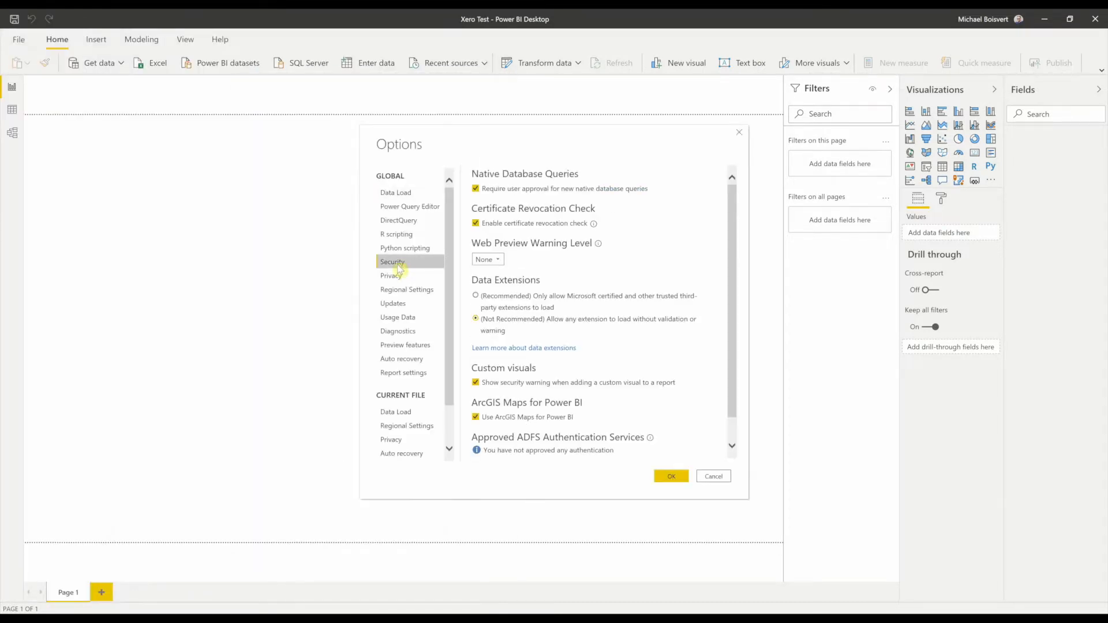
mouse_move(489, 331)
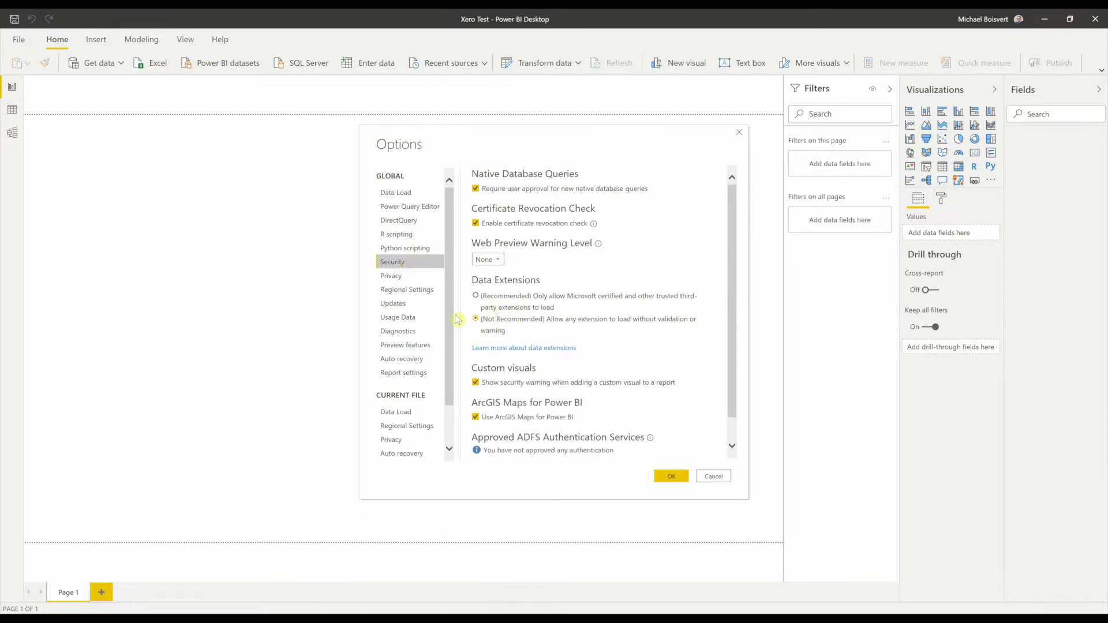
mouse_move(513, 340)
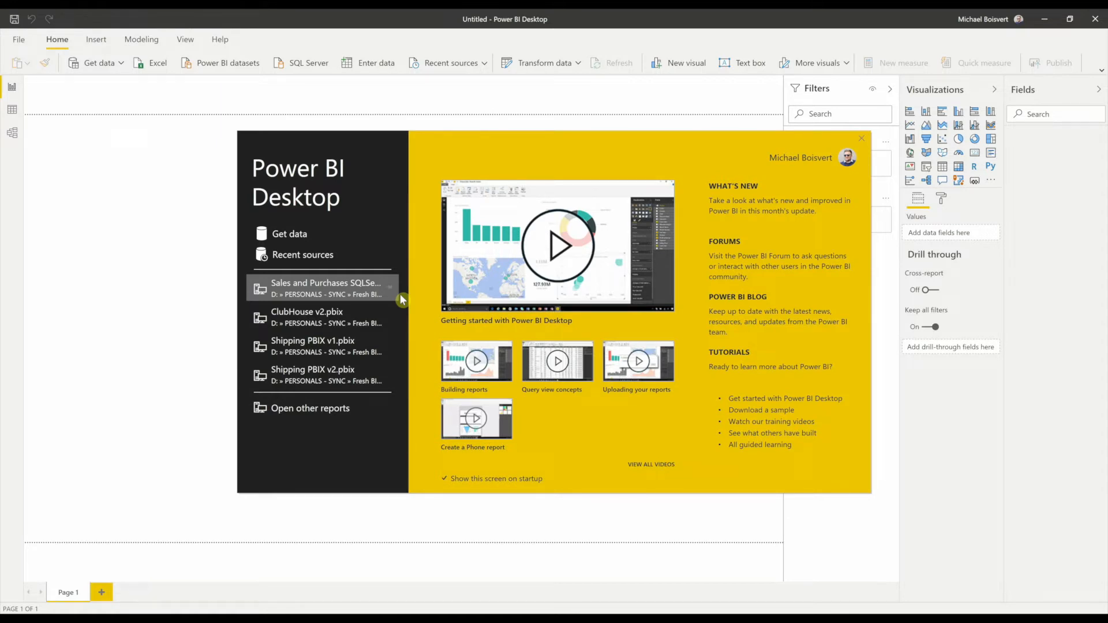
mouse_move(290, 234)
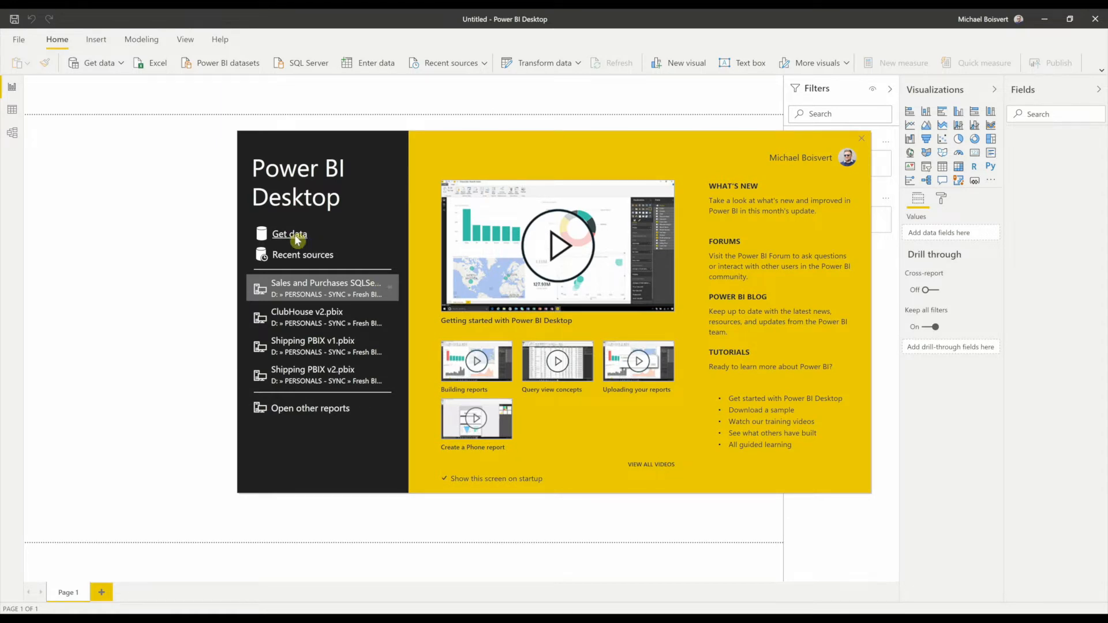
- Choose Xero under Get data > Other and connect to reach its sign-in prompt
left_click(289, 233)
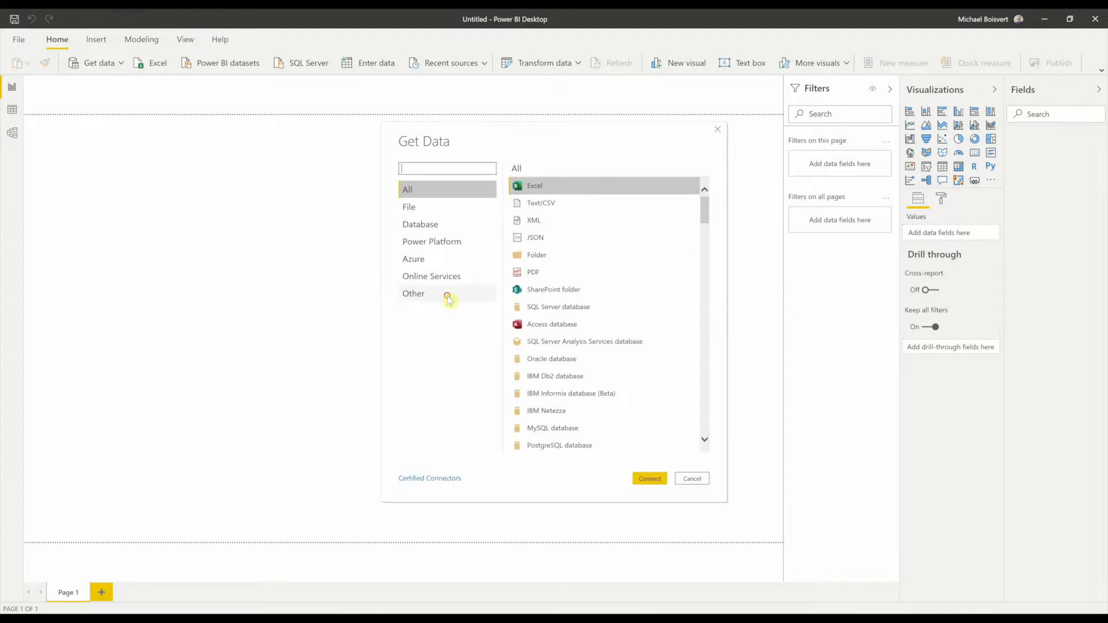
left_click(414, 293)
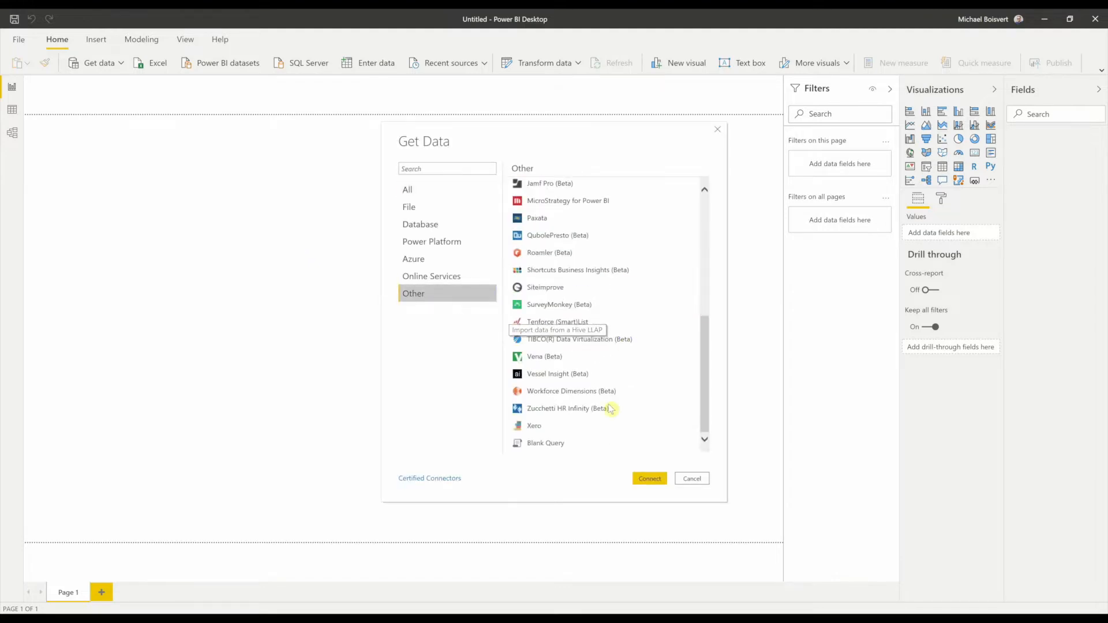
mouse_move(533, 425)
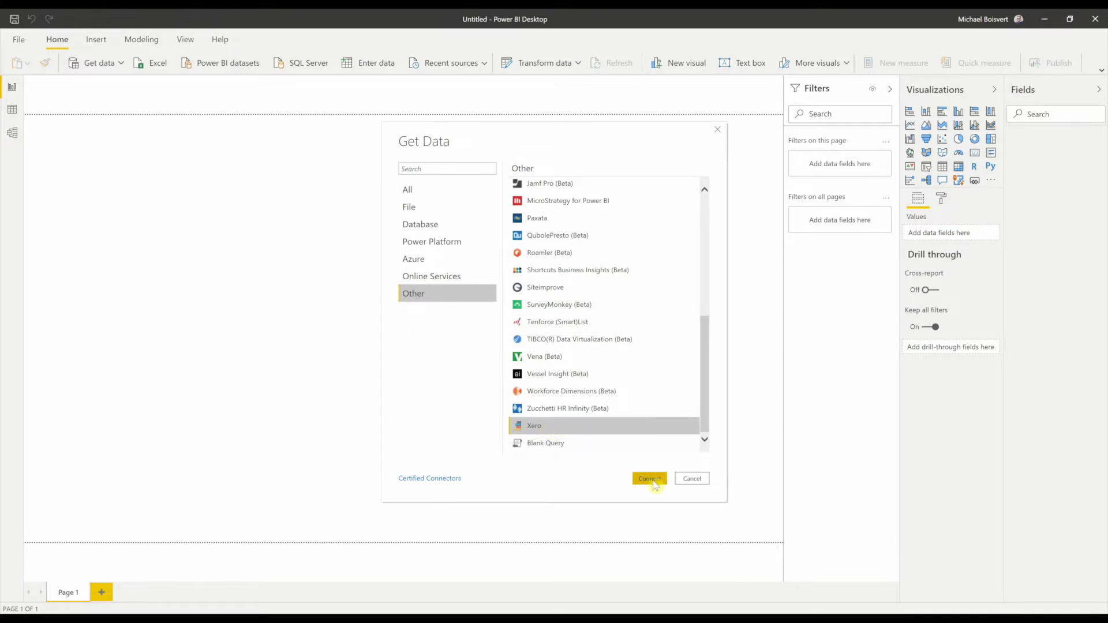
left_click(649, 478)
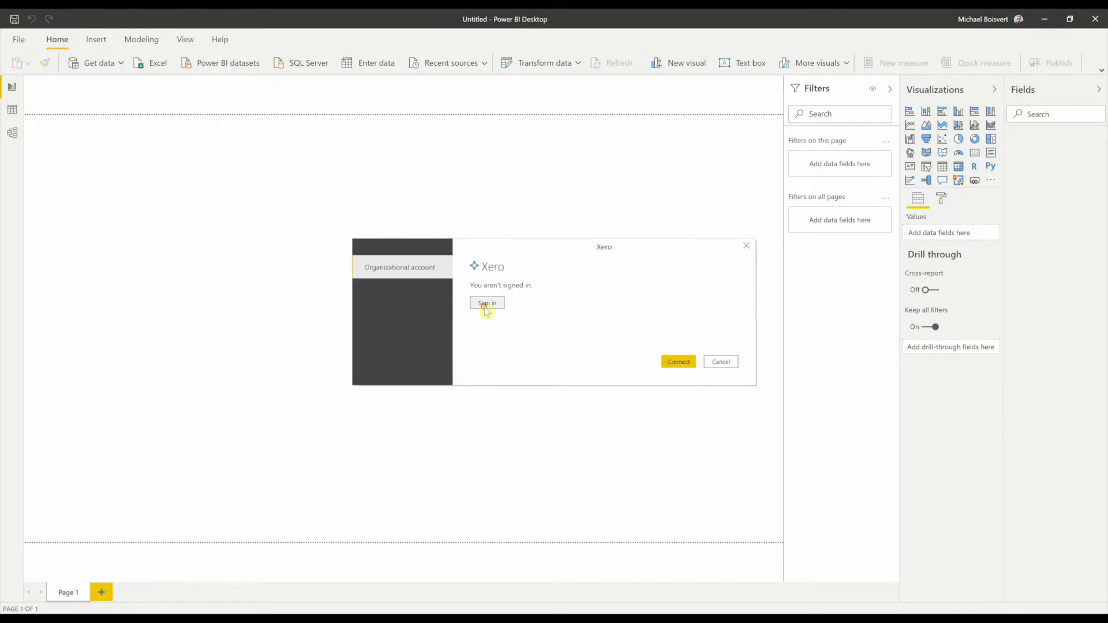
- Log in to Xero and allow access for the Fresh BI Reporting Inc. organisation
left_click(486, 302)
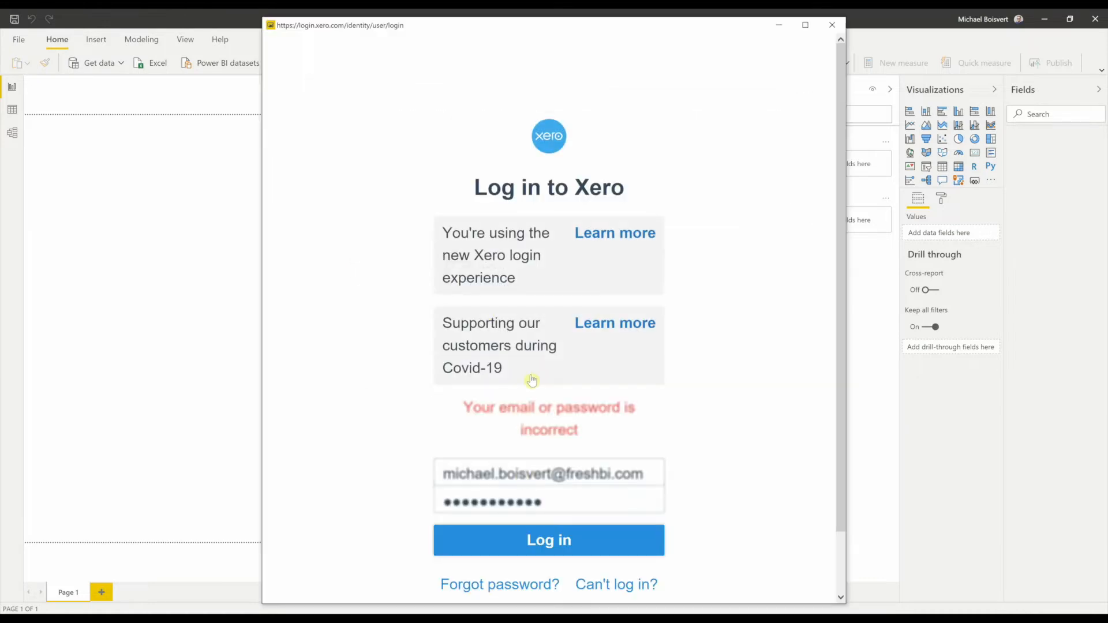
left_click(549, 540)
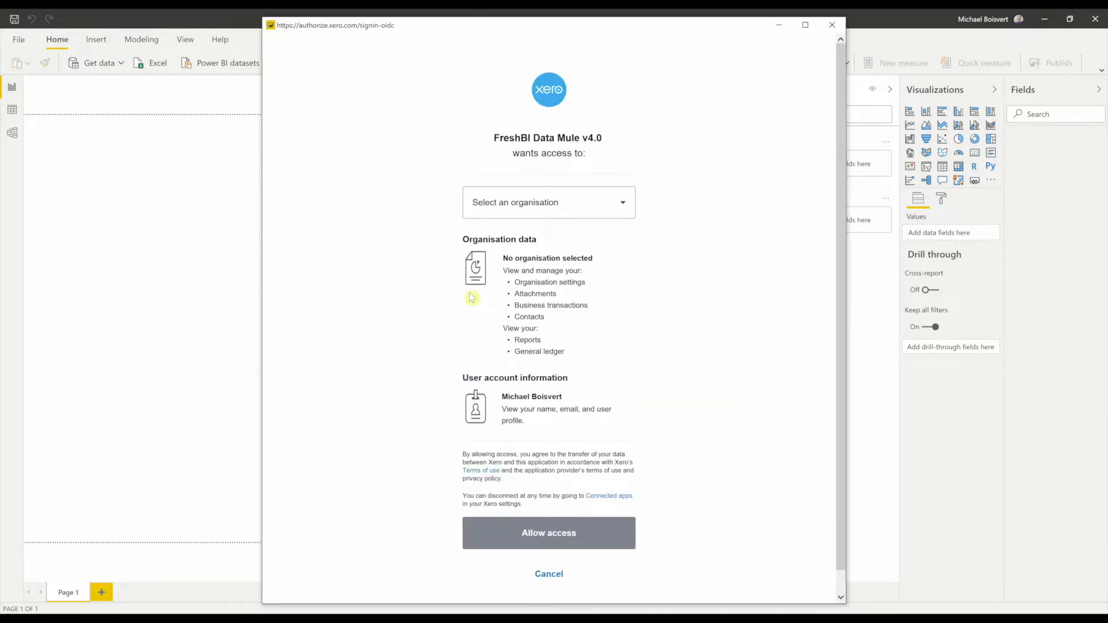
left_click(548, 202)
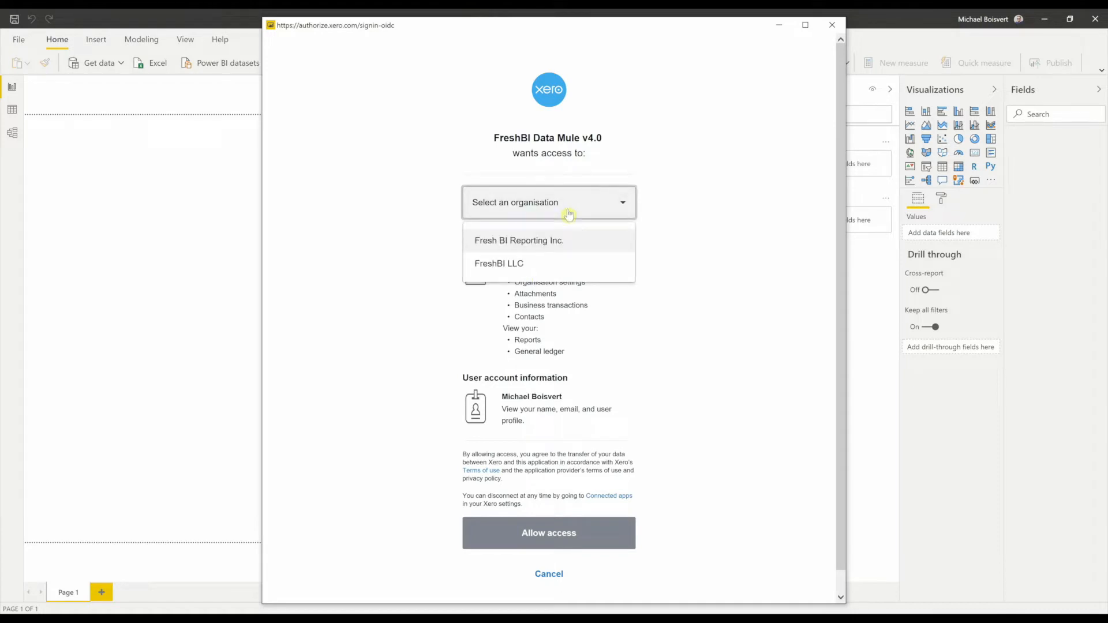
mouse_move(565, 222)
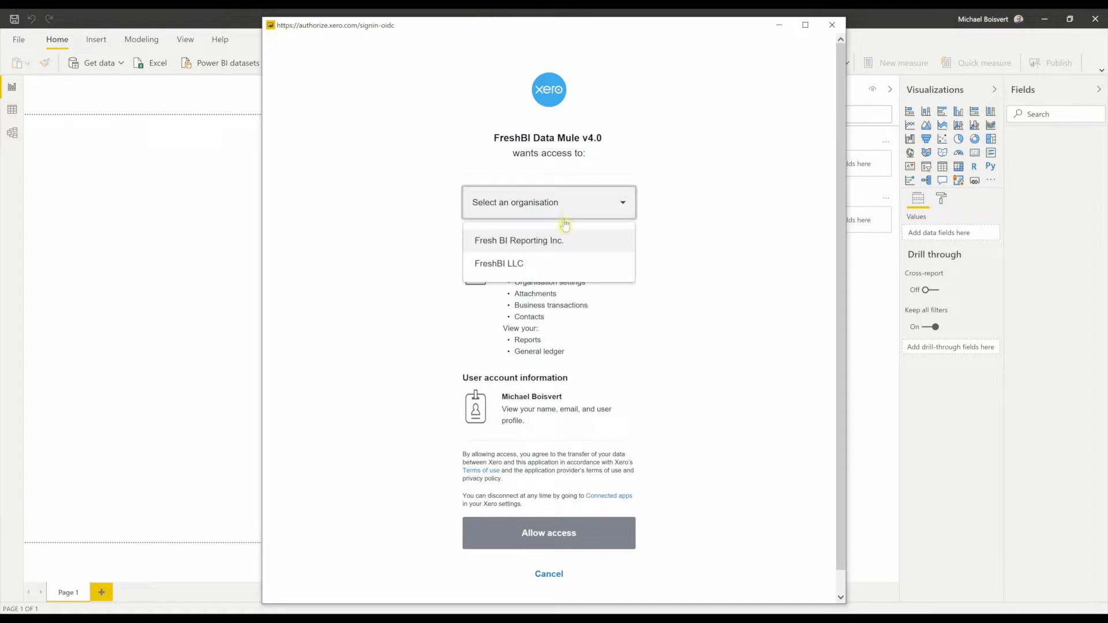
left_click(519, 240)
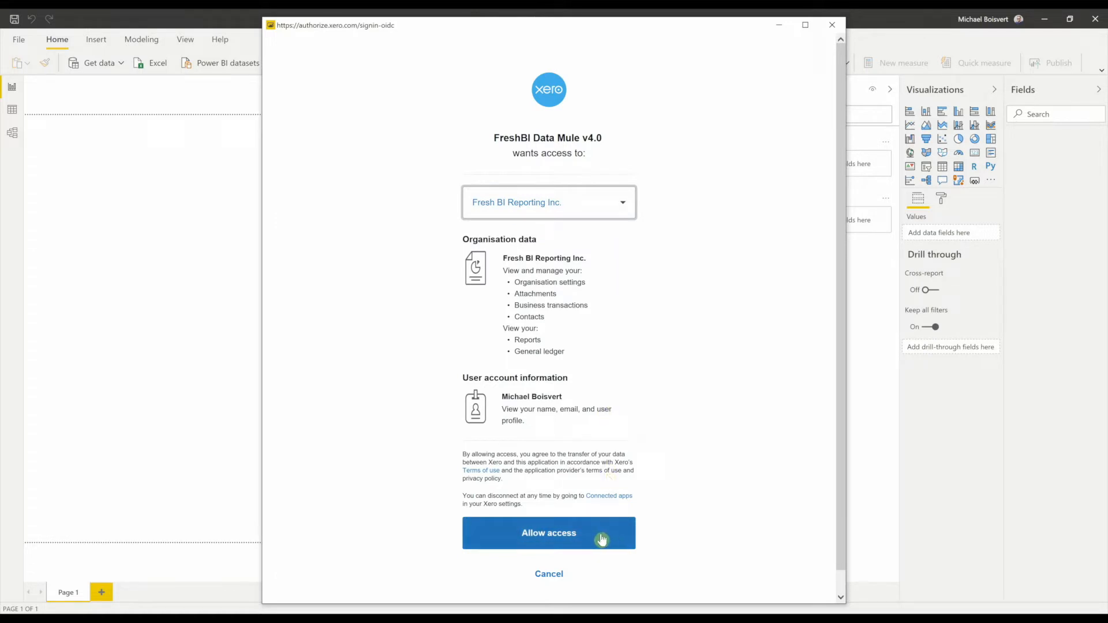
left_click(549, 532)
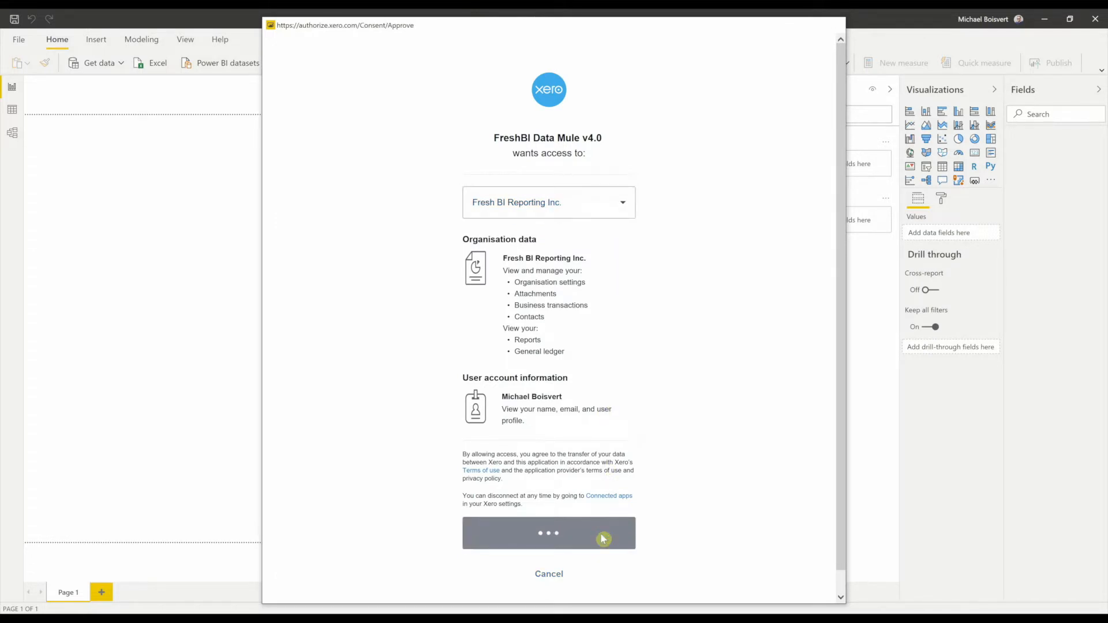
left_click(549, 533)
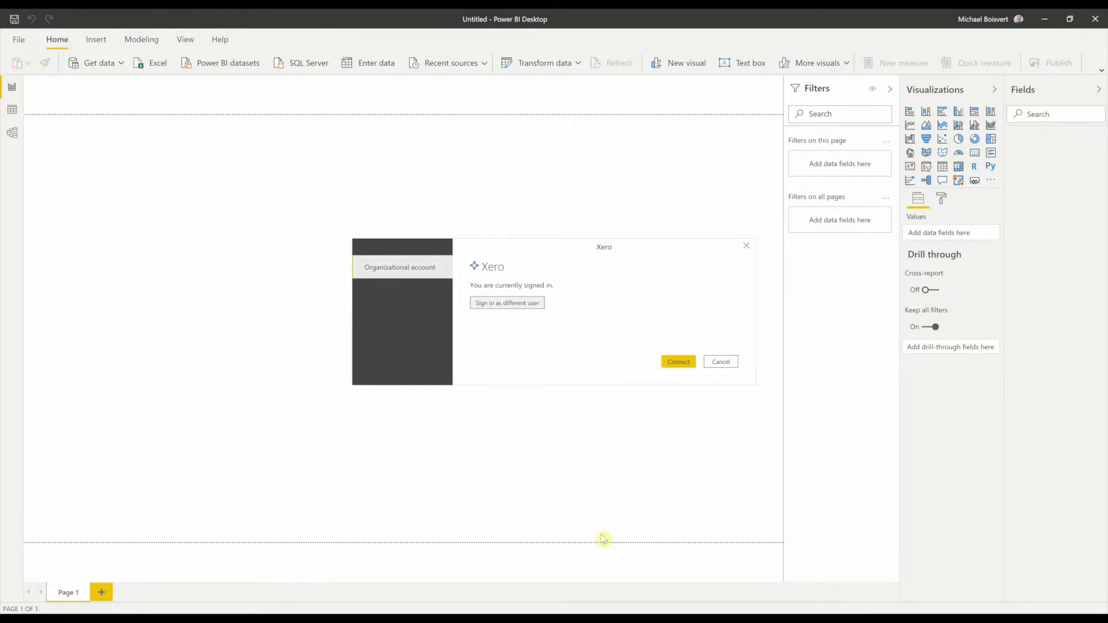
mouse_move(528, 311)
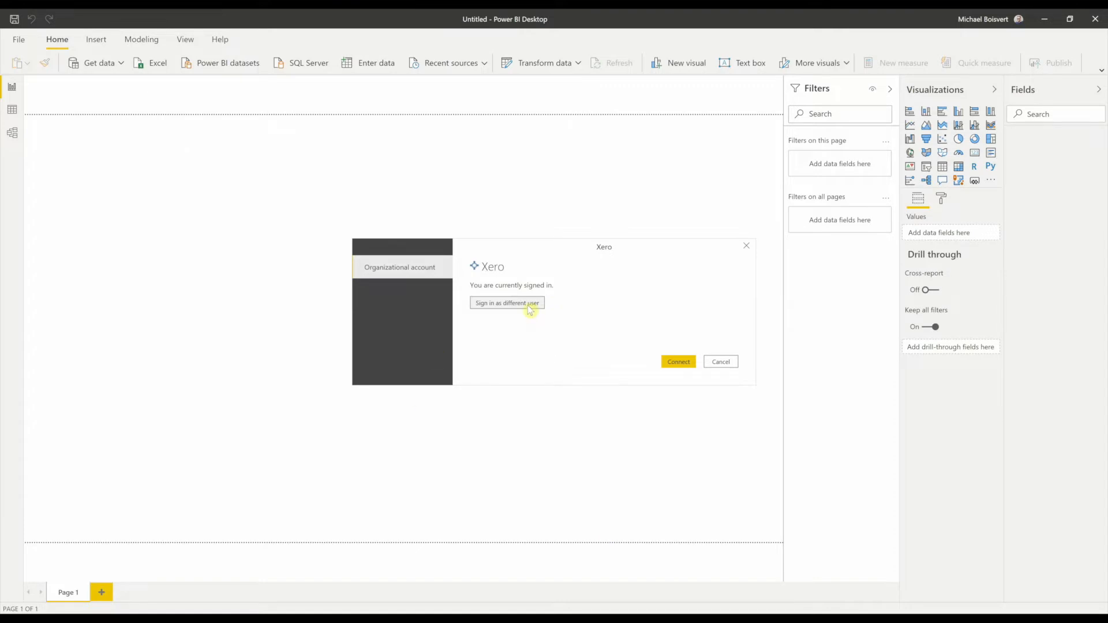
- Sign in to Xero again and allow access for the FreshBI LLC organisation
left_click(506, 303)
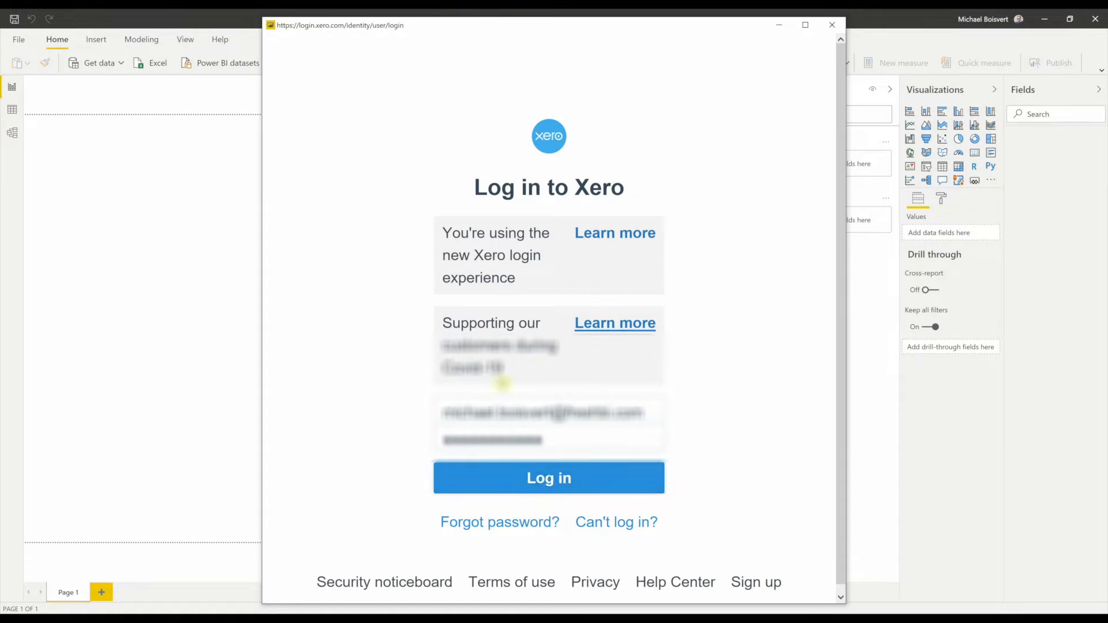
left_click(548, 478)
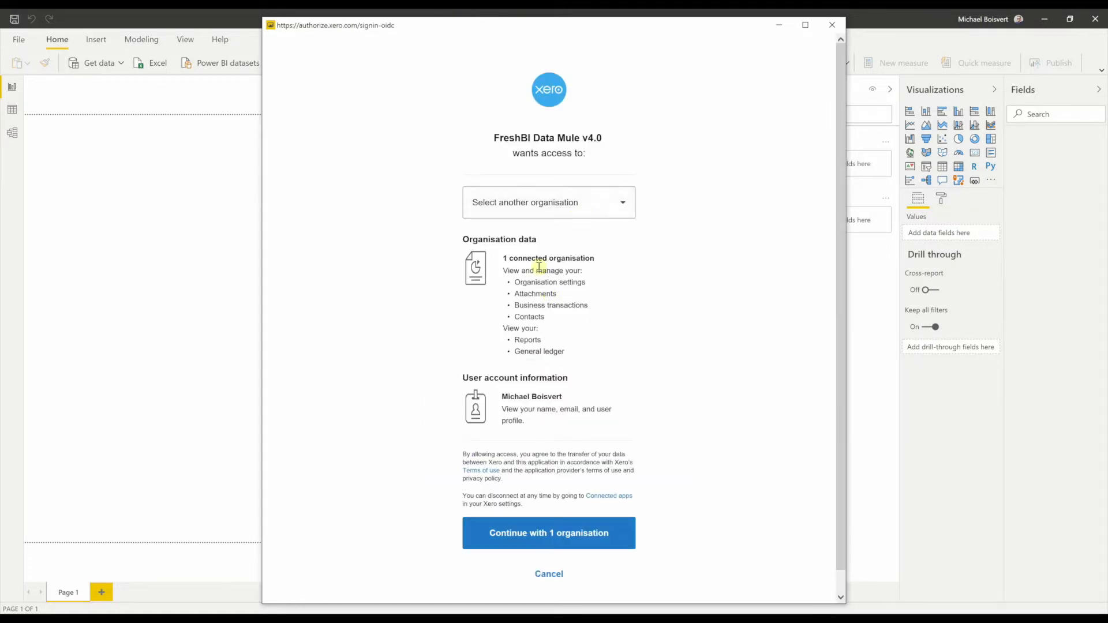
left_click(548, 202)
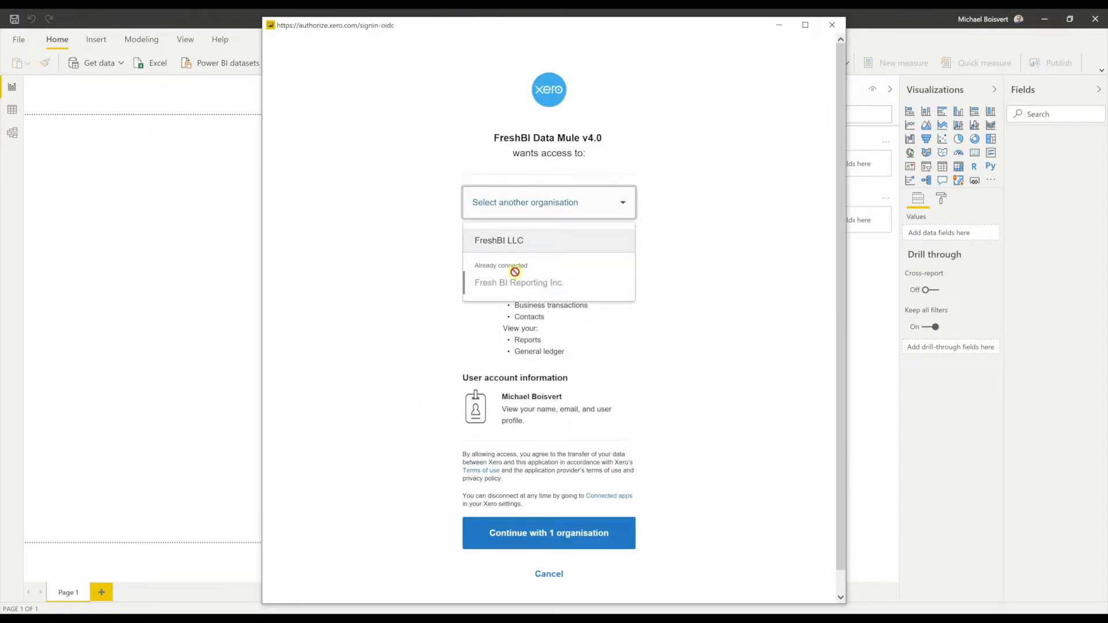
mouse_move(539, 243)
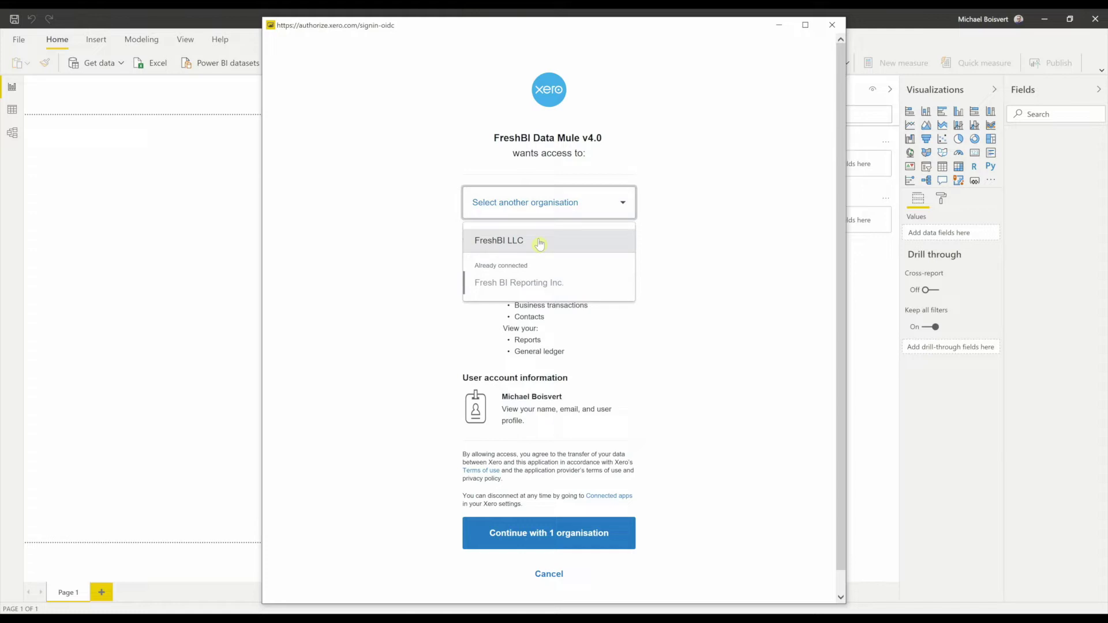
left_click(499, 240)
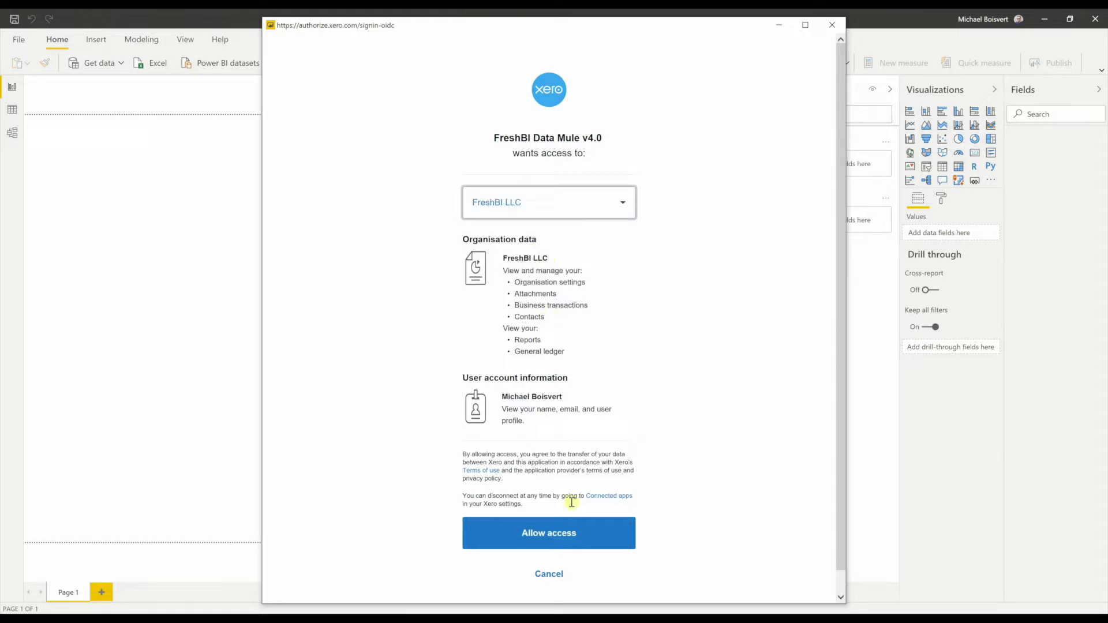
left_click(548, 532)
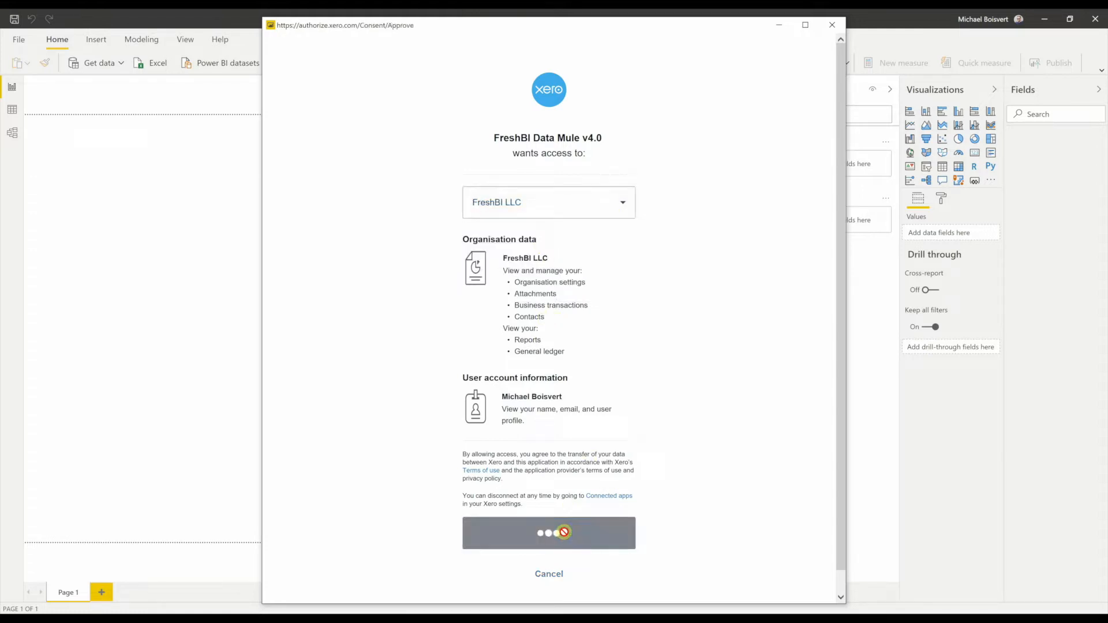
left_click(548, 533)
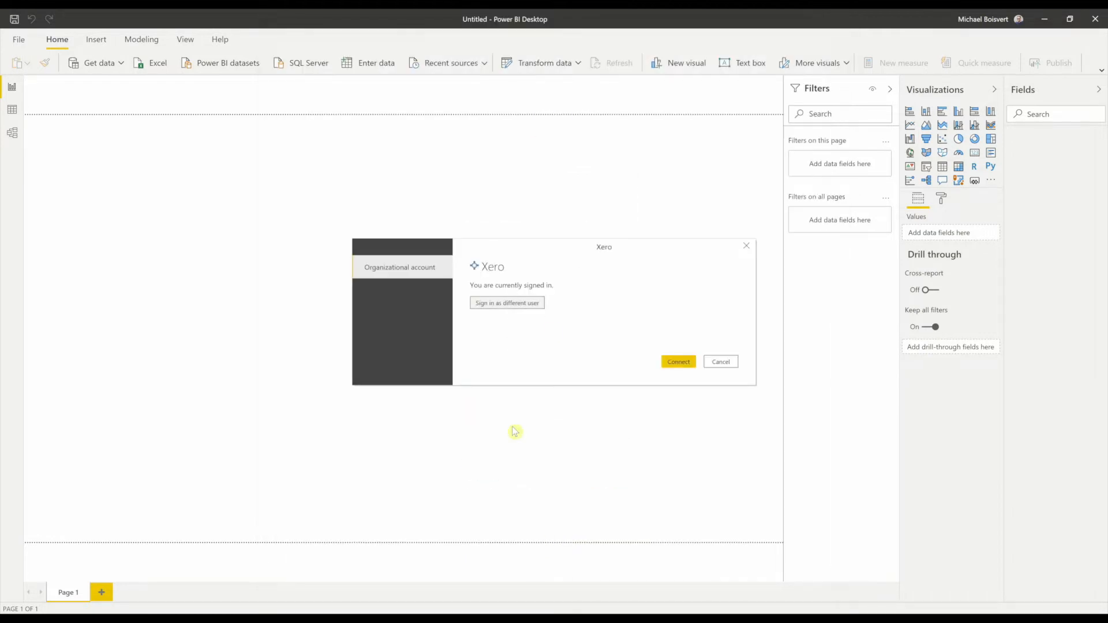
mouse_move(555, 330)
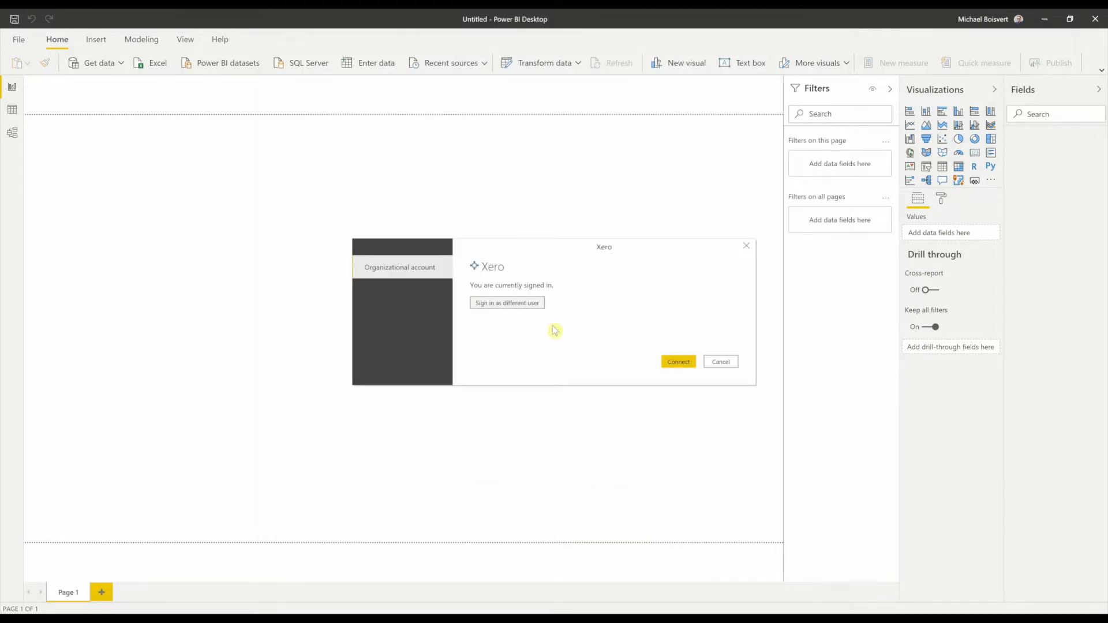
mouse_move(508, 293)
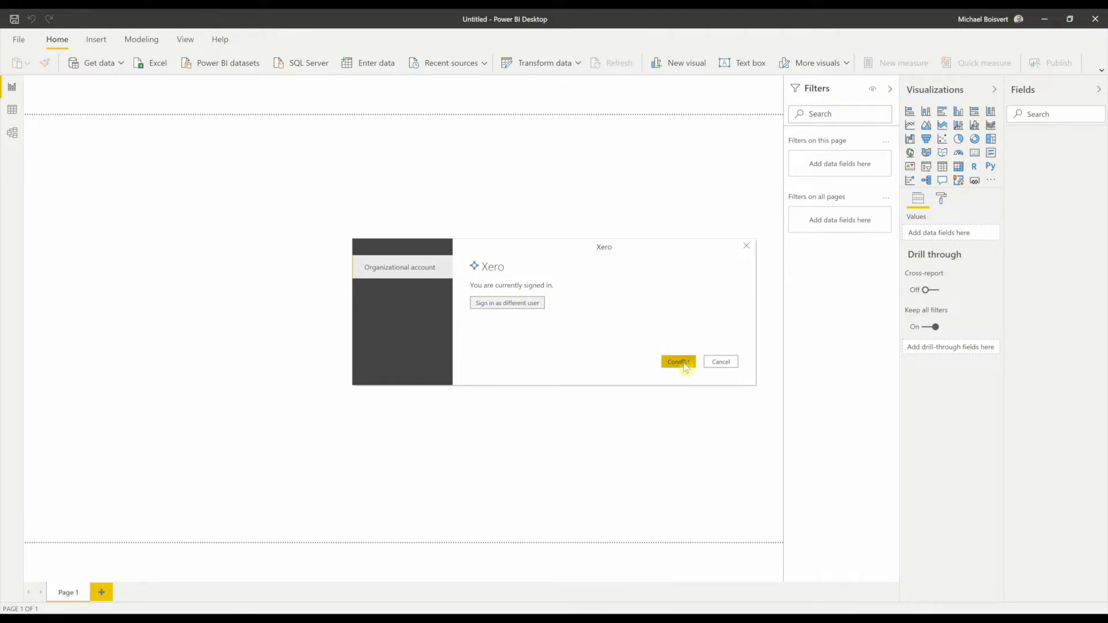
- Connect to Xero with the signed-in account to show the Navigator's Xero tables
left_click(677, 362)
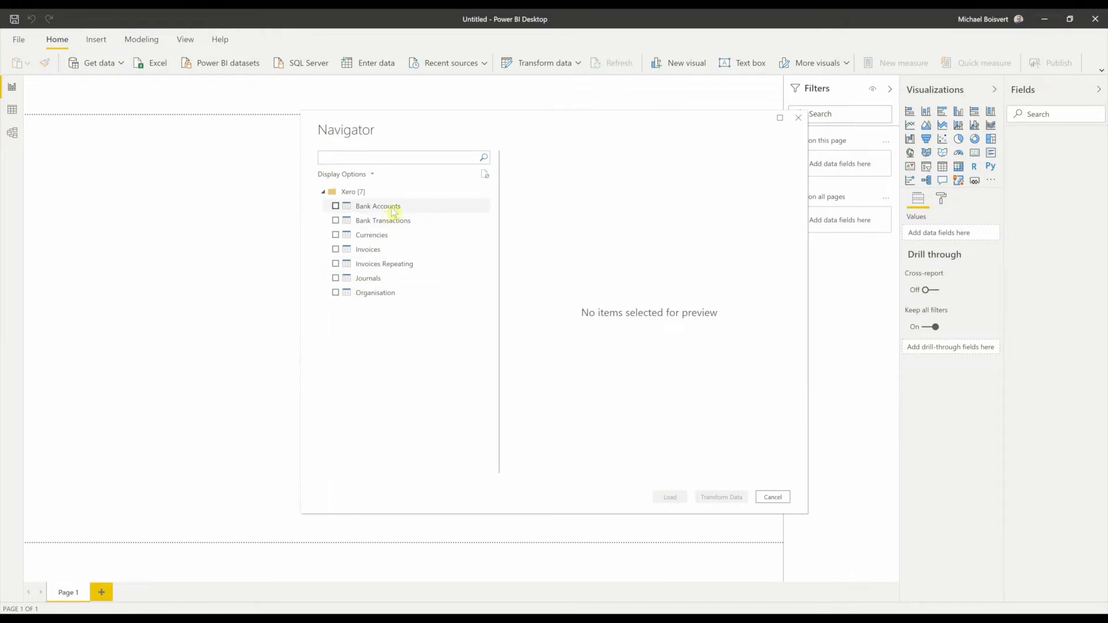
mouse_move(392, 241)
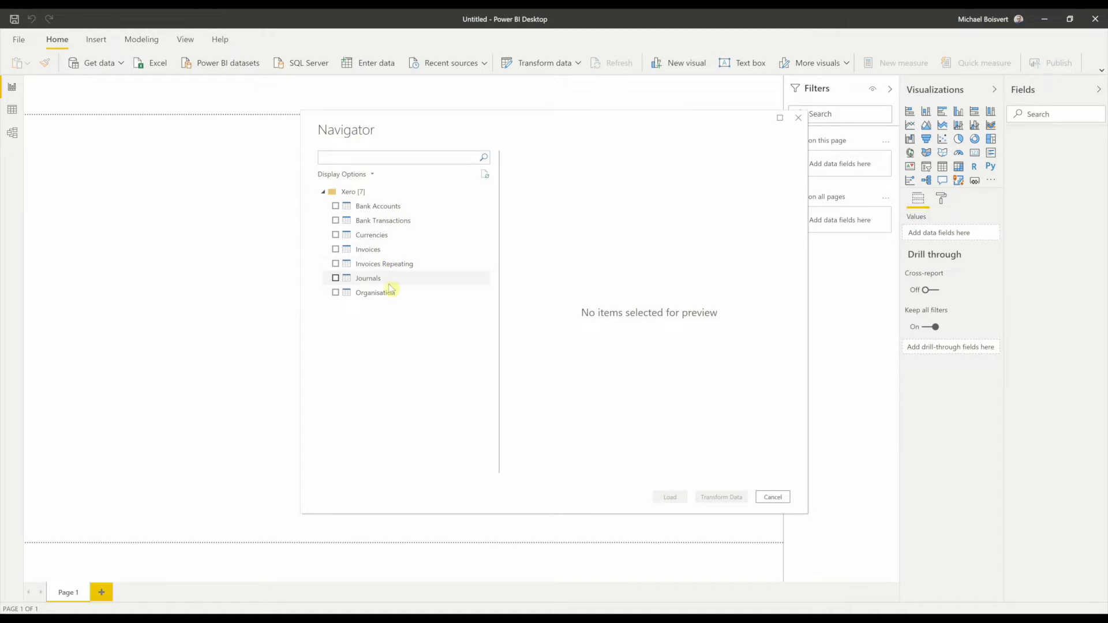
mouse_move(376, 292)
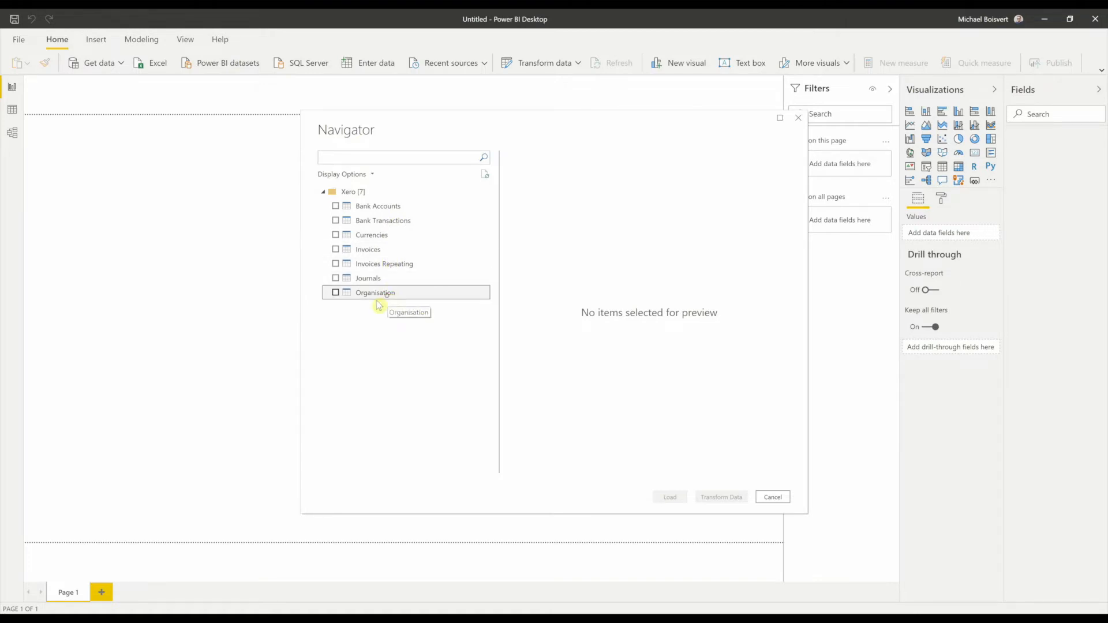
- Load the Organisation and Bank Transactions tables from the Xero Navigator
left_click(335, 292)
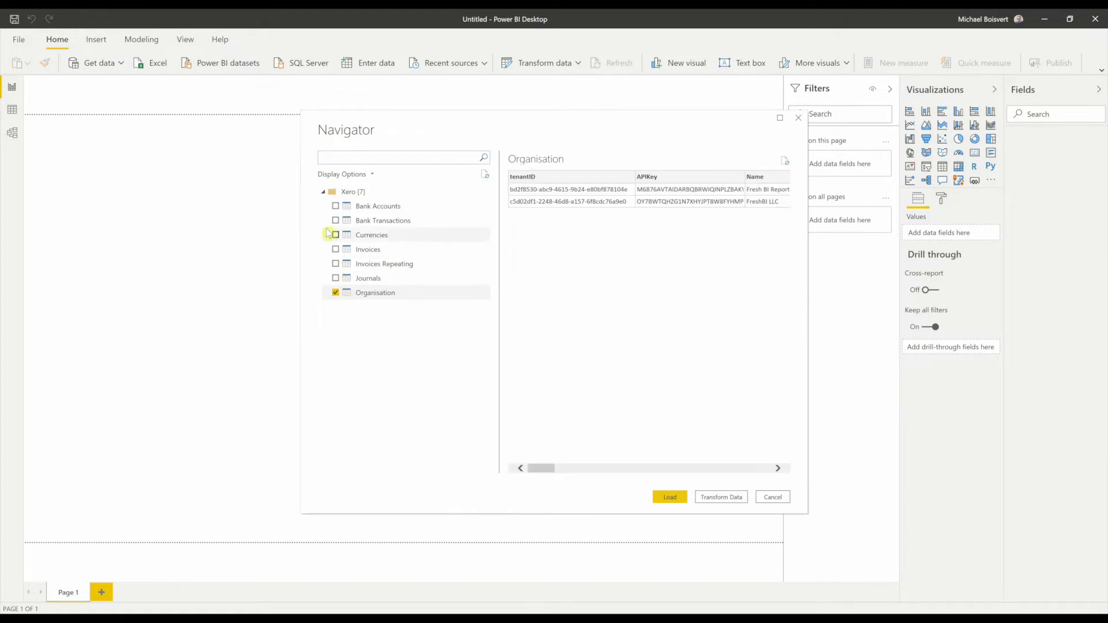
left_click(335, 220)
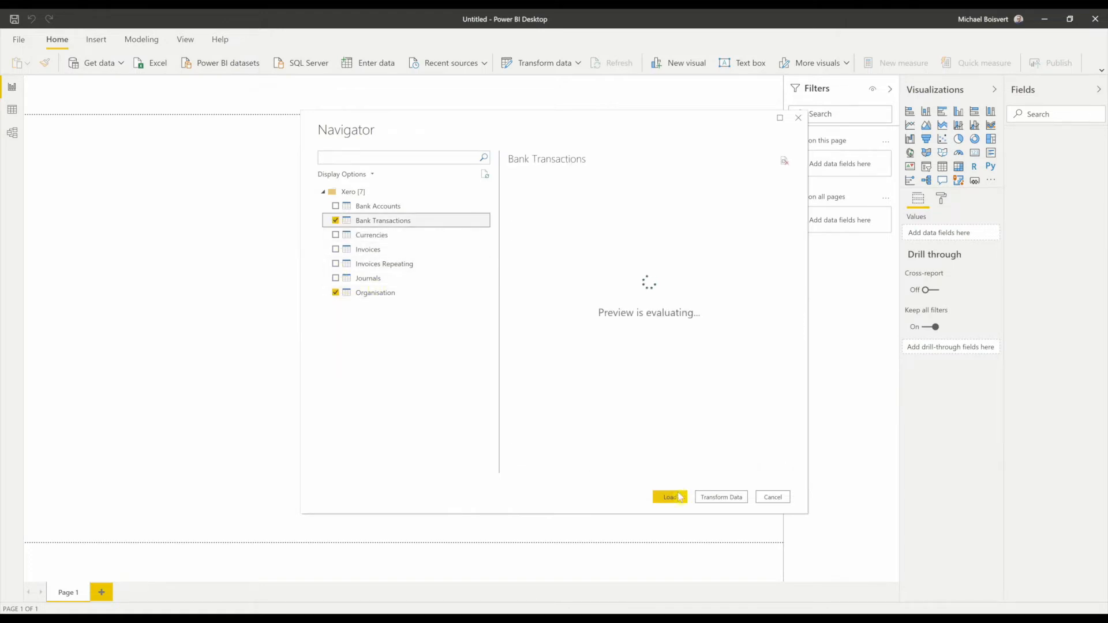
left_click(670, 497)
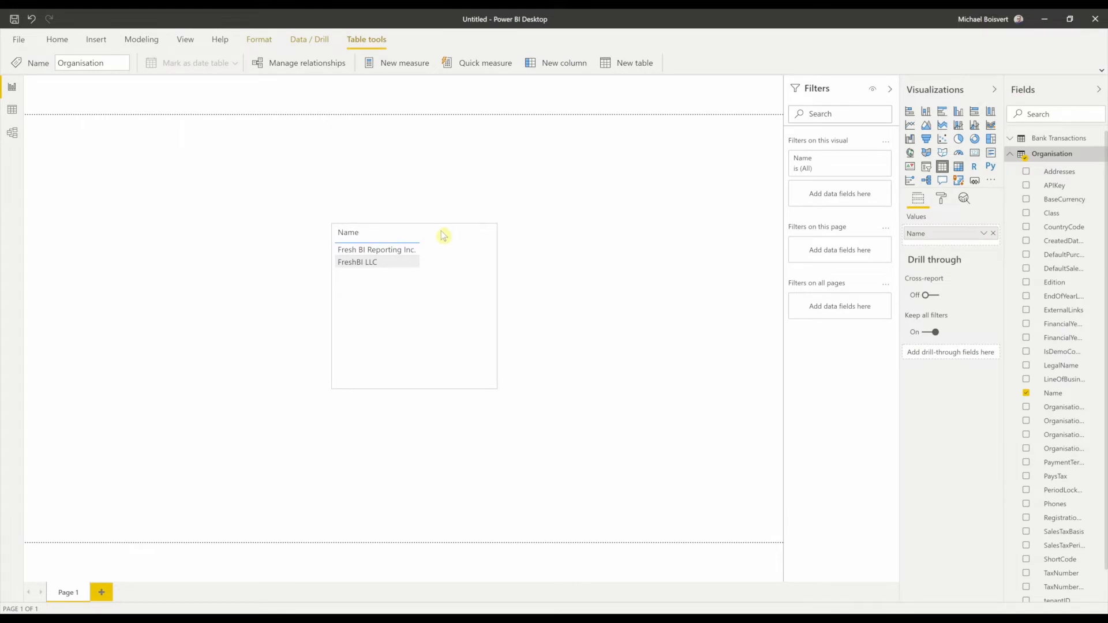
- Select the Name table visual listing Fresh BI Reporting Inc. and FreshBI LLC
left_click(414, 306)
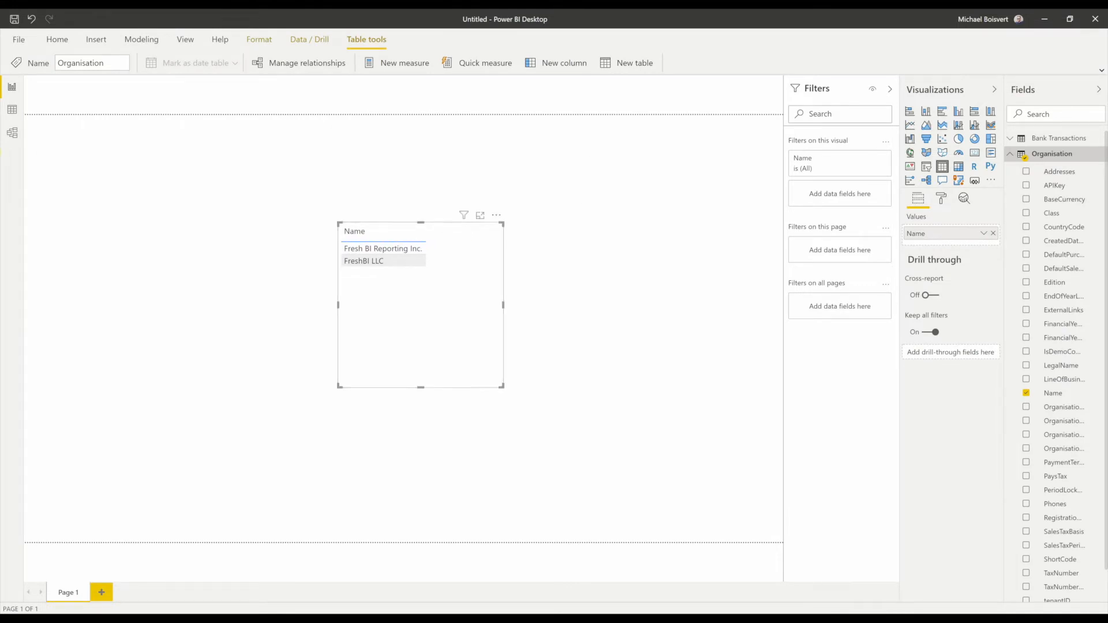
mouse_move(308, 261)
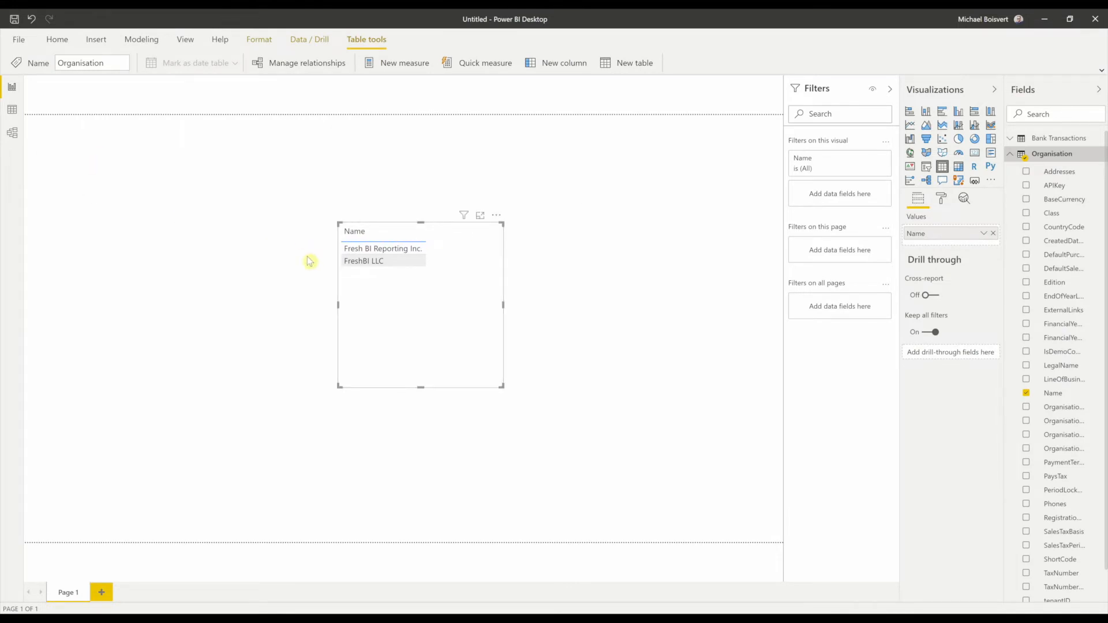
mouse_move(438, 277)
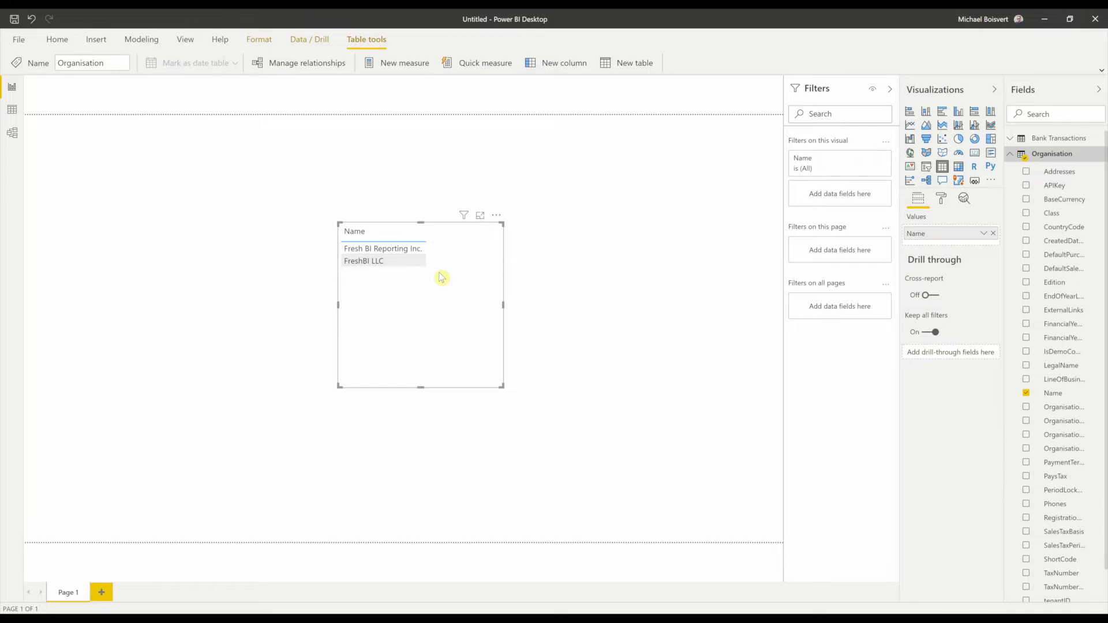
mouse_move(122, 83)
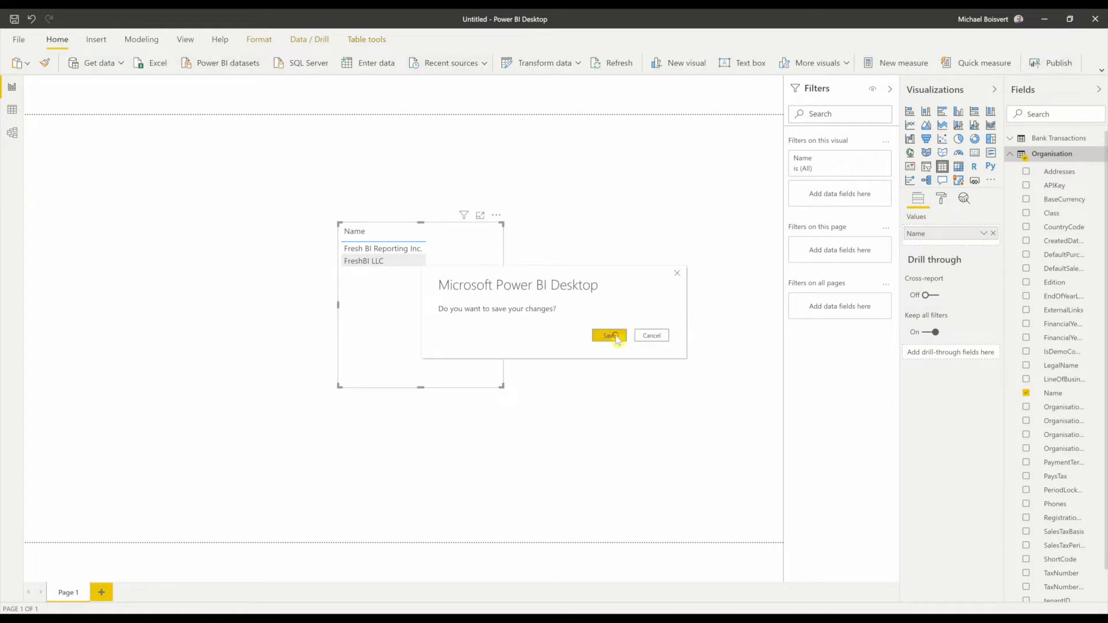
- Confirm saving the report changes and save the report file
left_click(610, 335)
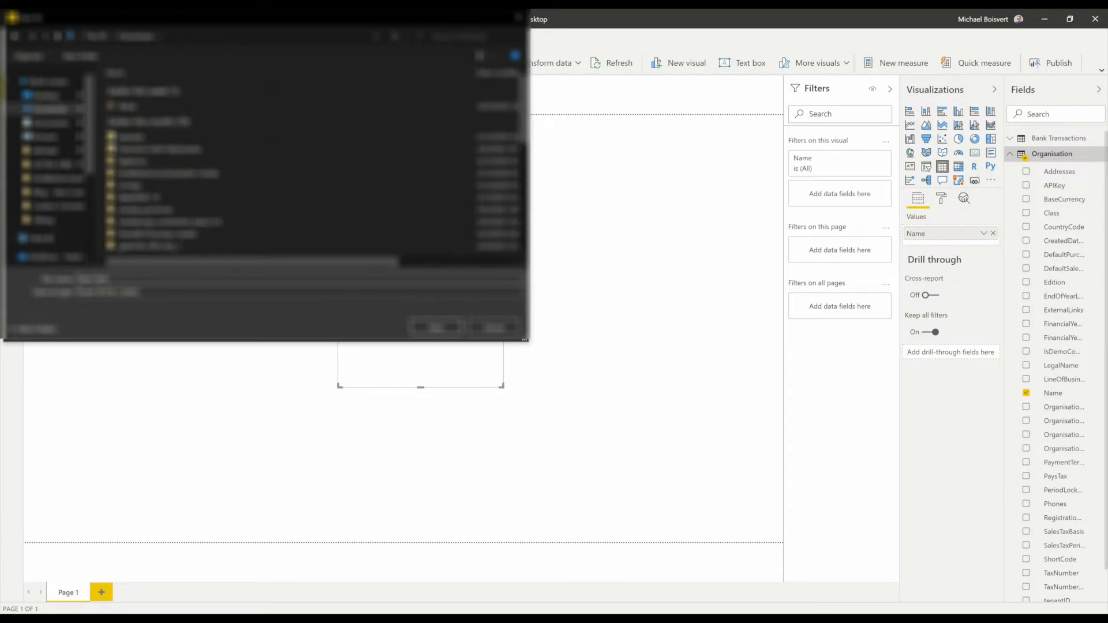
left_click(1059, 63)
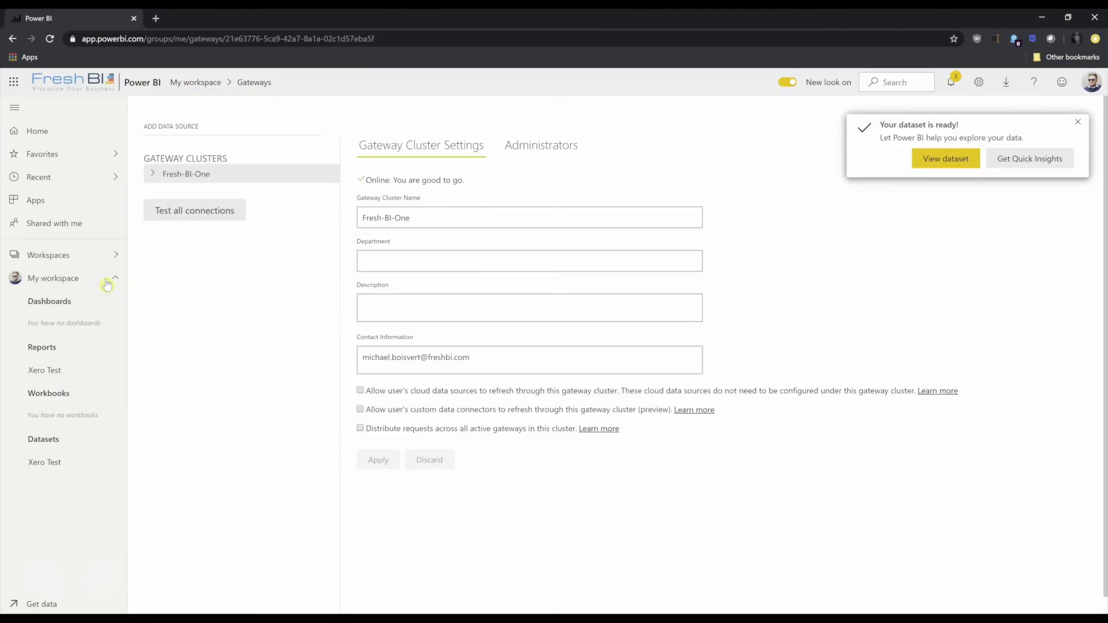
- Open the Xero Test report and the Xero Test dataset's options menu
left_click(44, 369)
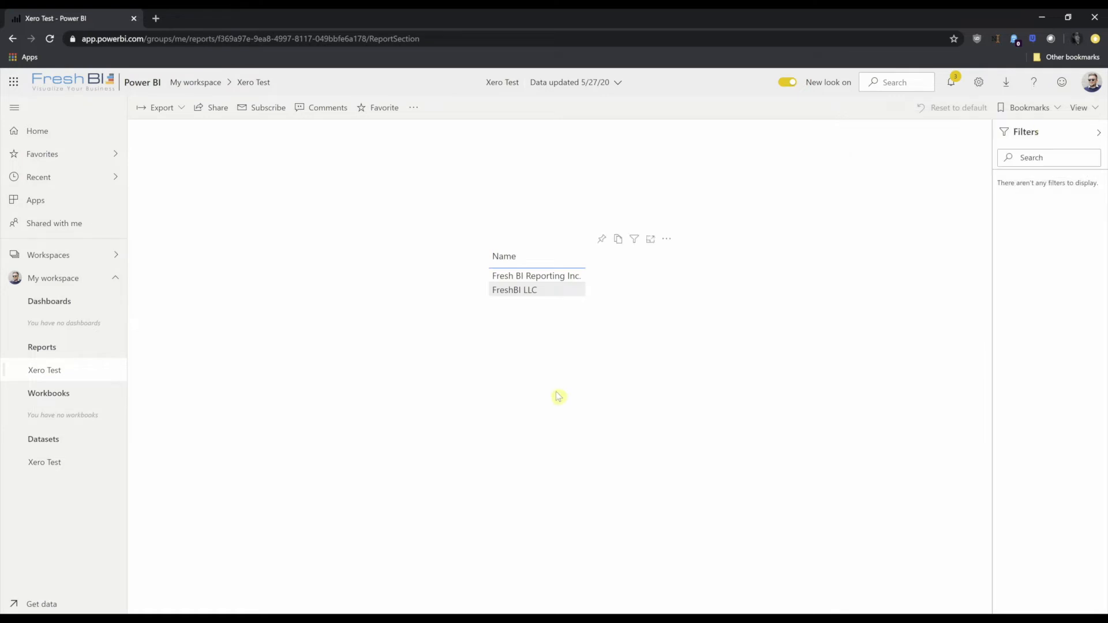
mouse_move(290, 433)
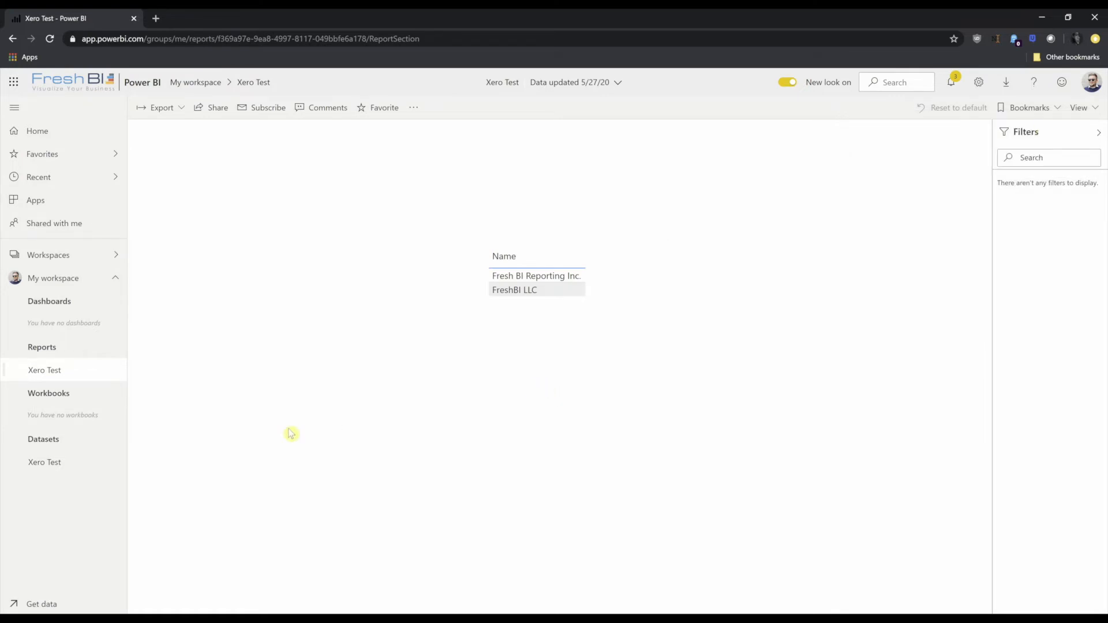
left_click(119, 466)
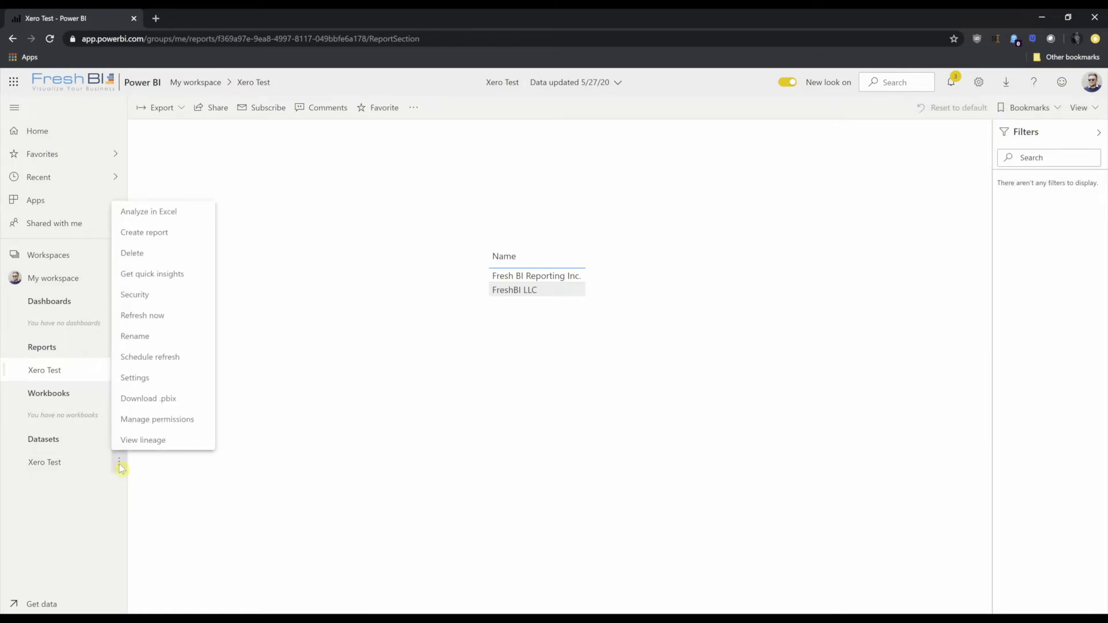
mouse_move(151, 357)
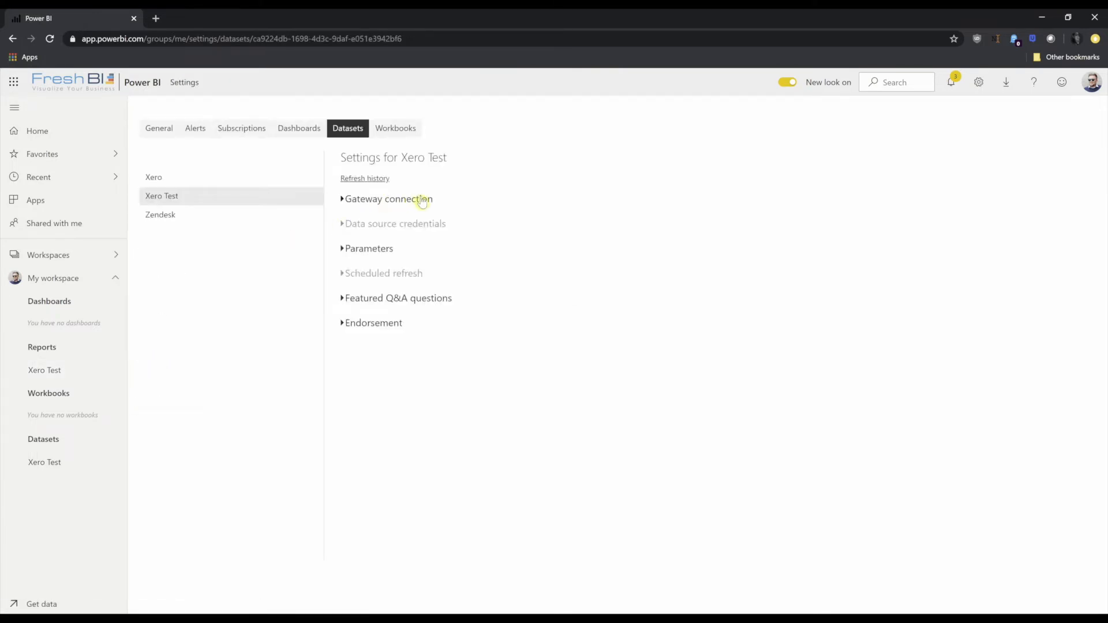
- Expand Gateway connection, showing Personal Gateway running and Fresh-BI-One misconfigured
left_click(388, 199)
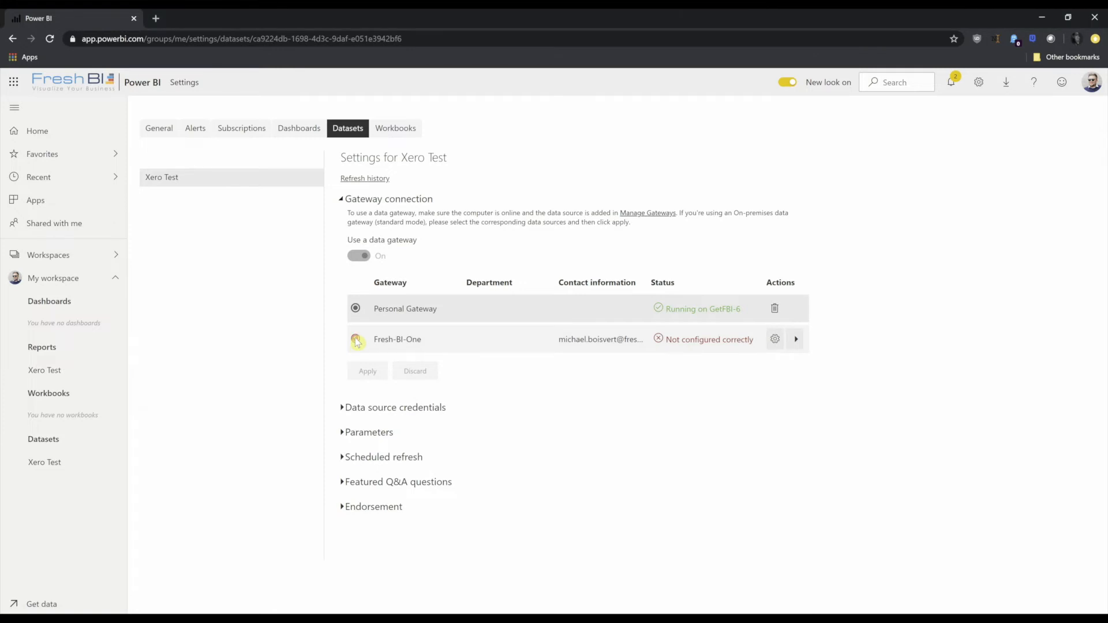
mouse_move(326, 361)
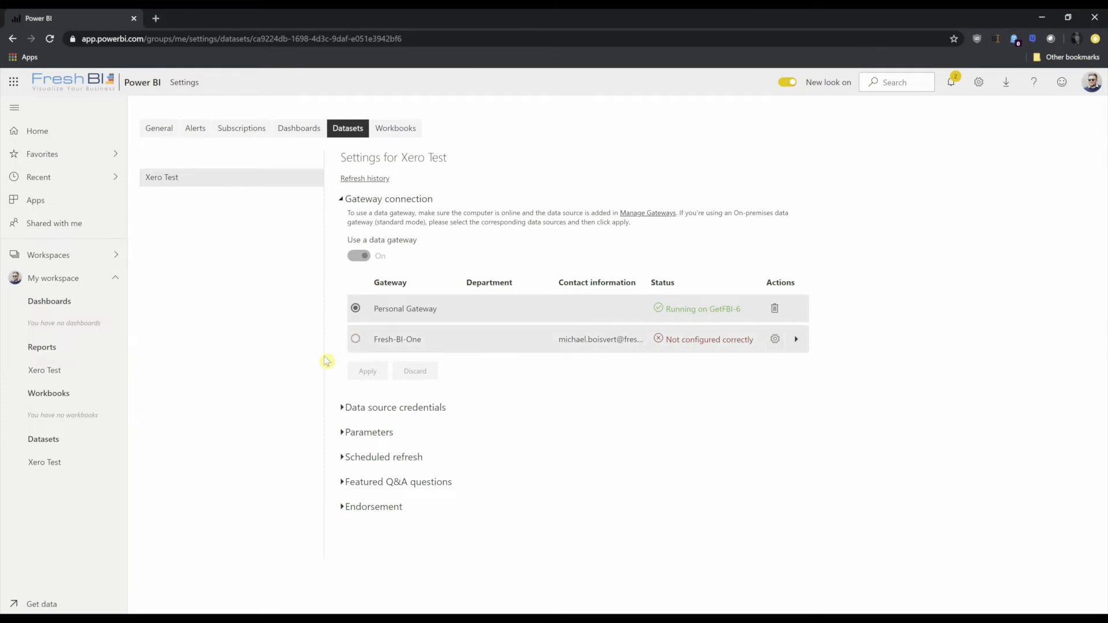
mouse_move(347, 355)
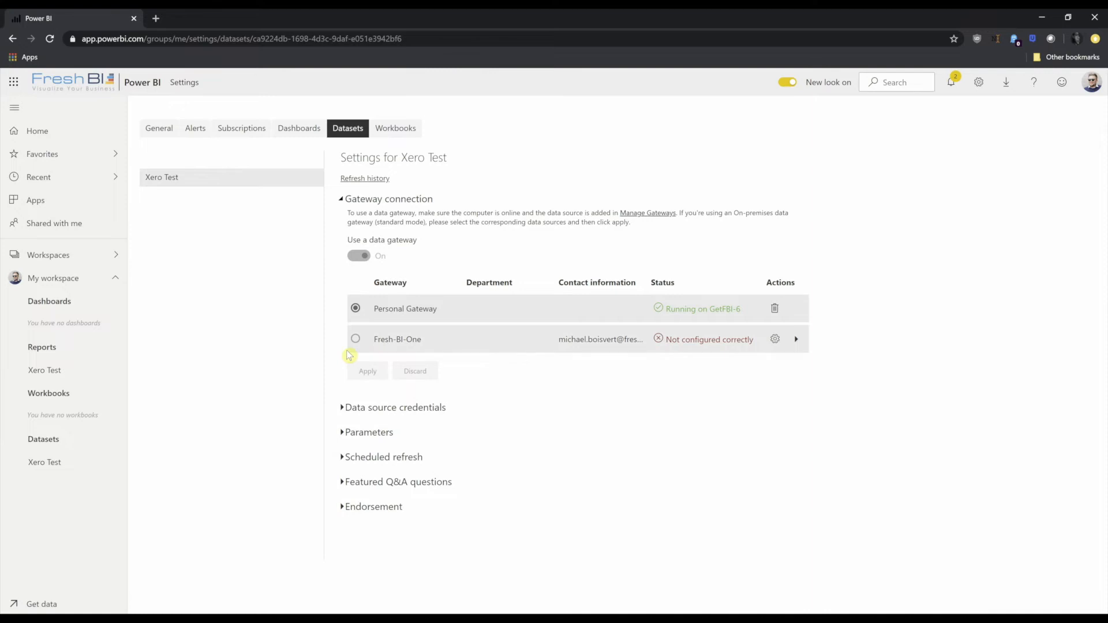
mouse_move(397, 339)
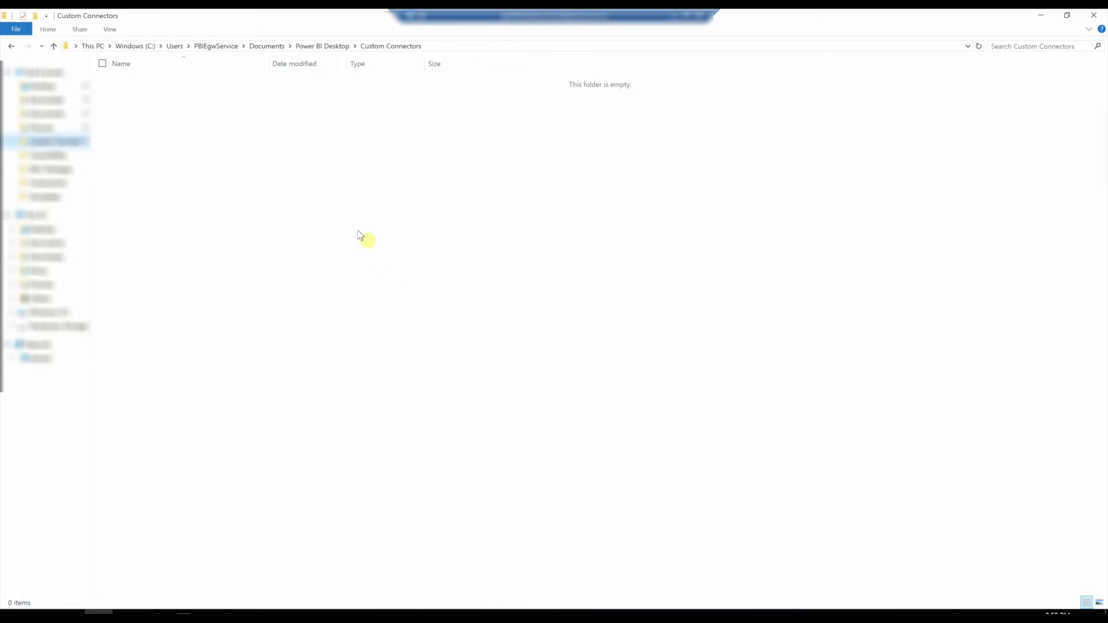
mouse_move(168, 369)
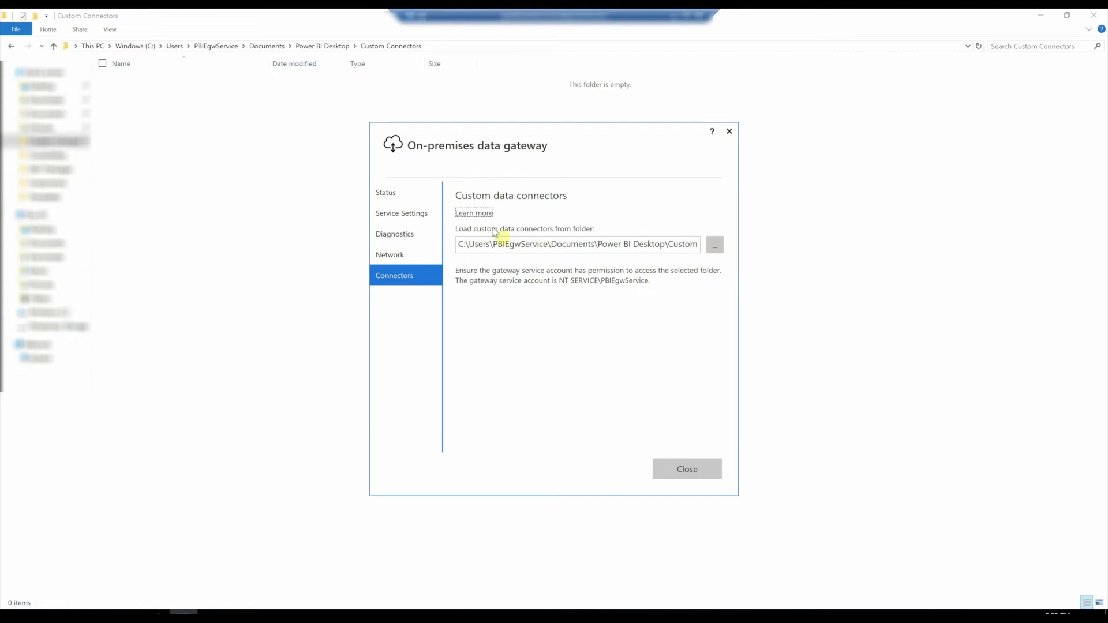
mouse_move(602, 208)
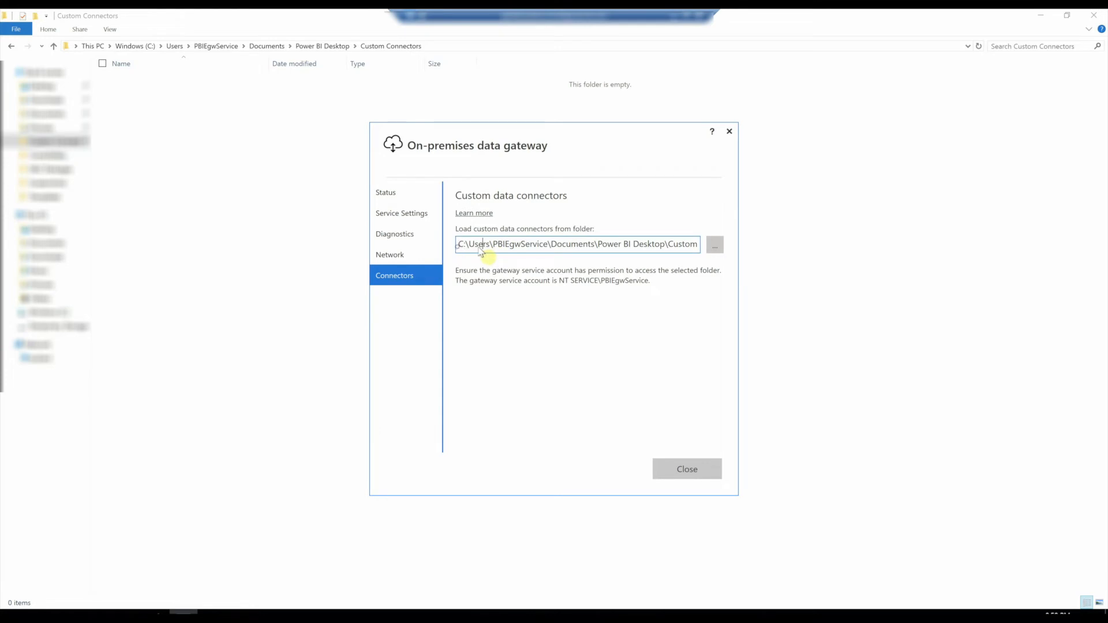
double_click(519, 243)
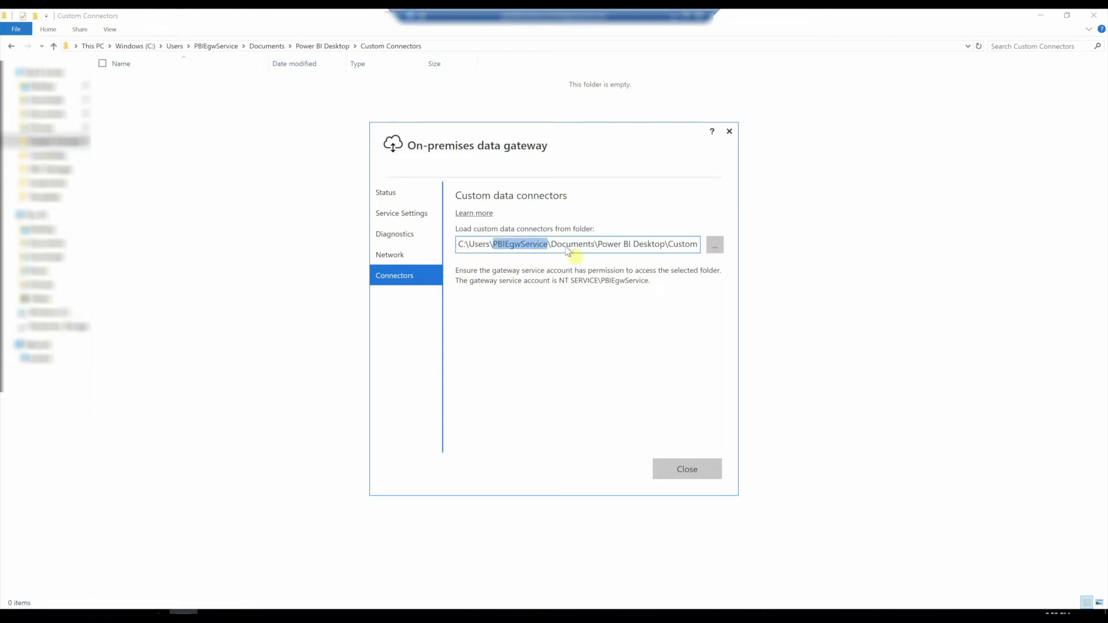
double_click(626, 244)
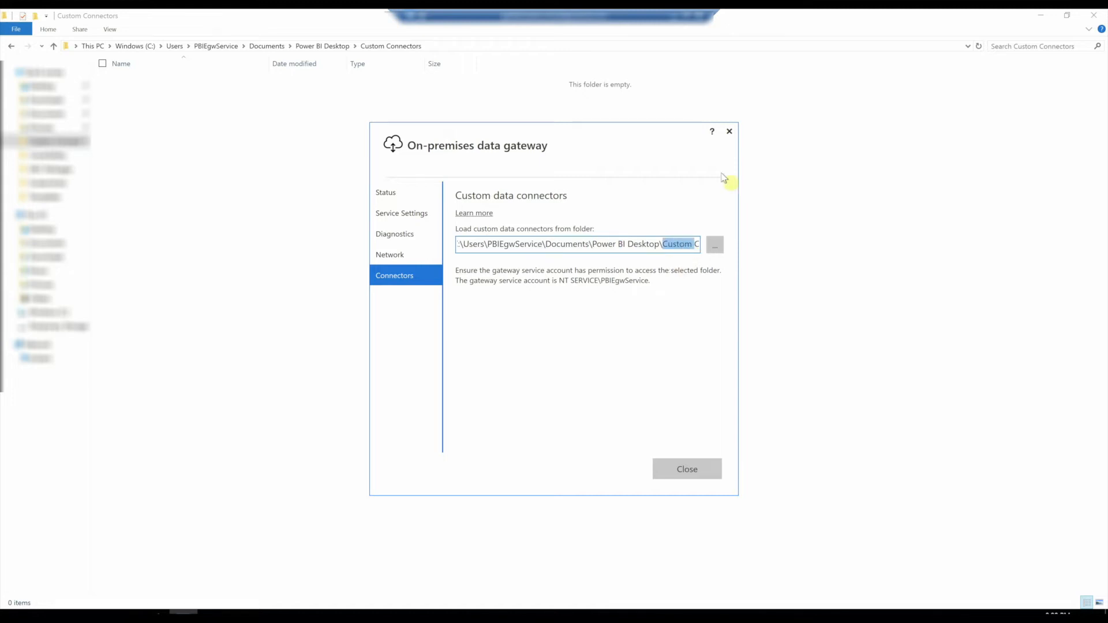
left_click(687, 468)
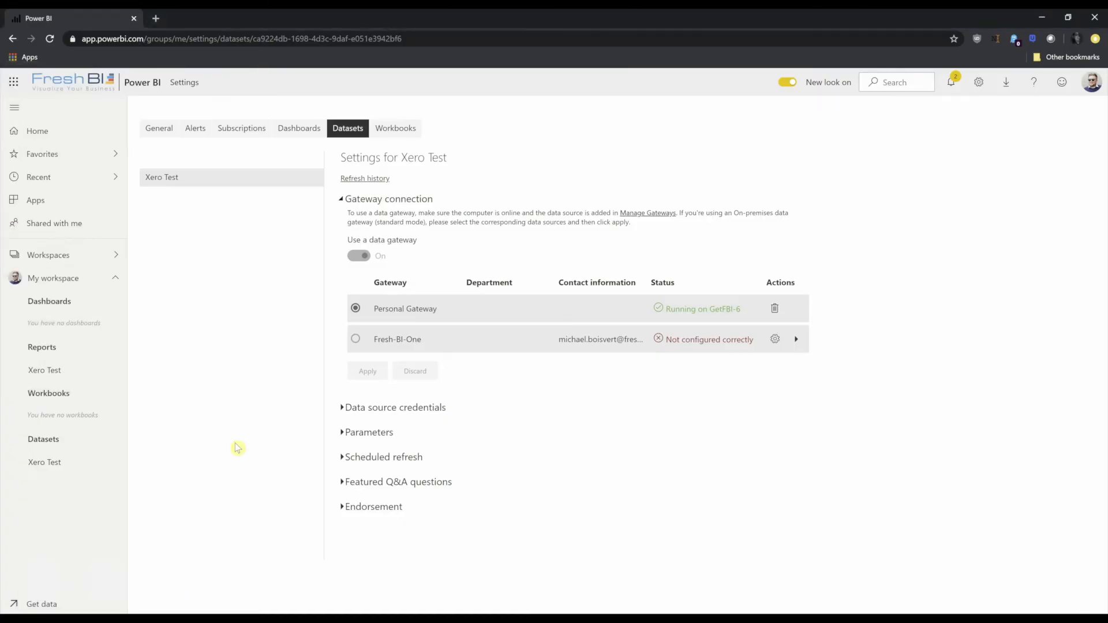
mouse_move(896, 155)
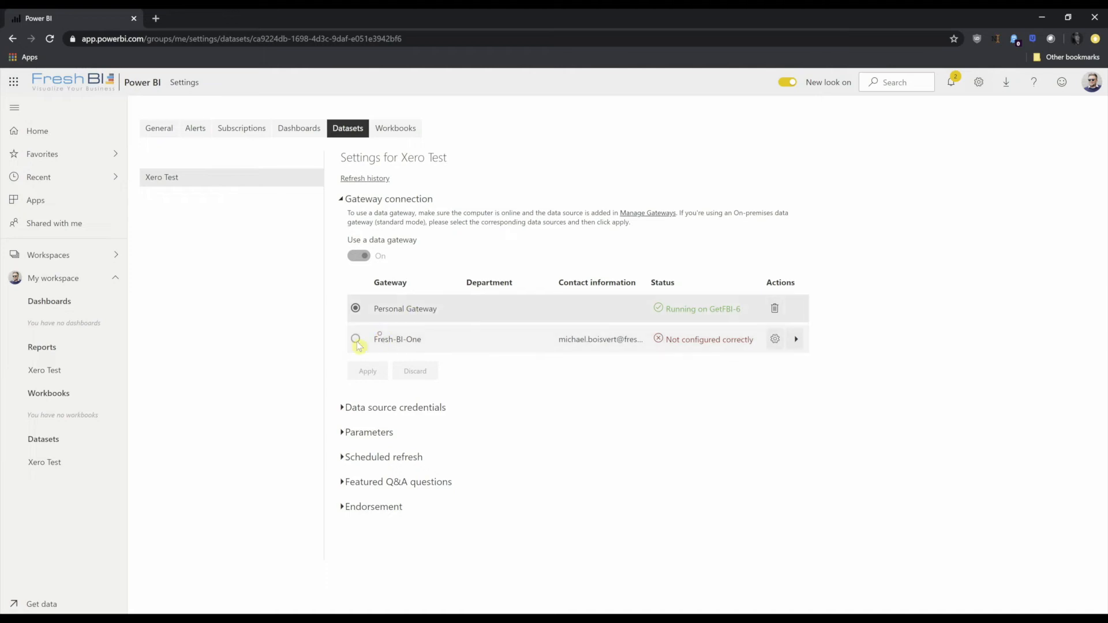
mouse_move(775, 339)
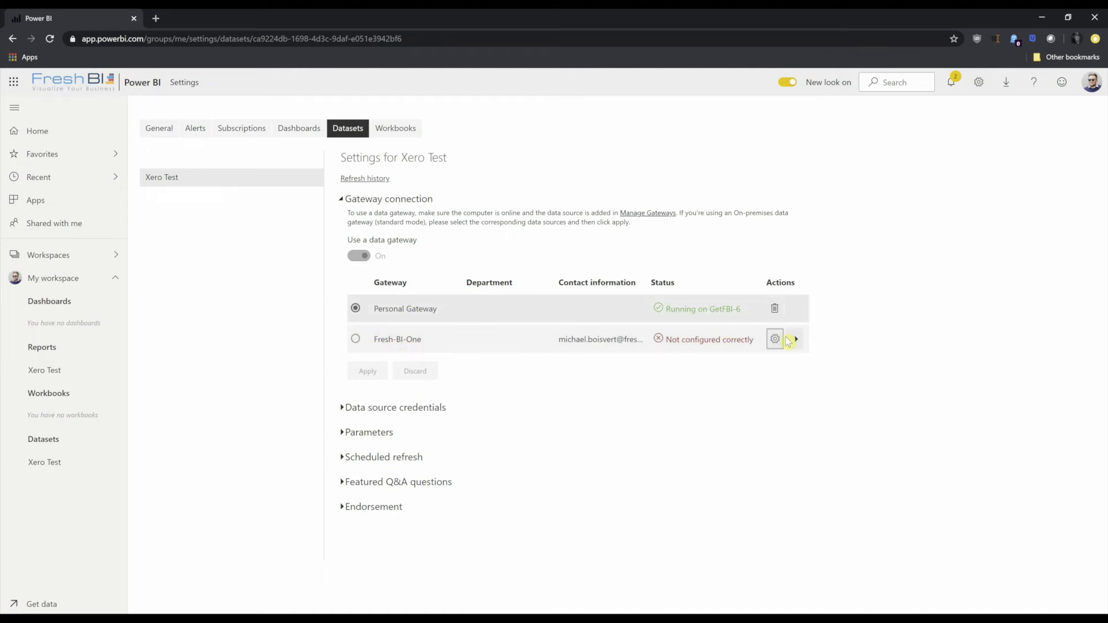
- Open the Power BI settings gear menu to reveal Manage gateways
left_click(979, 82)
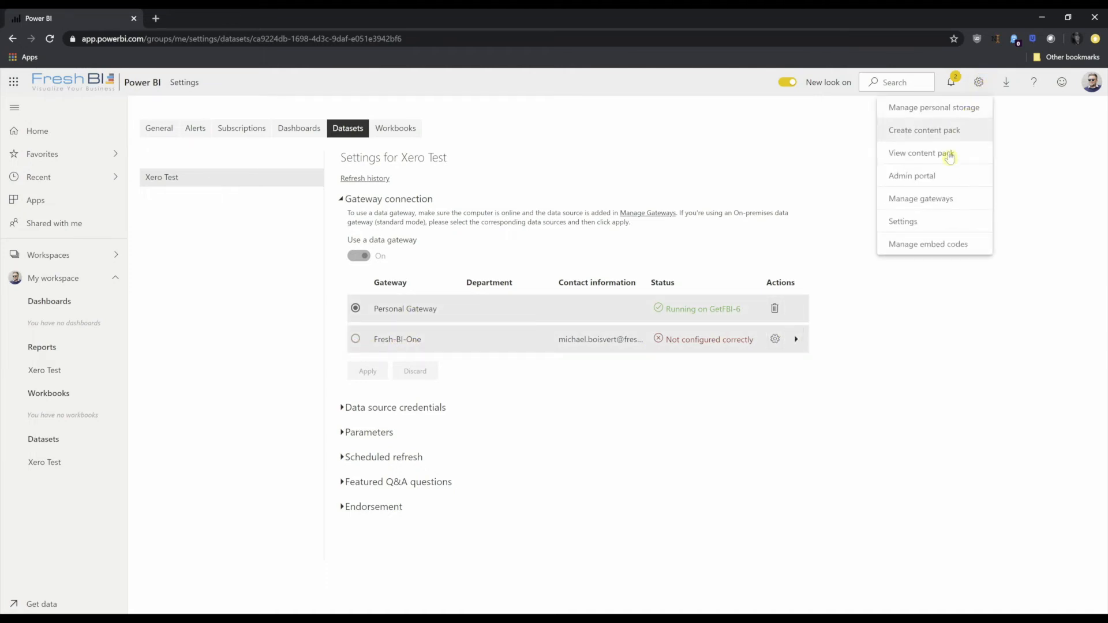
- Allow custom data connectors to refresh on the Fresh-BI-One gateway cluster and apply
left_click(921, 198)
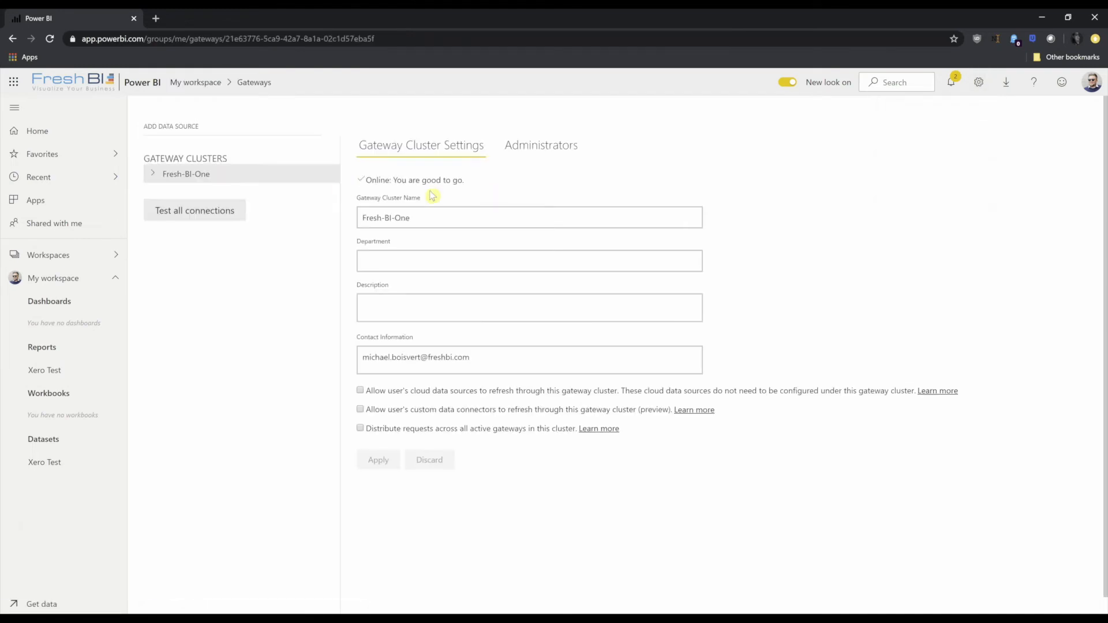
left_click(152, 174)
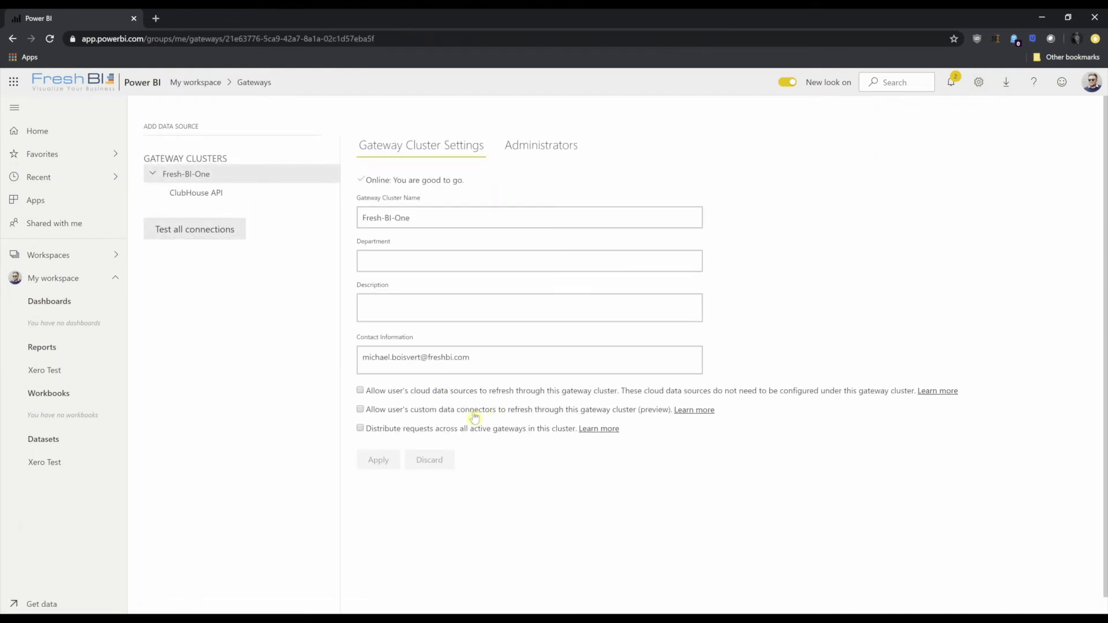
mouse_move(491, 415)
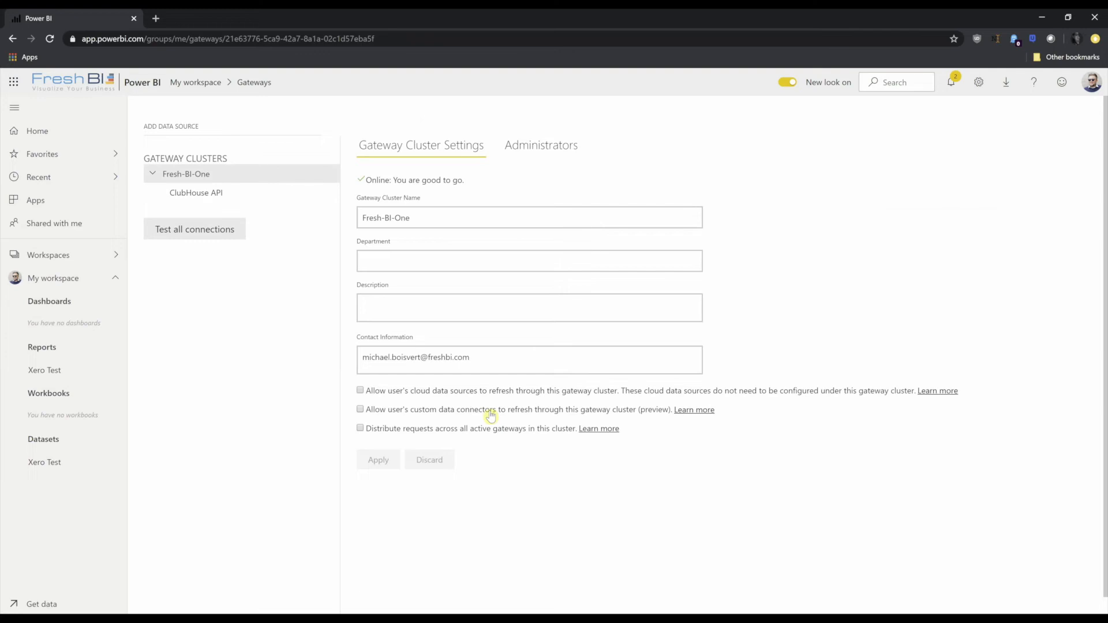
left_click(360, 410)
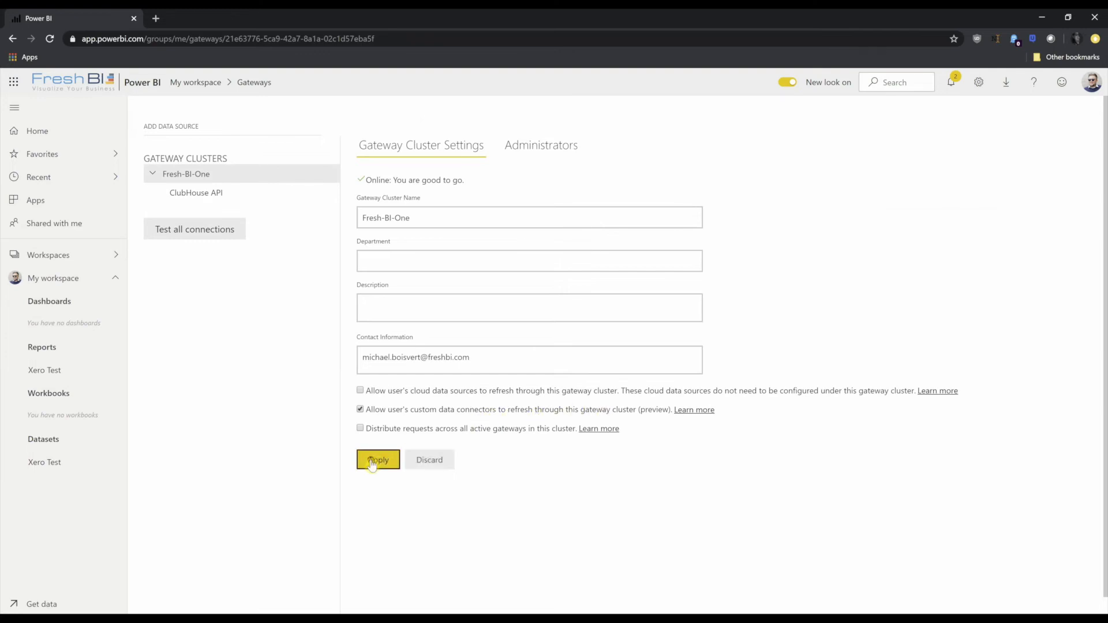
left_click(378, 459)
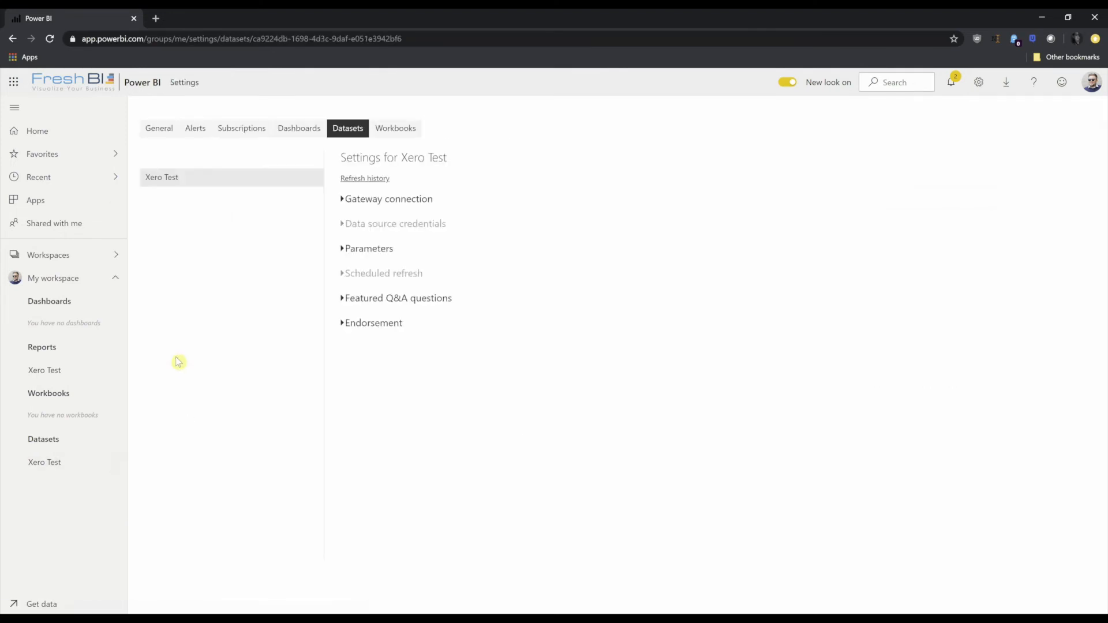
- List Fresh-BI-One's data sources for Xero Test and start manually adding the Xero source
left_click(388, 198)
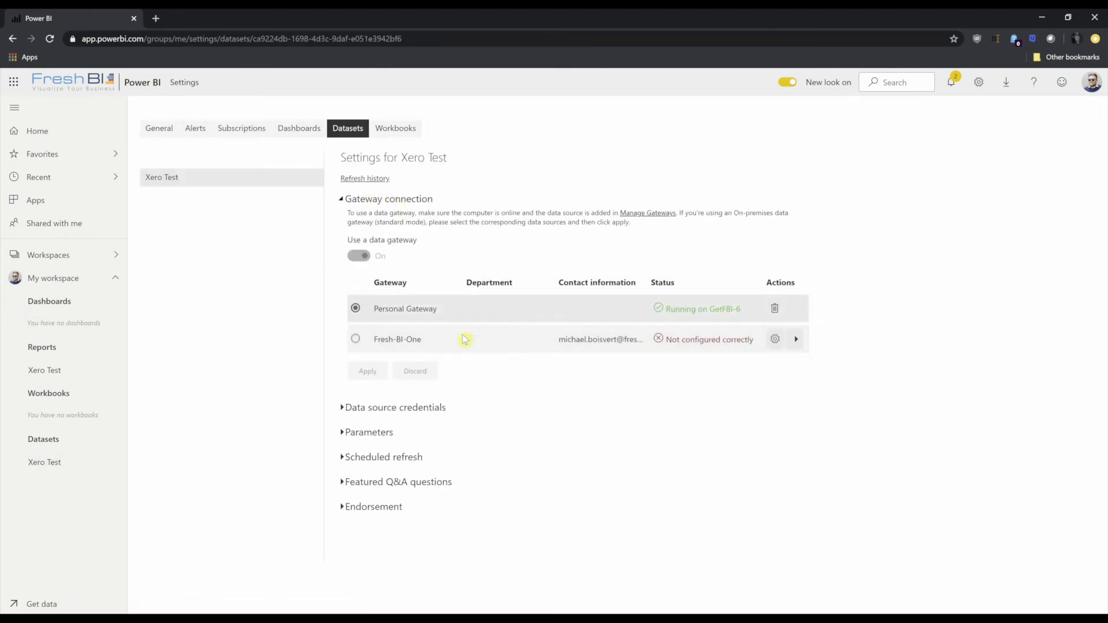
mouse_move(693, 332)
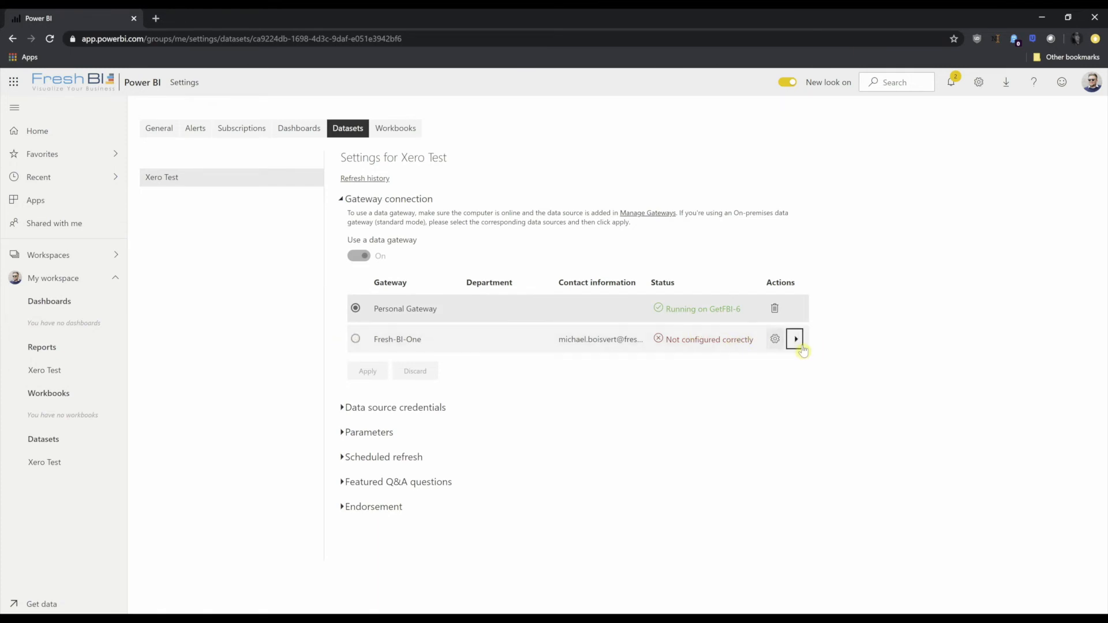
left_click(794, 340)
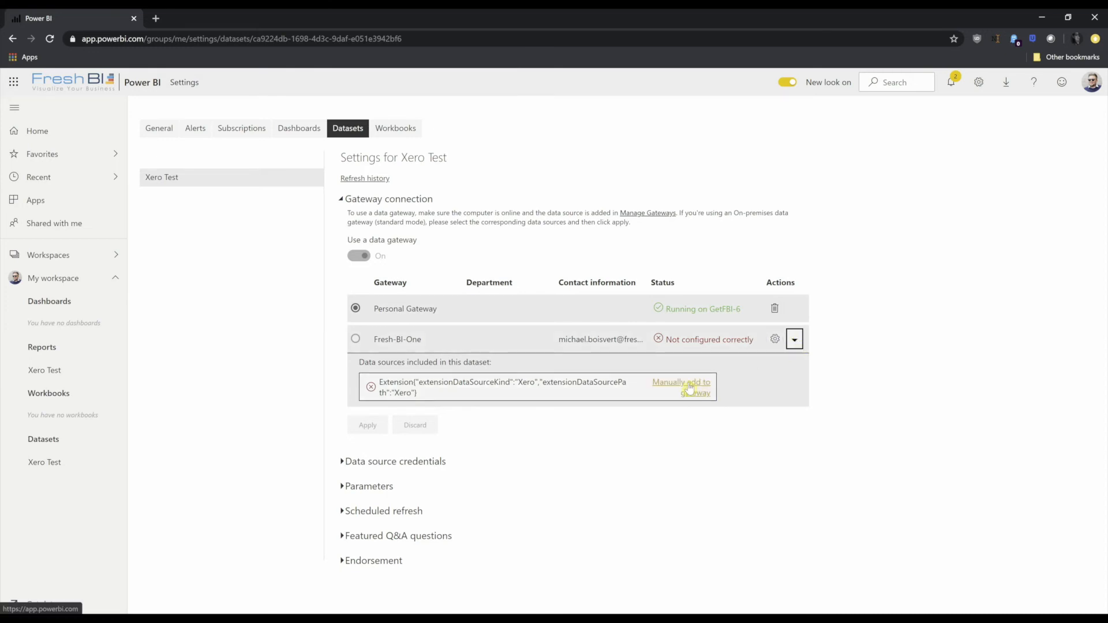
left_click(681, 387)
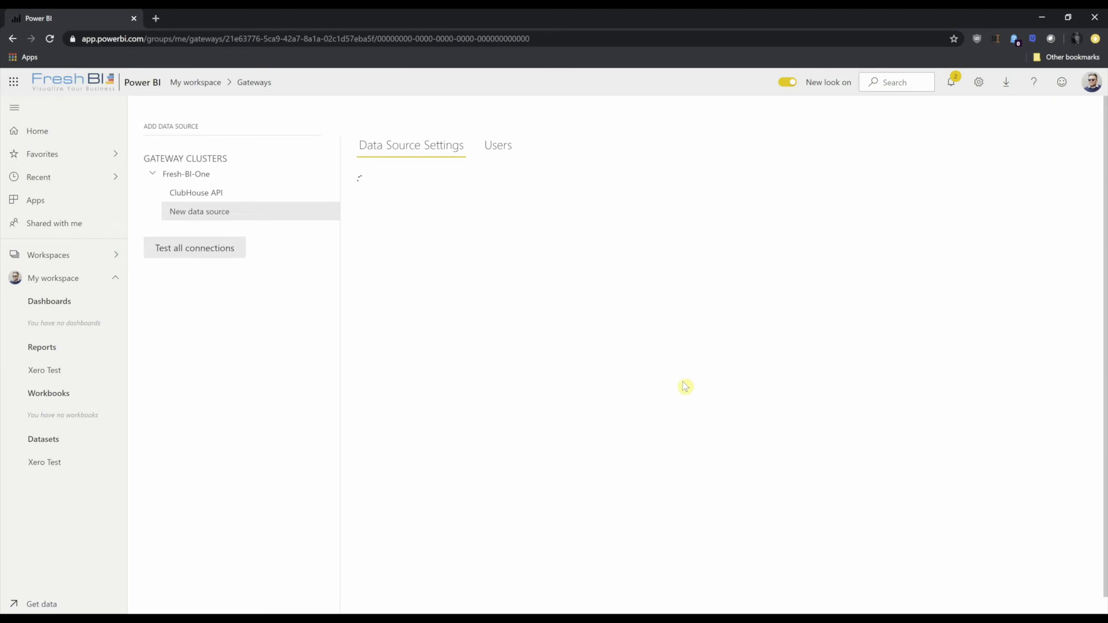
- Name the new gateway data source 'Xero' and bring up its OAuth2 credential prompt
left_click(199, 212)
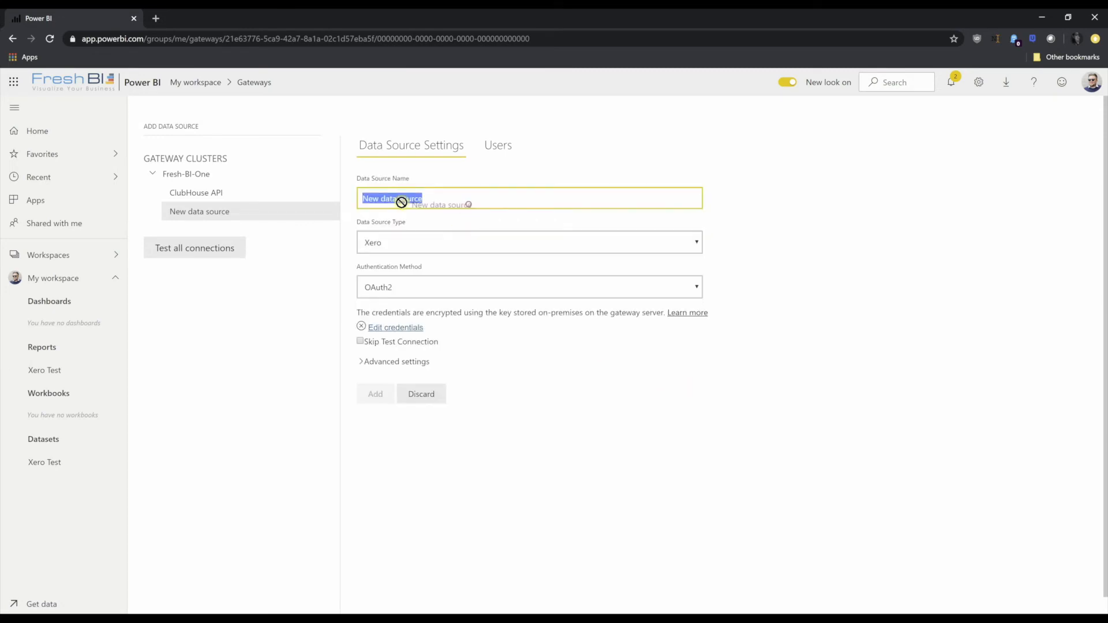
type("Xero")
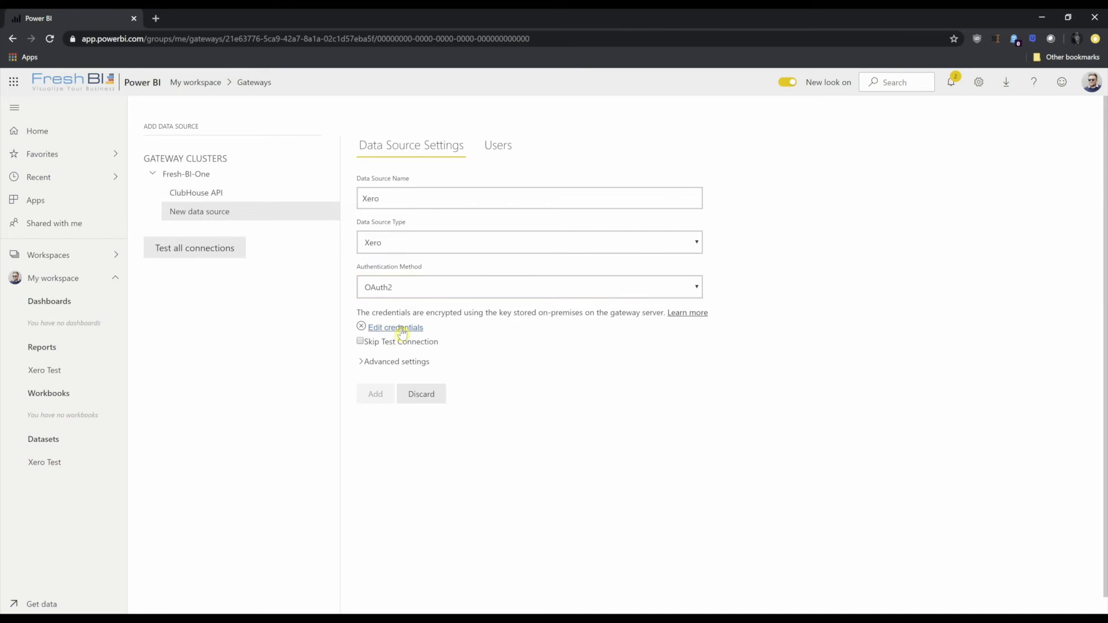
left_click(394, 328)
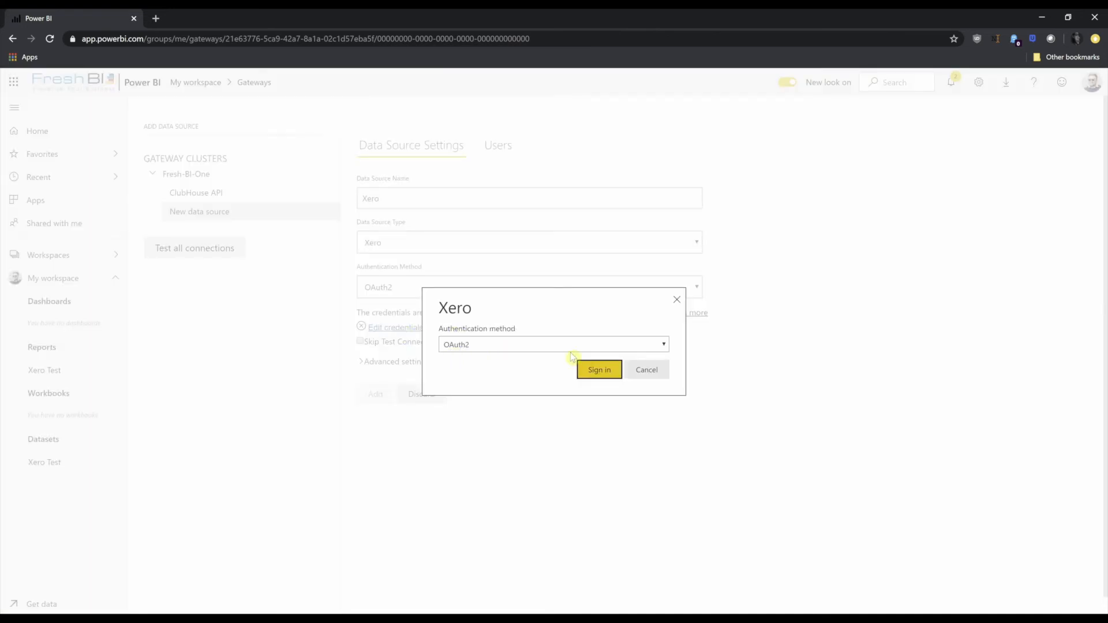
- Sign in to Xero, check the organisation list, and continue with 2 organisations
left_click(598, 369)
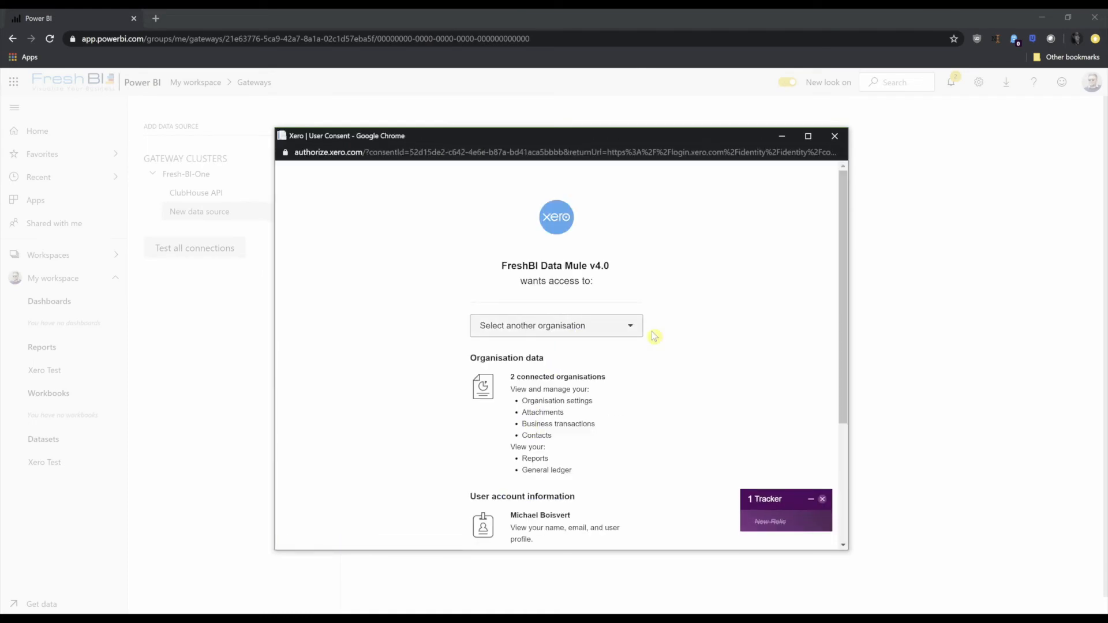
scroll("down", 3)
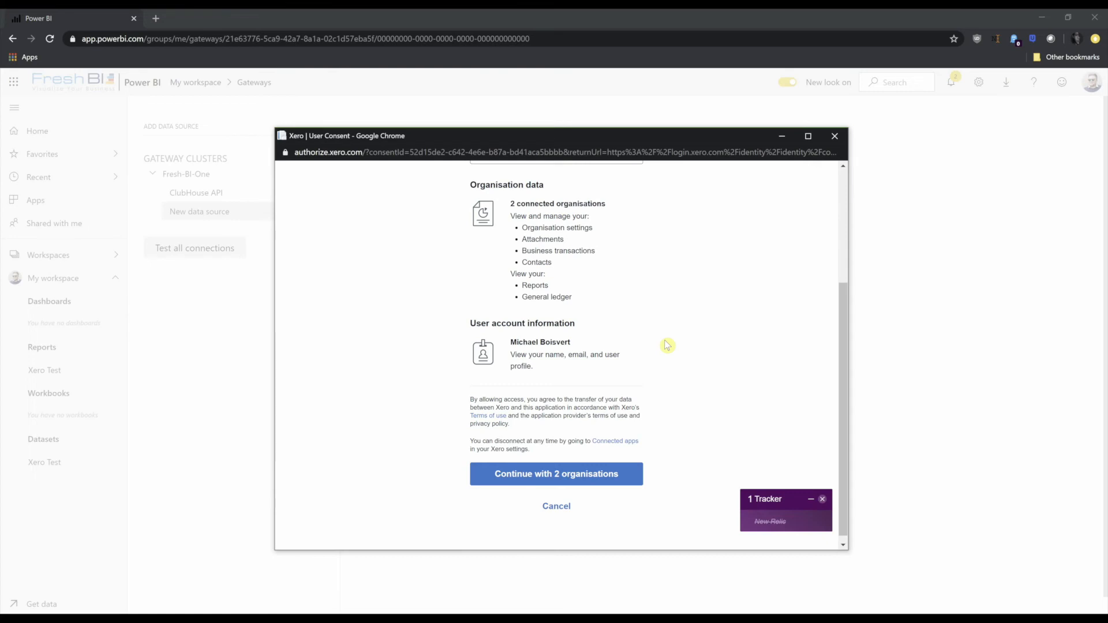
scroll("up", 3)
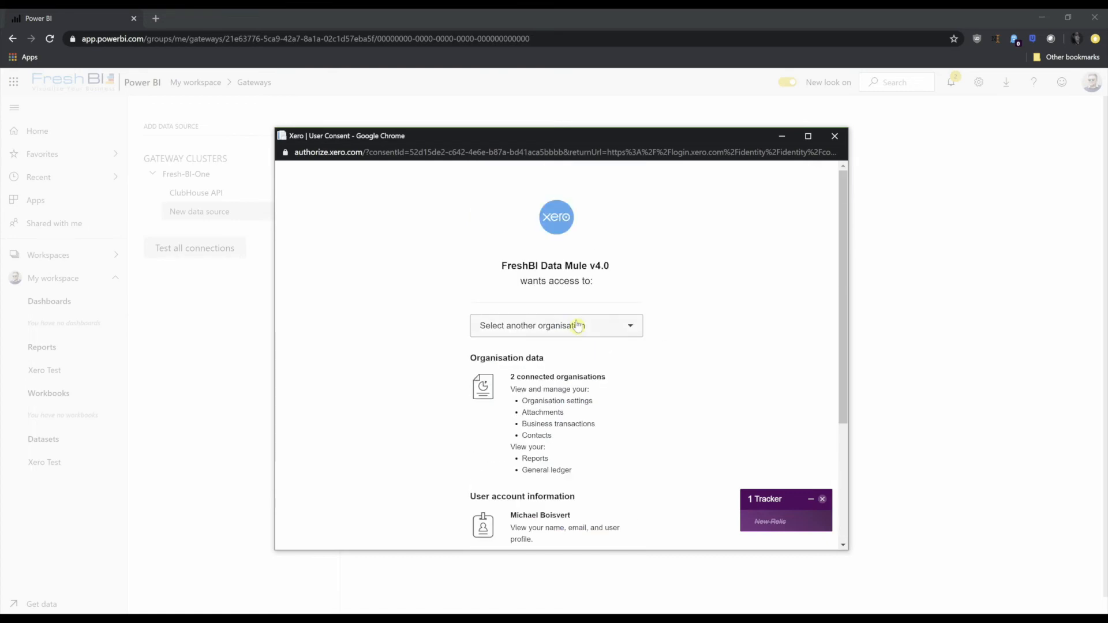
left_click(556, 325)
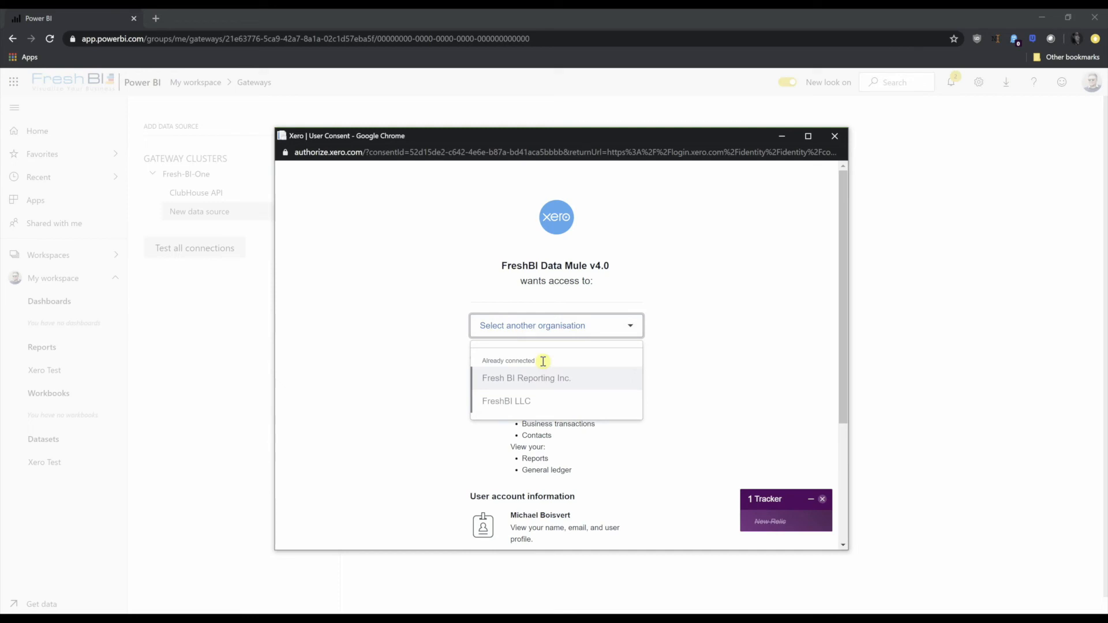
left_click(526, 400)
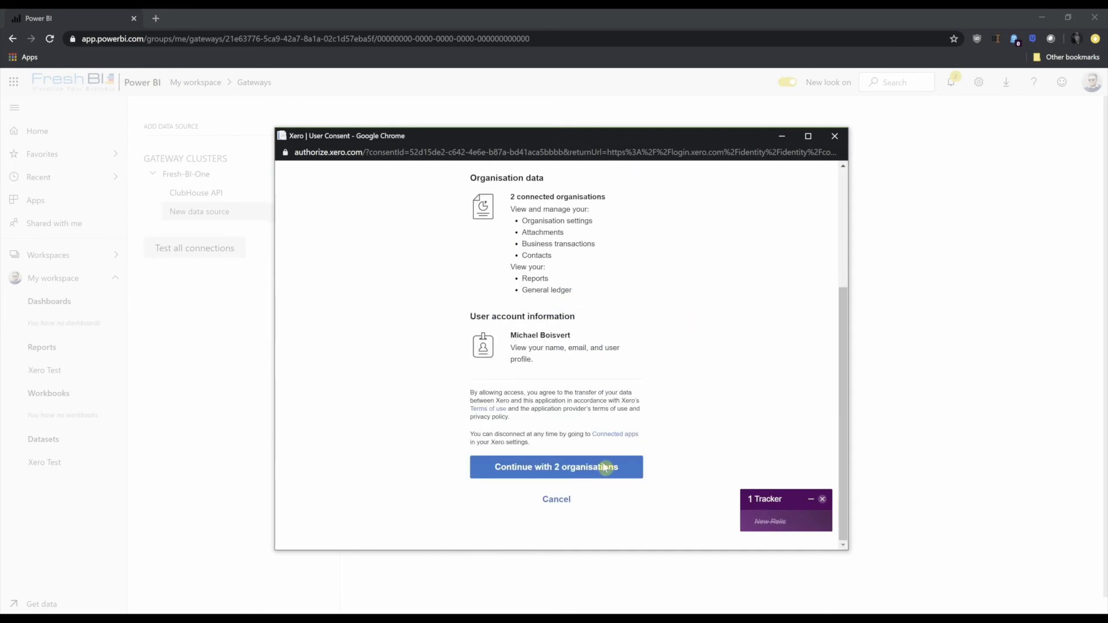
mouse_move(557, 467)
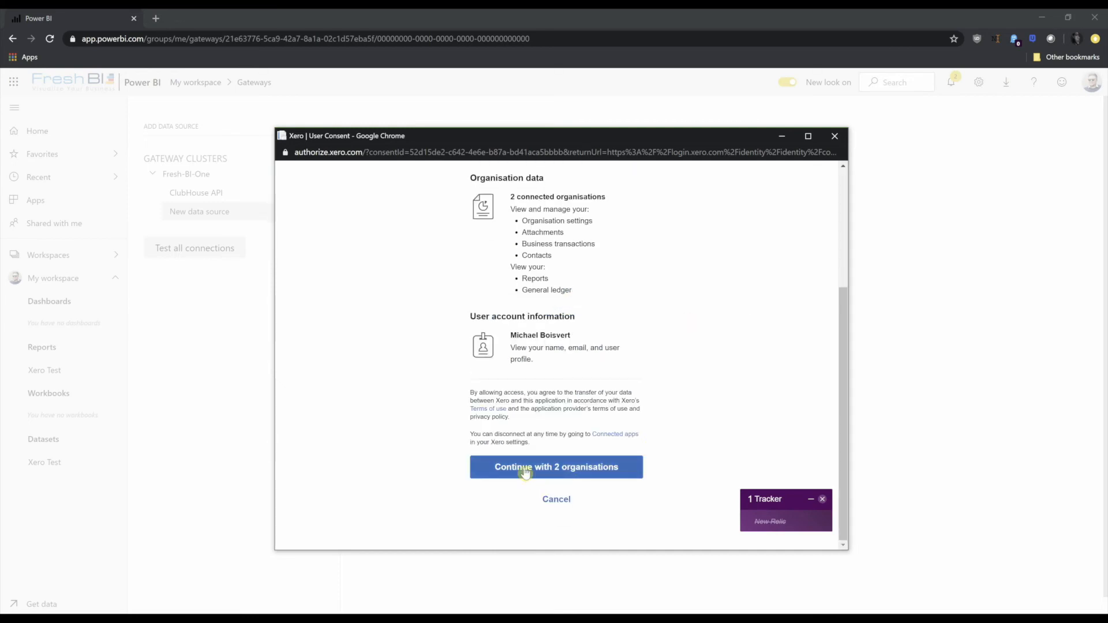
left_click(555, 467)
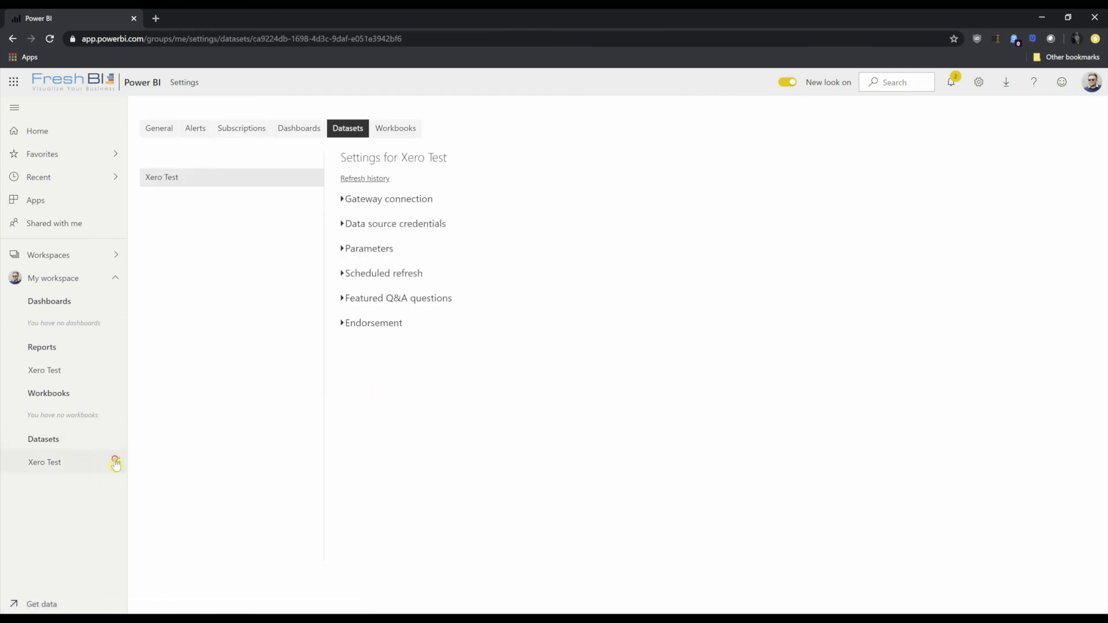
mouse_move(180, 357)
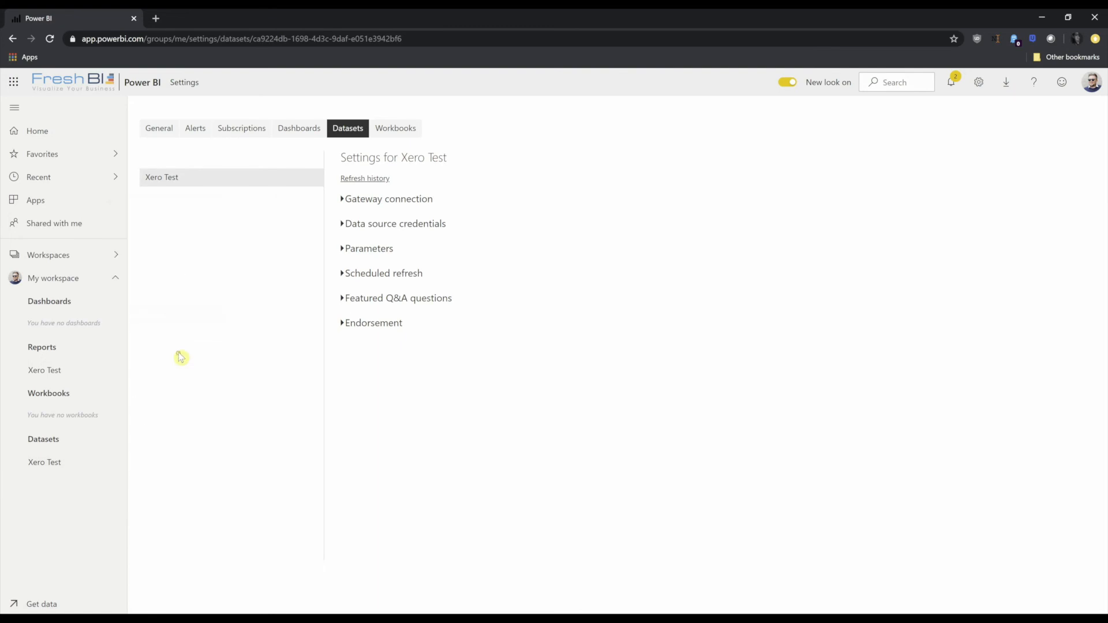
mouse_move(424, 198)
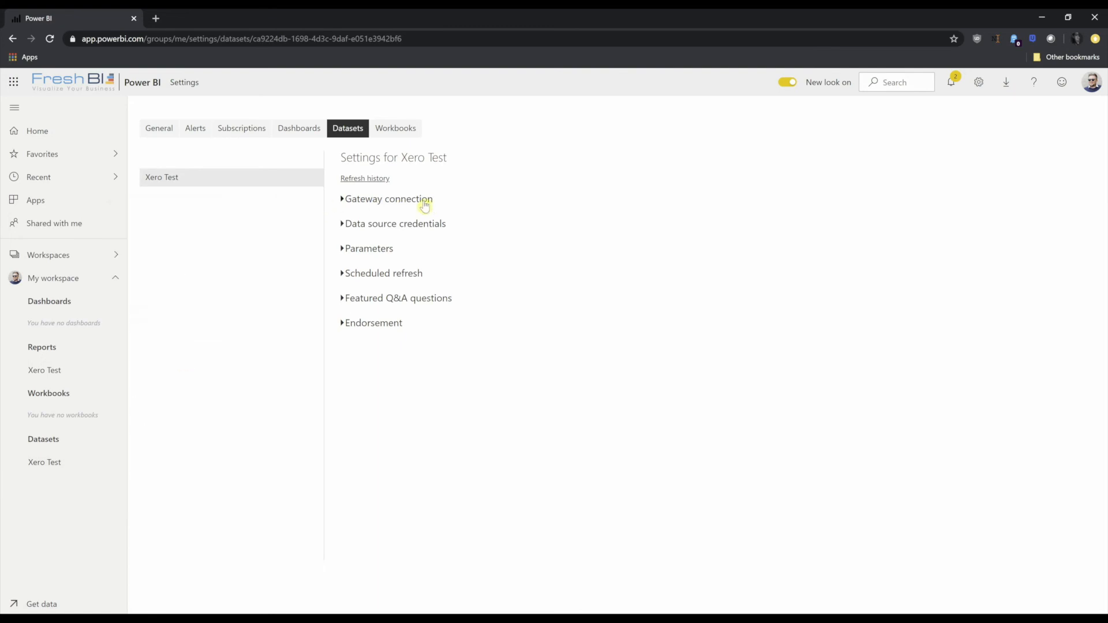
- Apply the Fresh-BI-One gateway mapping to the Xero data source for Xero Test
left_click(387, 198)
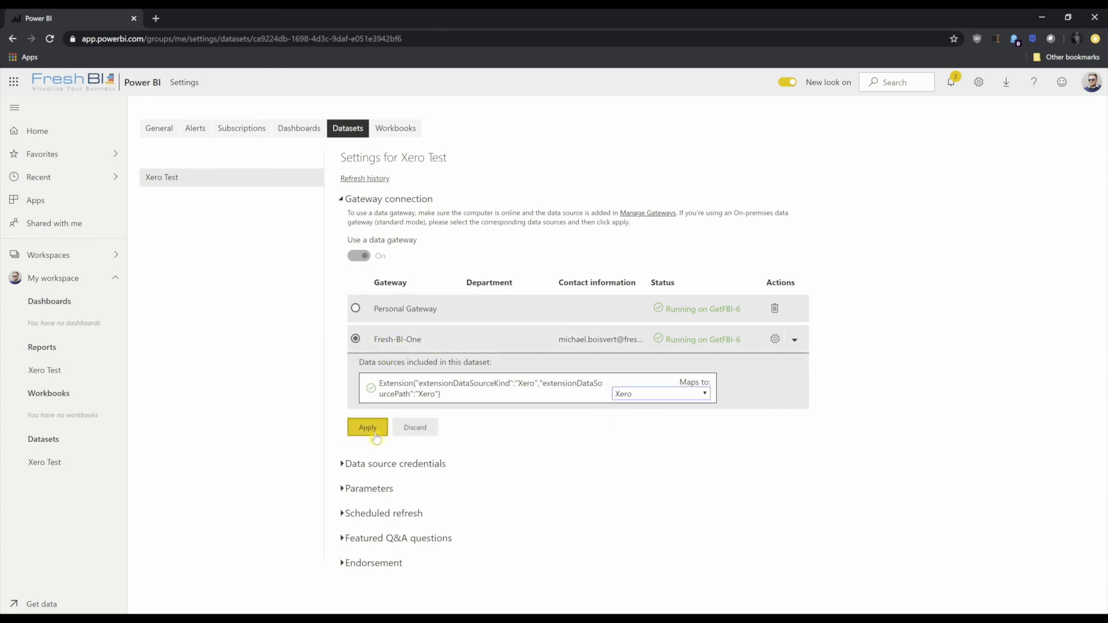
left_click(367, 427)
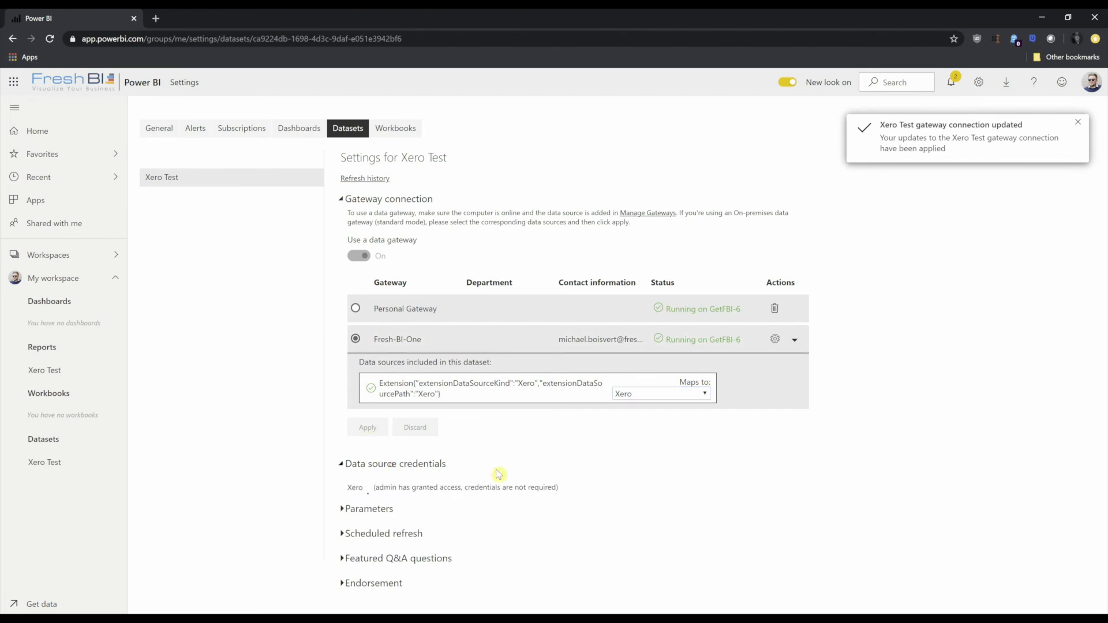
mouse_move(460, 473)
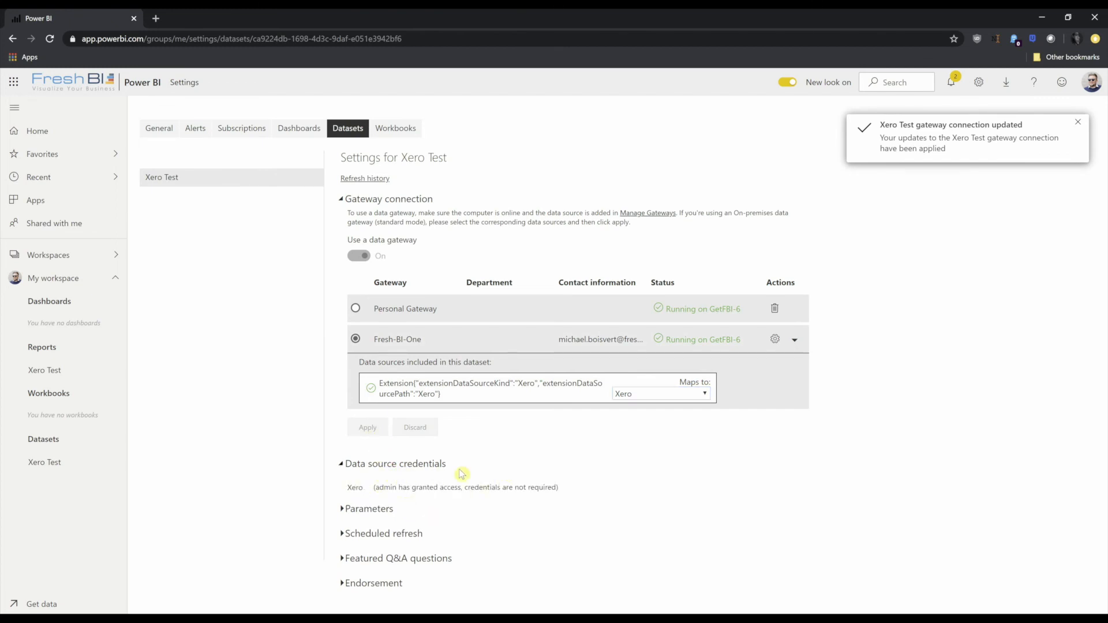
mouse_move(380, 513)
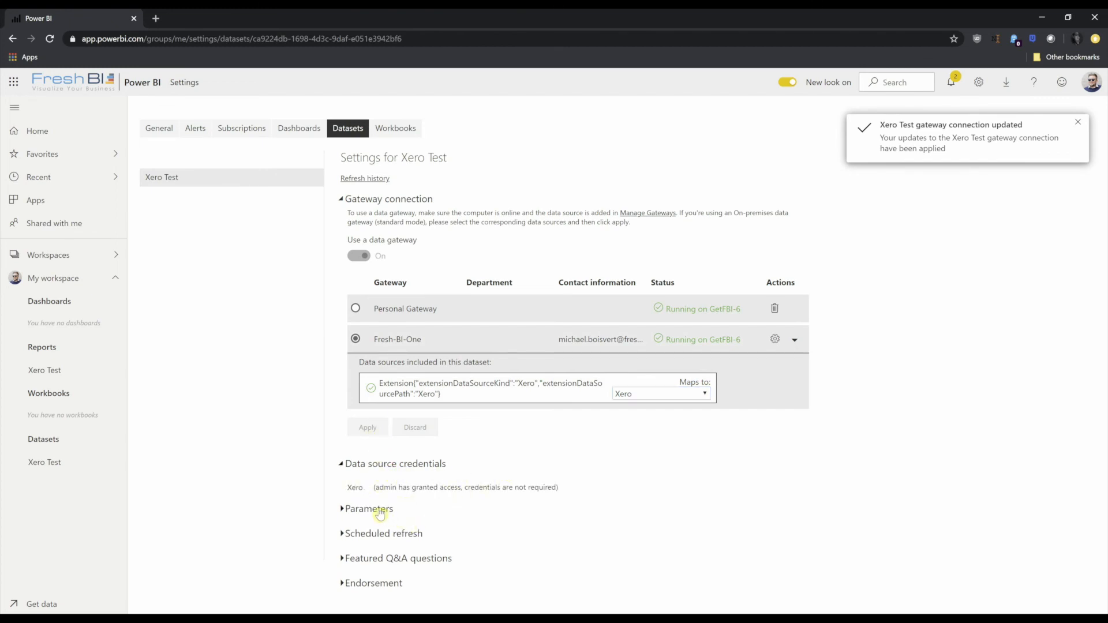
- Schedule Xero Test to refresh daily at 2:00 AM, then open the Xero Test report
left_click(384, 533)
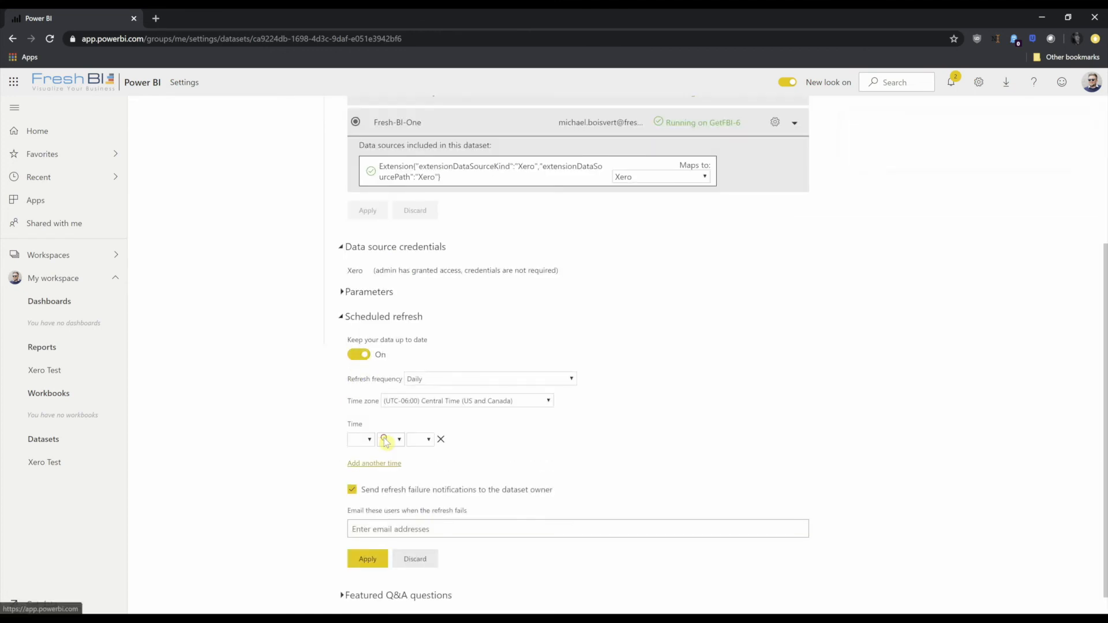
left_click(367, 558)
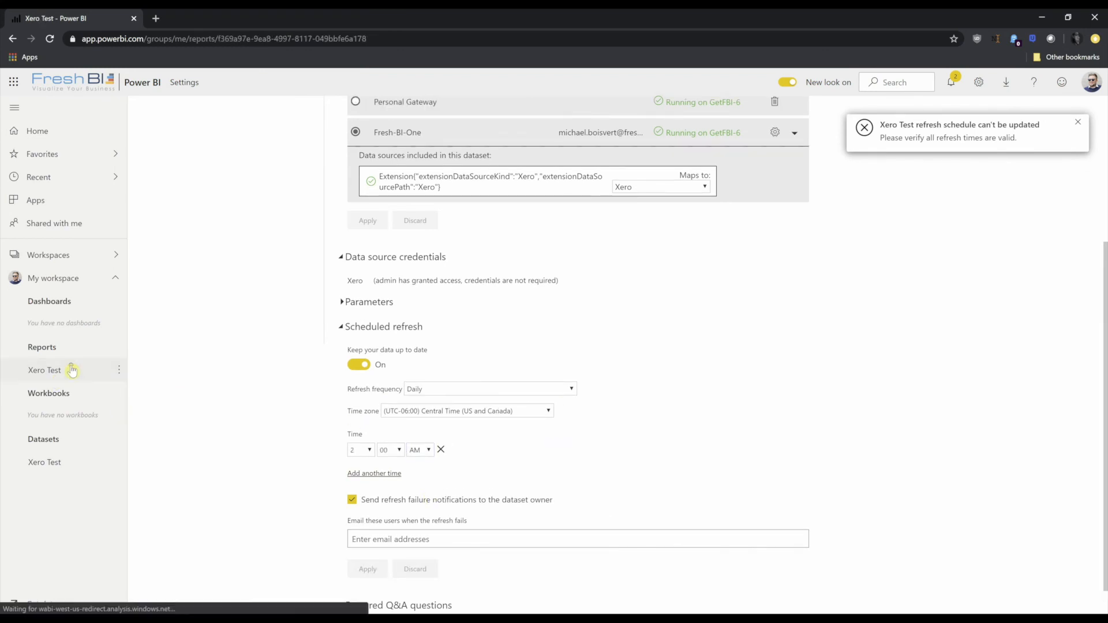
left_click(44, 370)
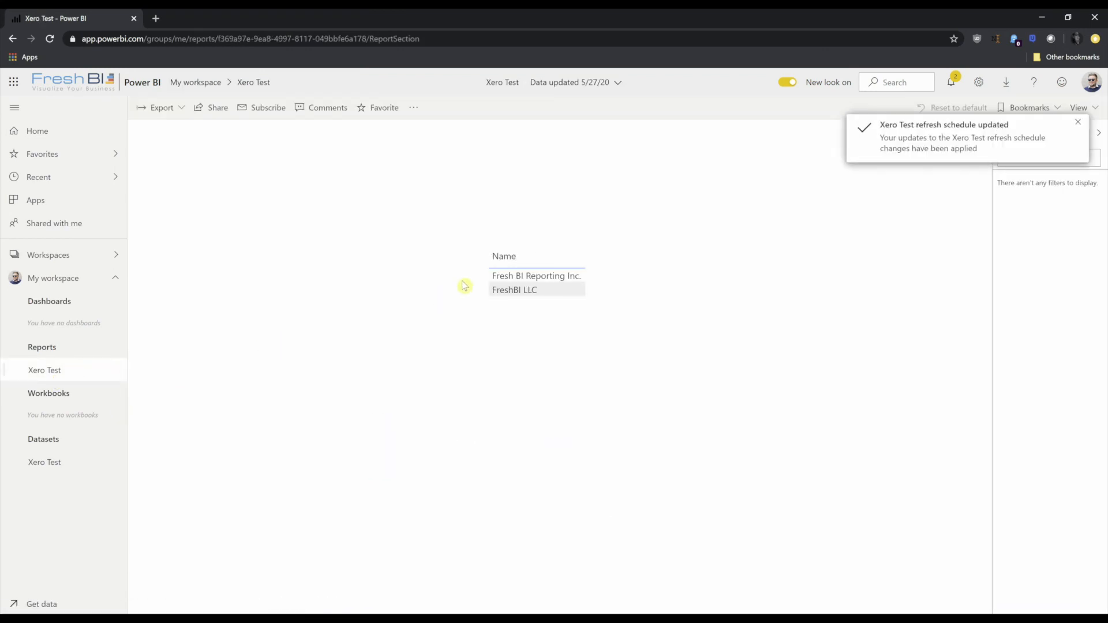
mouse_move(536, 276)
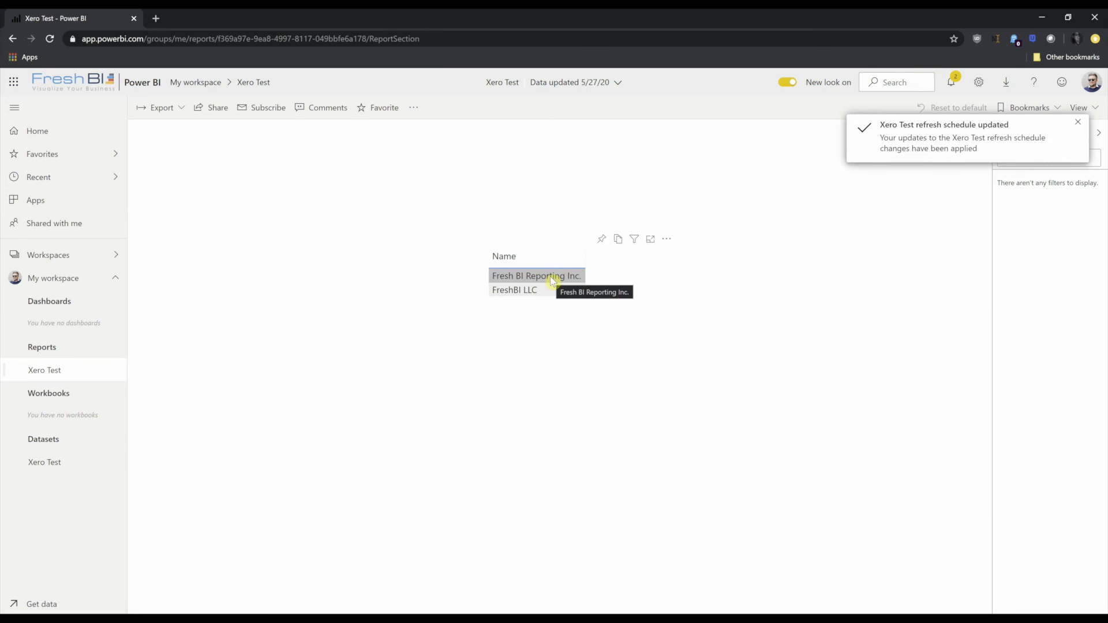
left_click(536, 275)
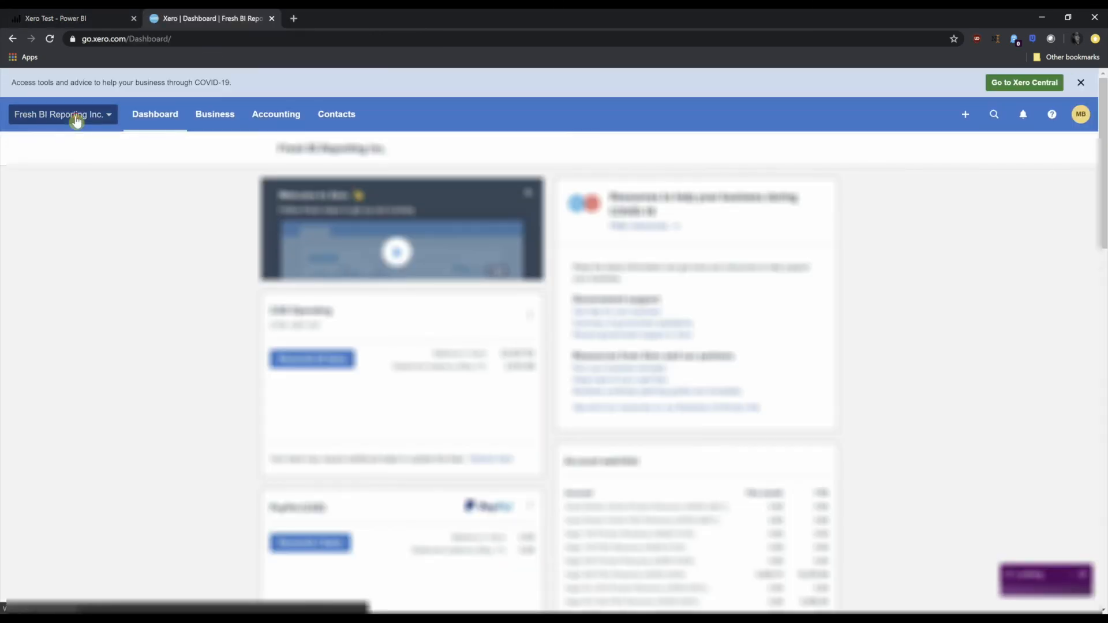
- Disconnect FreshBI Data Mule v4.0 from Xero Connected Apps and return to Power BI
left_click(59, 114)
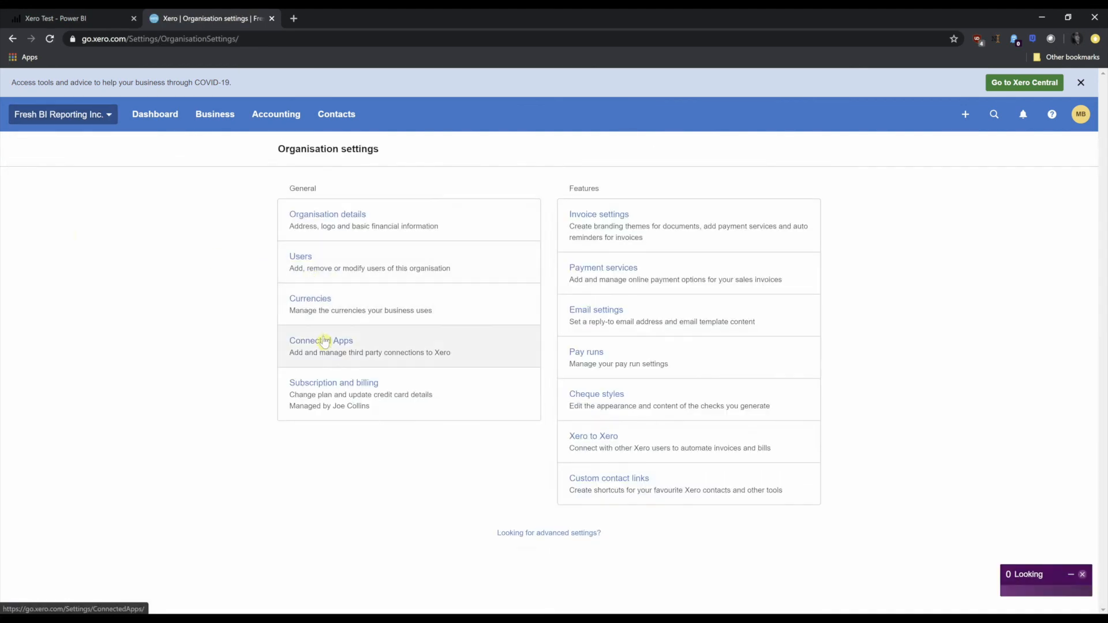
left_click(321, 340)
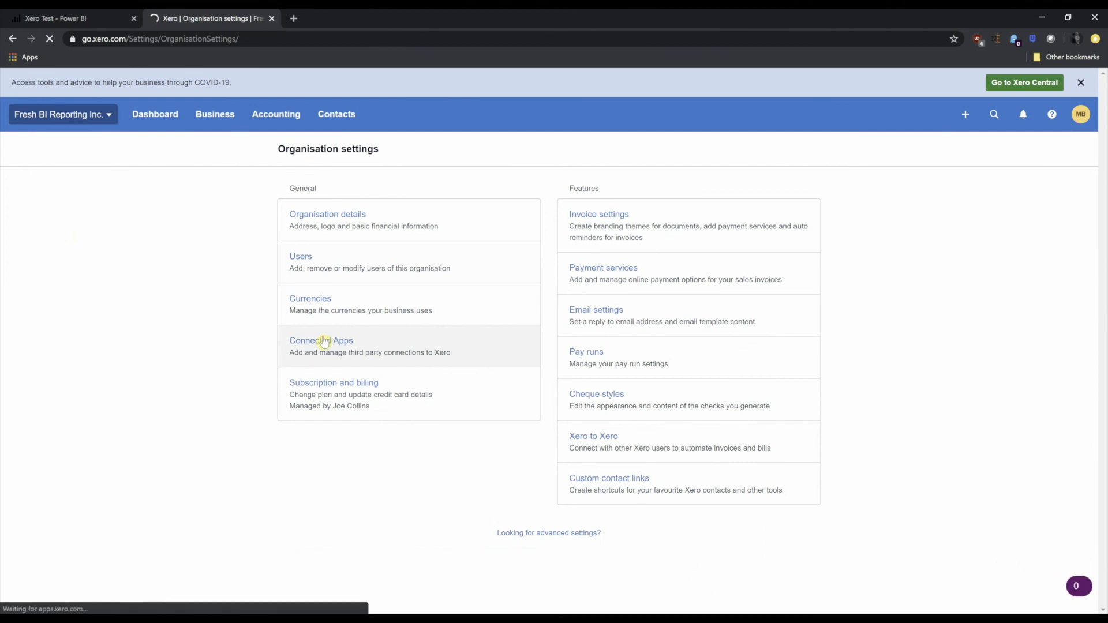
left_click(321, 341)
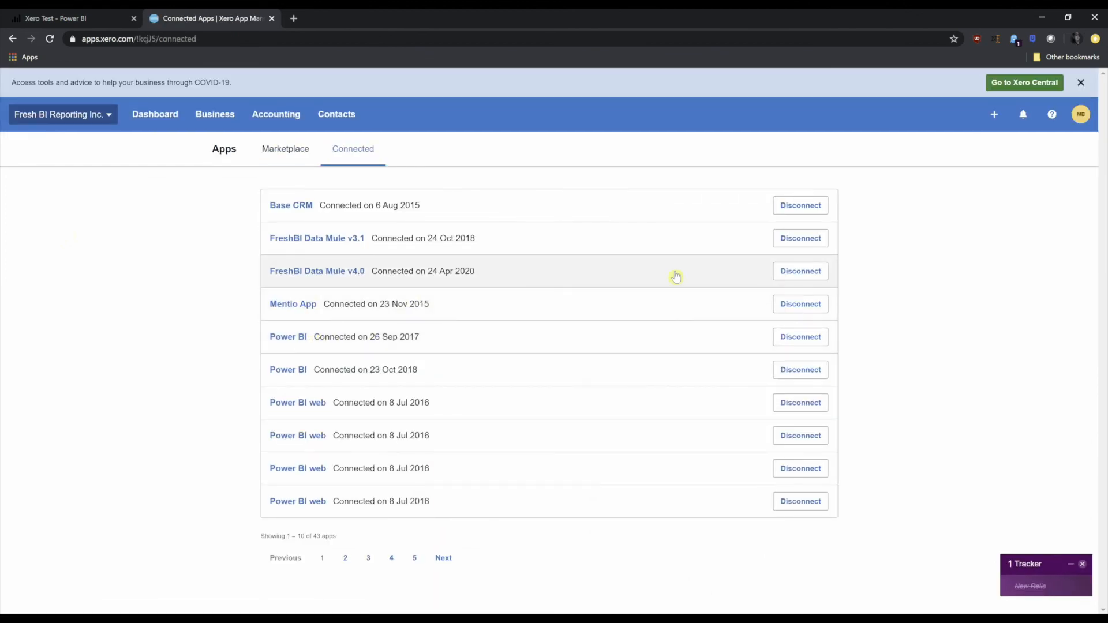
mouse_move(800, 271)
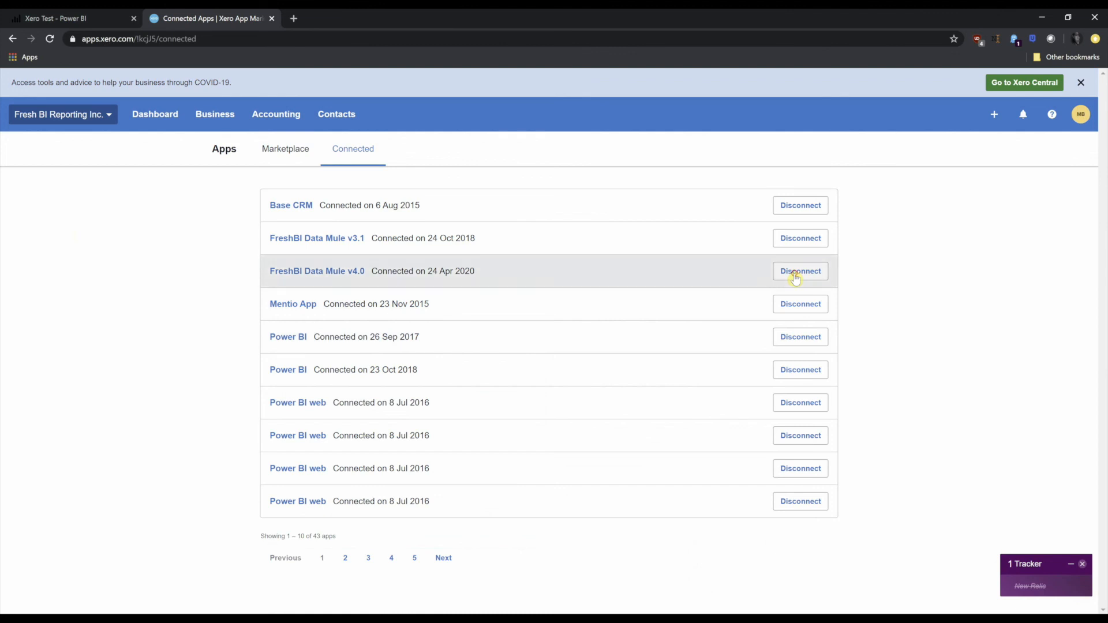
left_click(799, 270)
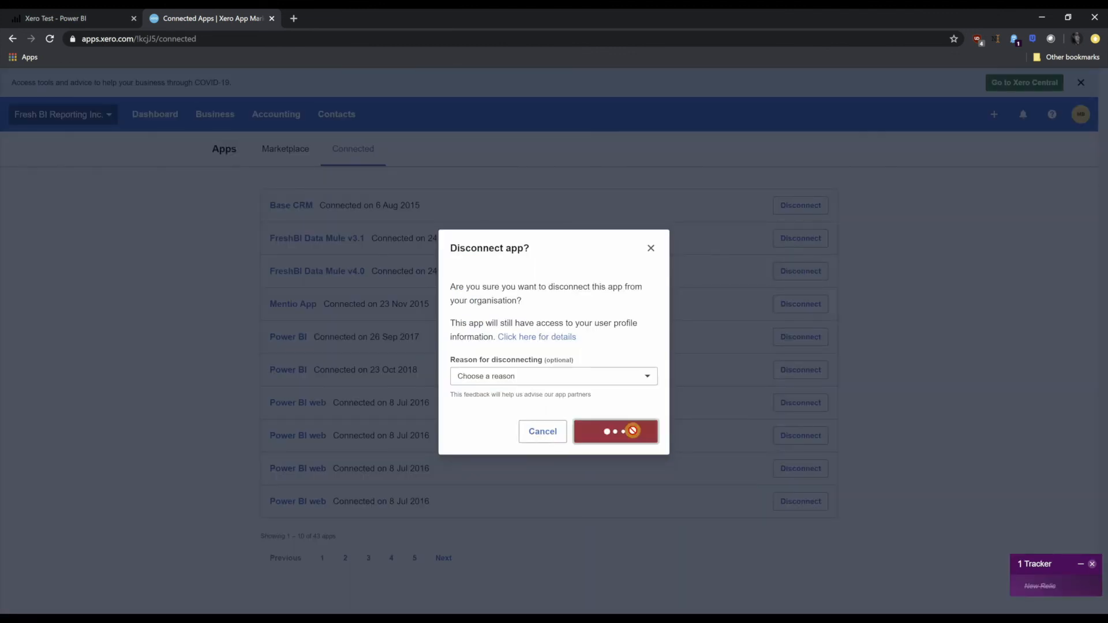
left_click(615, 431)
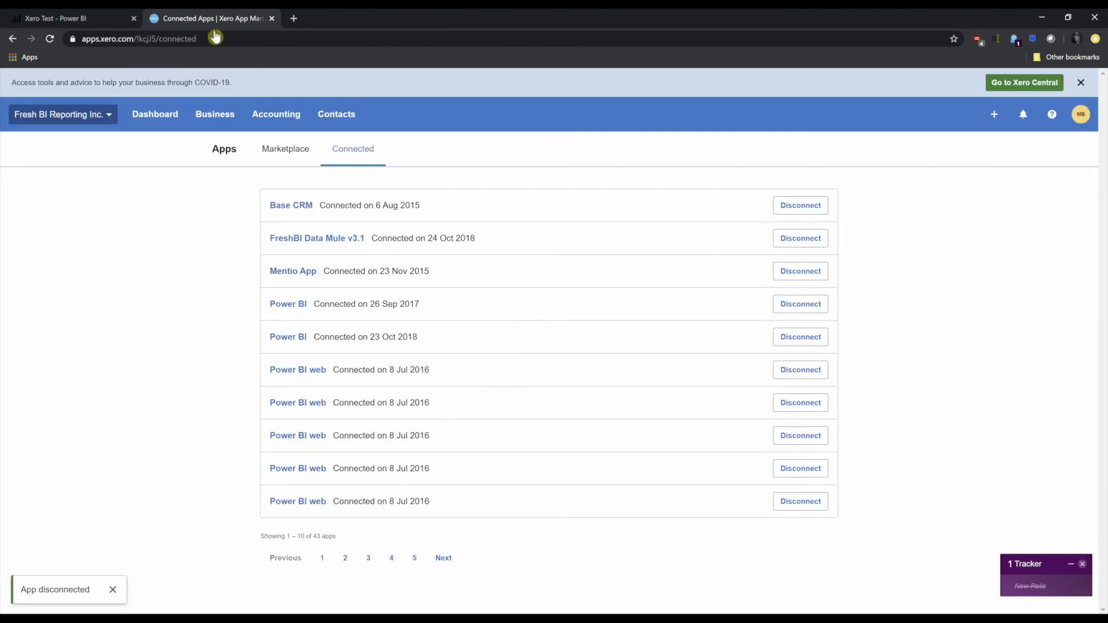
left_click(67, 18)
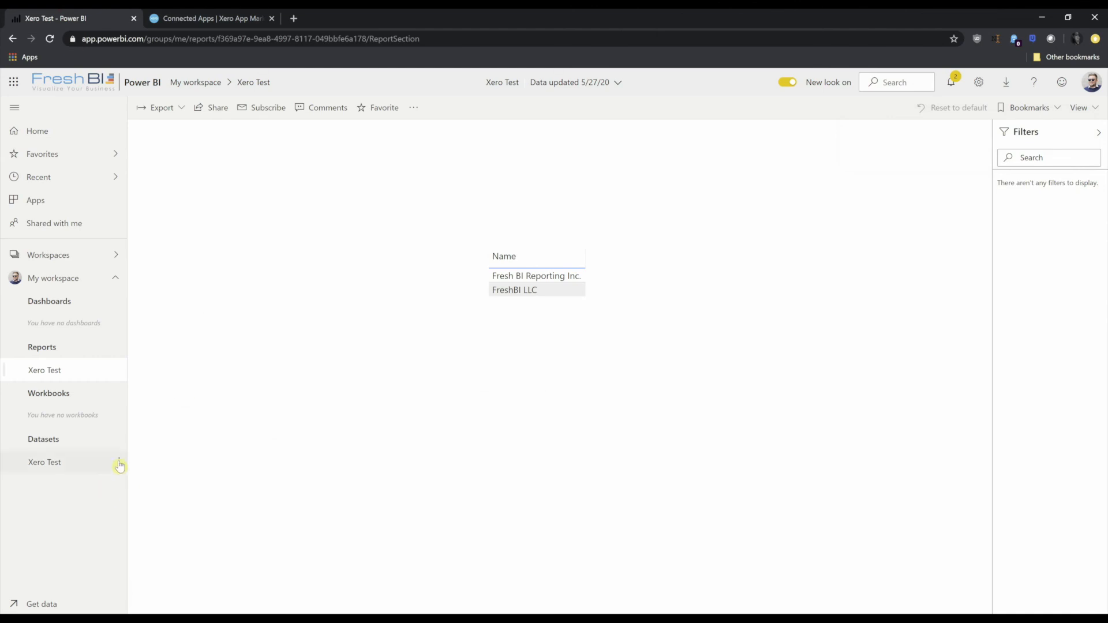
- Refresh the Xero Test dataset now and open the report's more-options menu
left_click(119, 463)
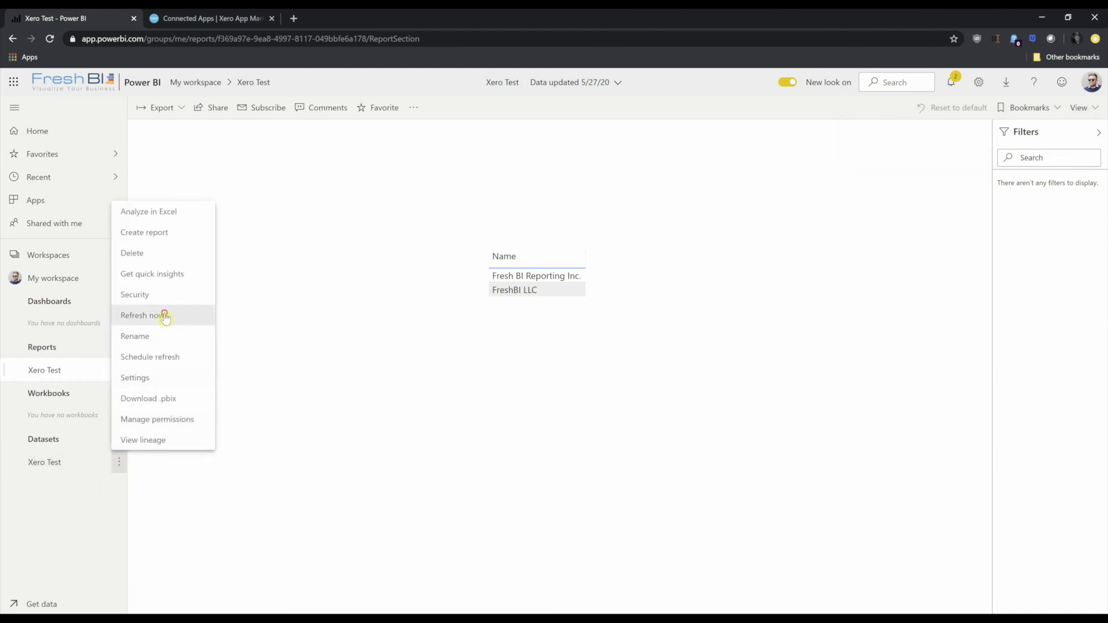
left_click(145, 315)
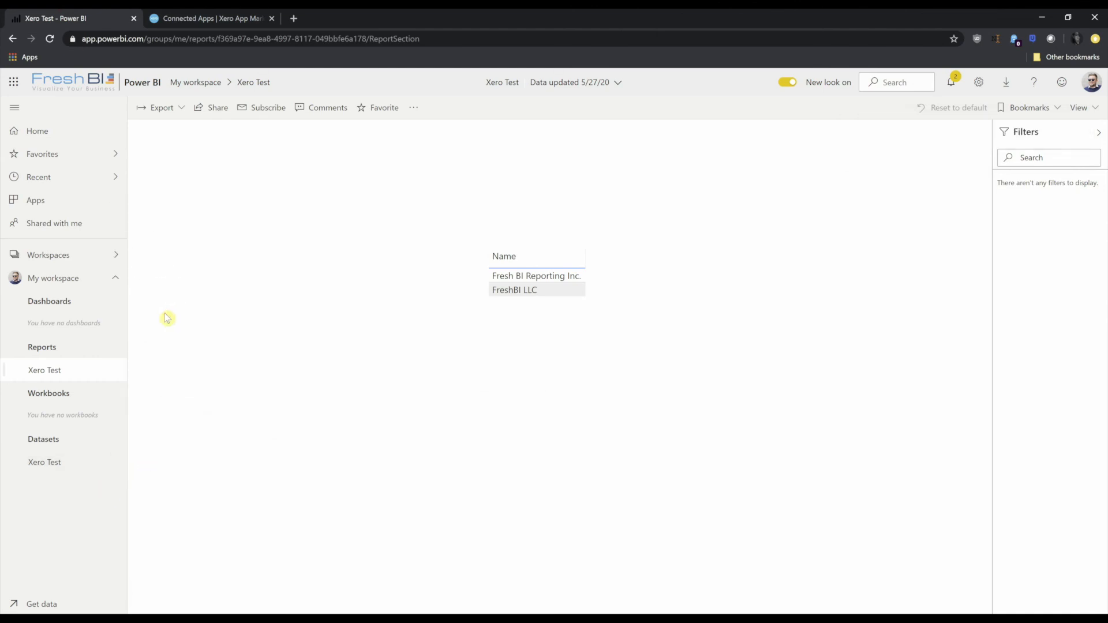
mouse_move(429, 116)
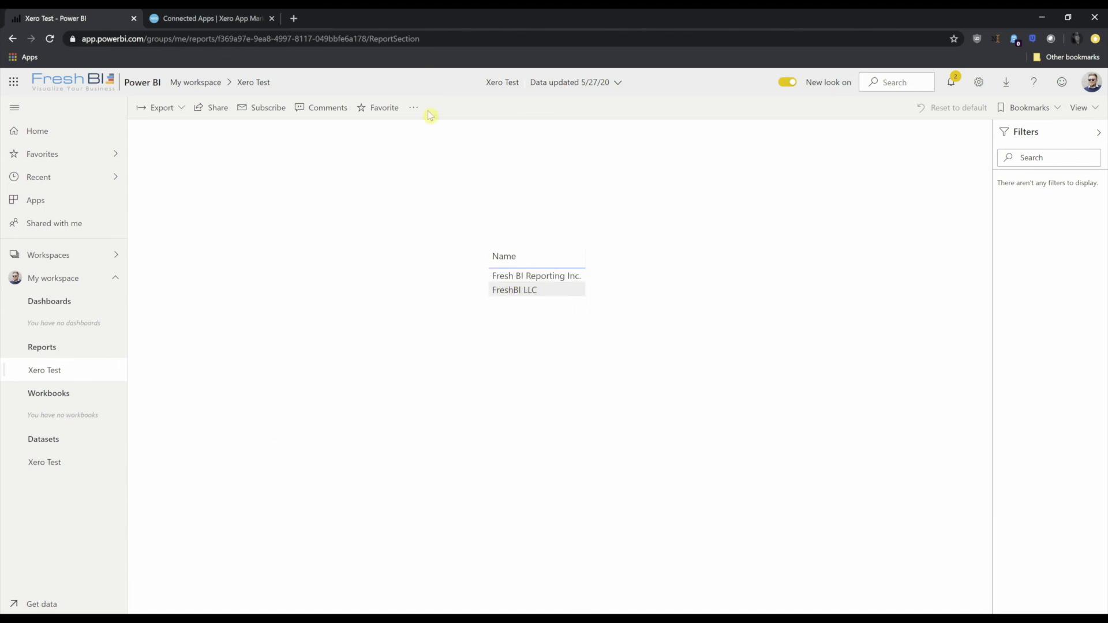
left_click(414, 108)
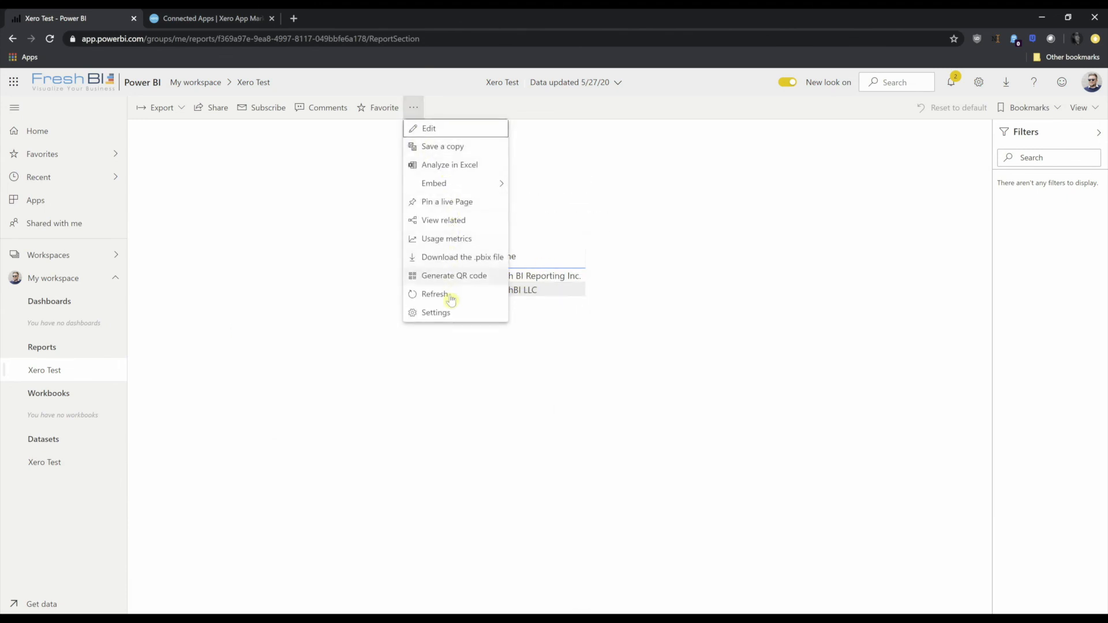